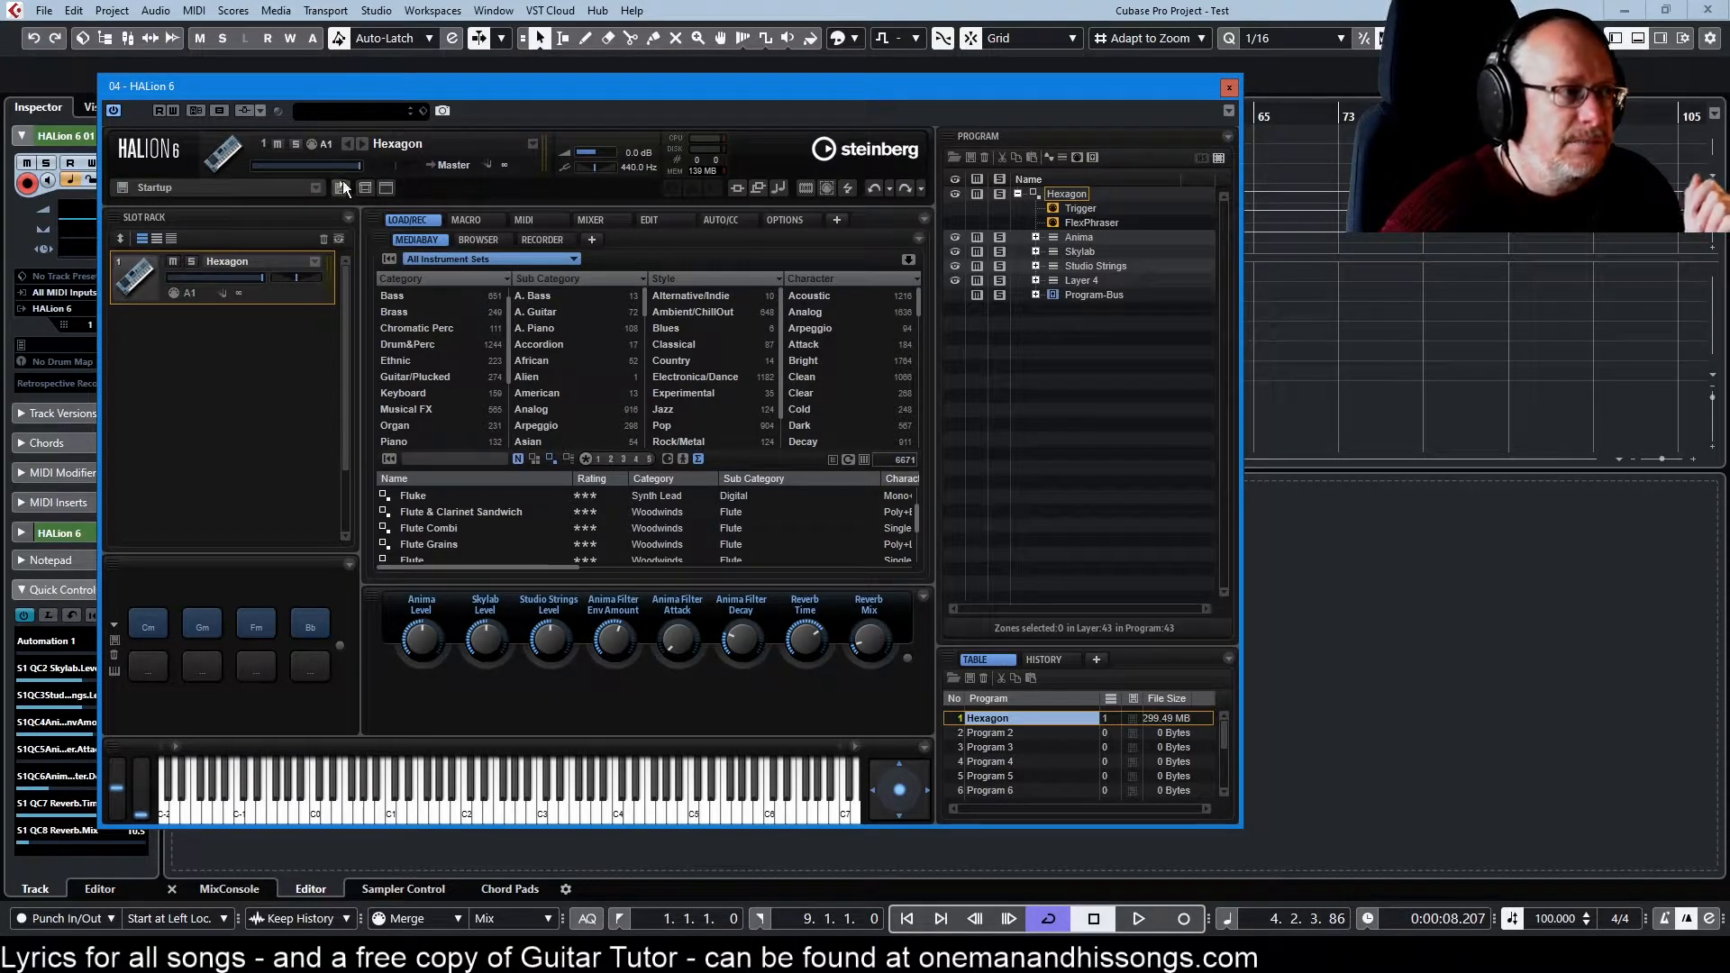
Load the --Default-- (HALion Library) screen set and review the screen set list again
left_click(366, 187)
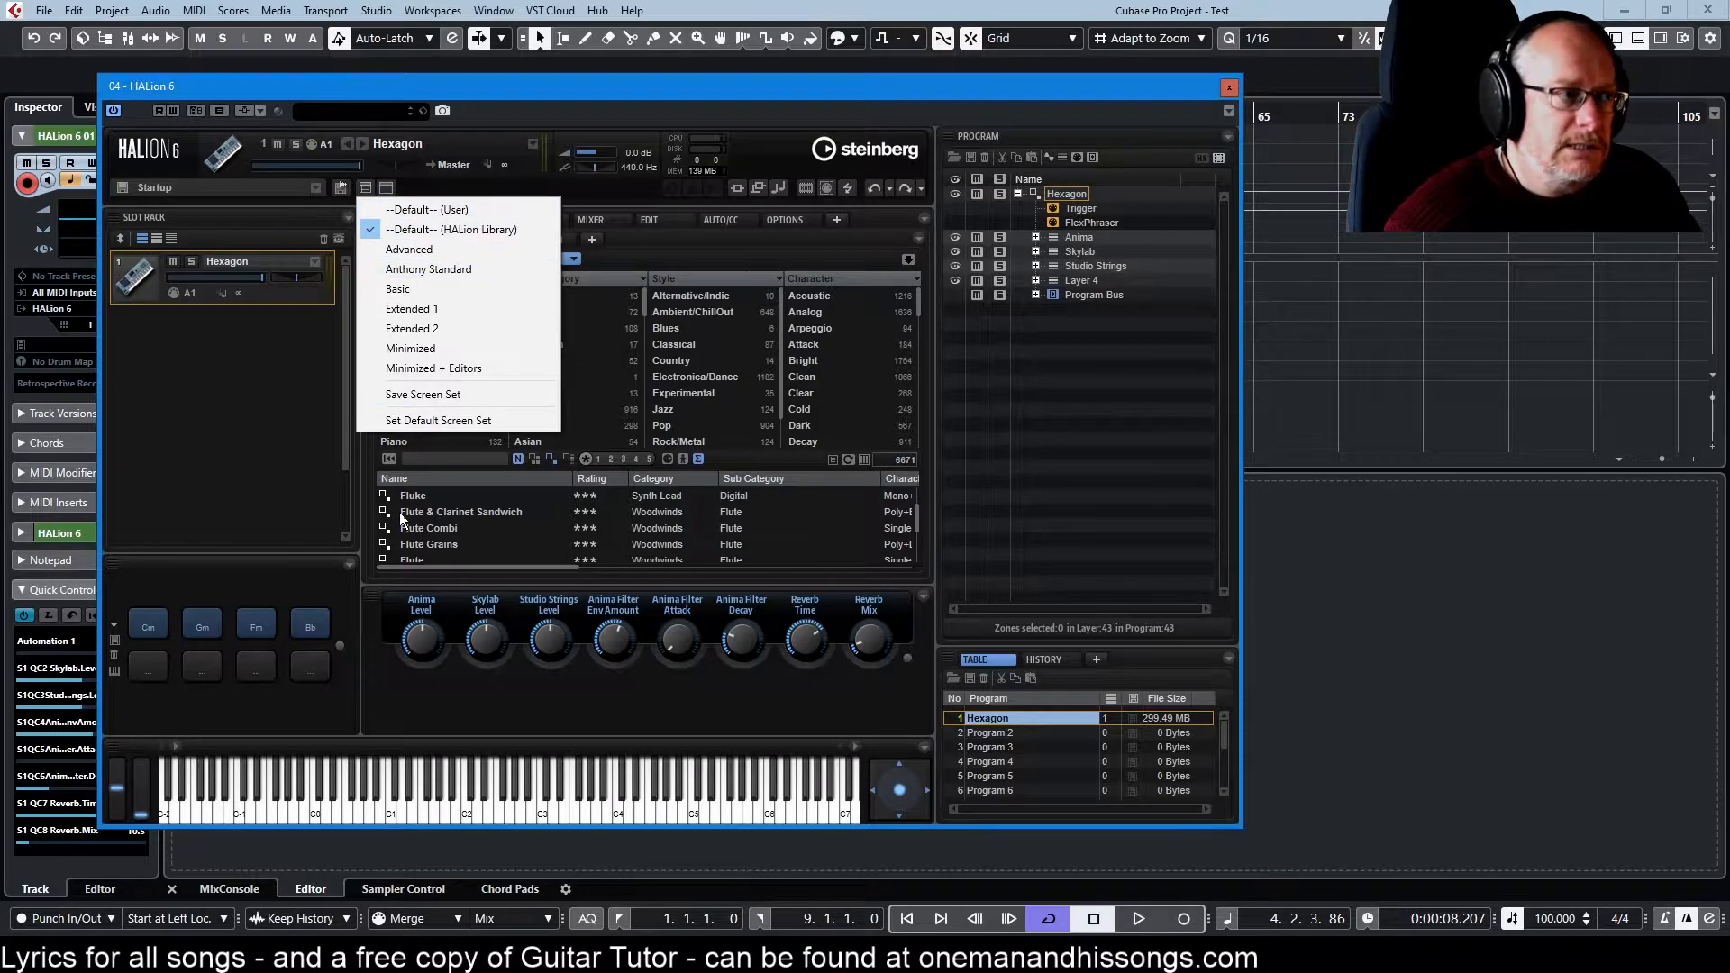
mouse_move(411, 308)
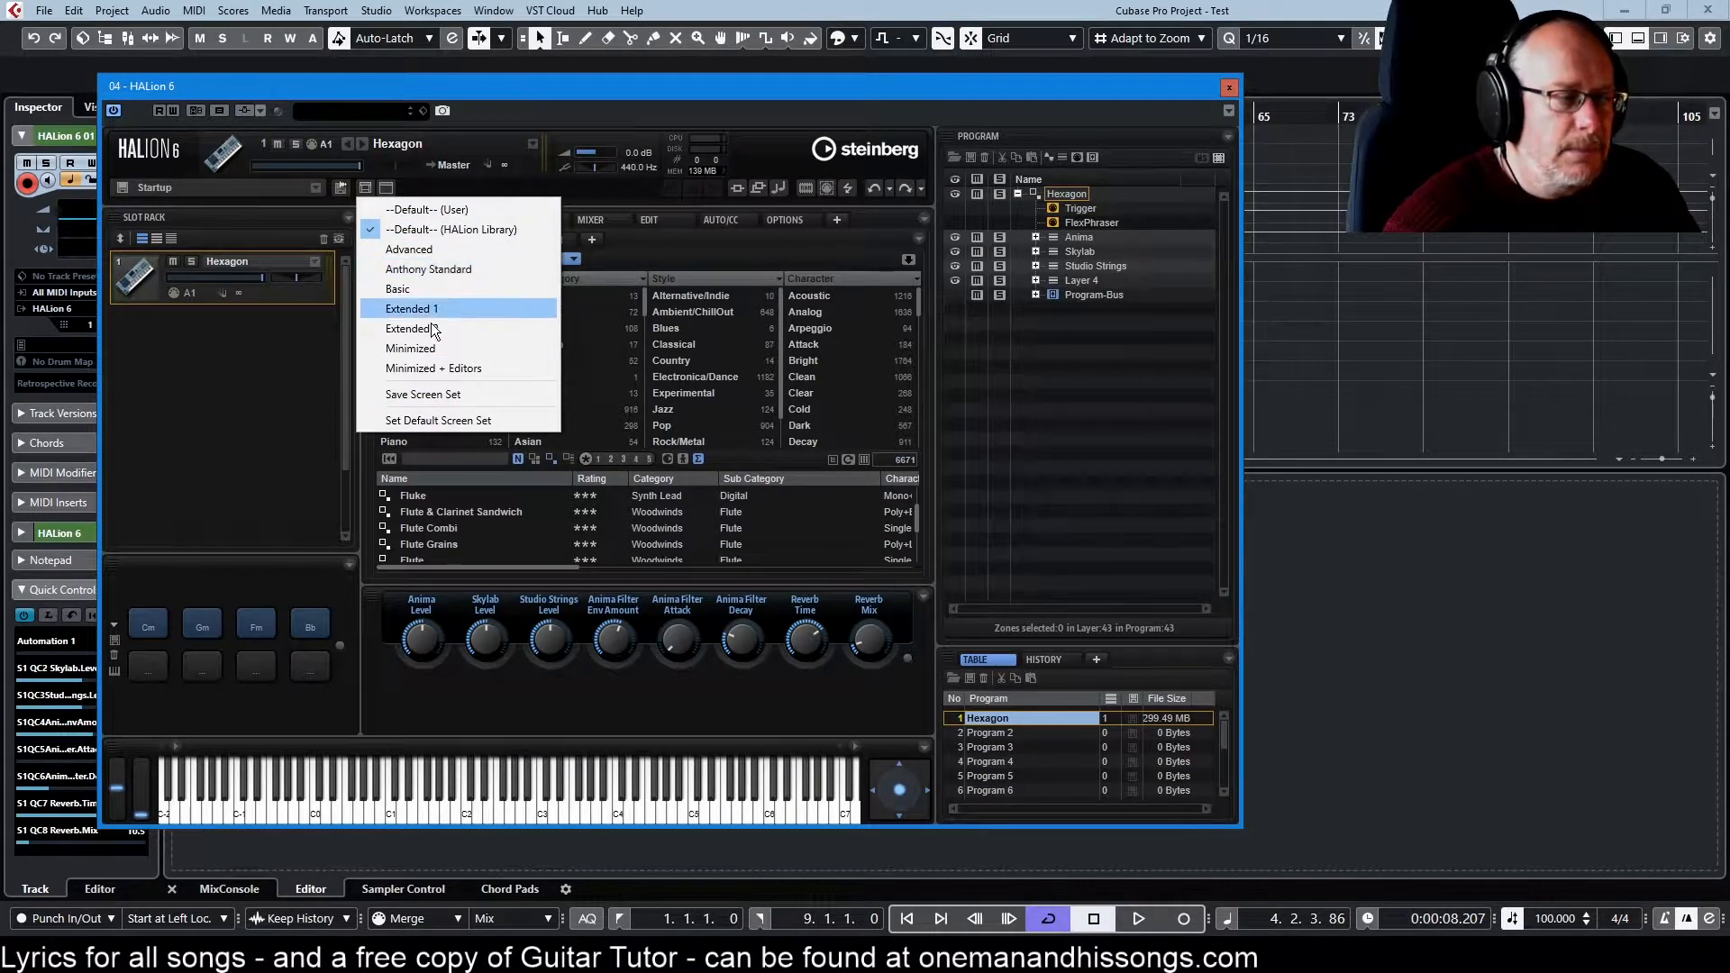
mouse_move(463, 229)
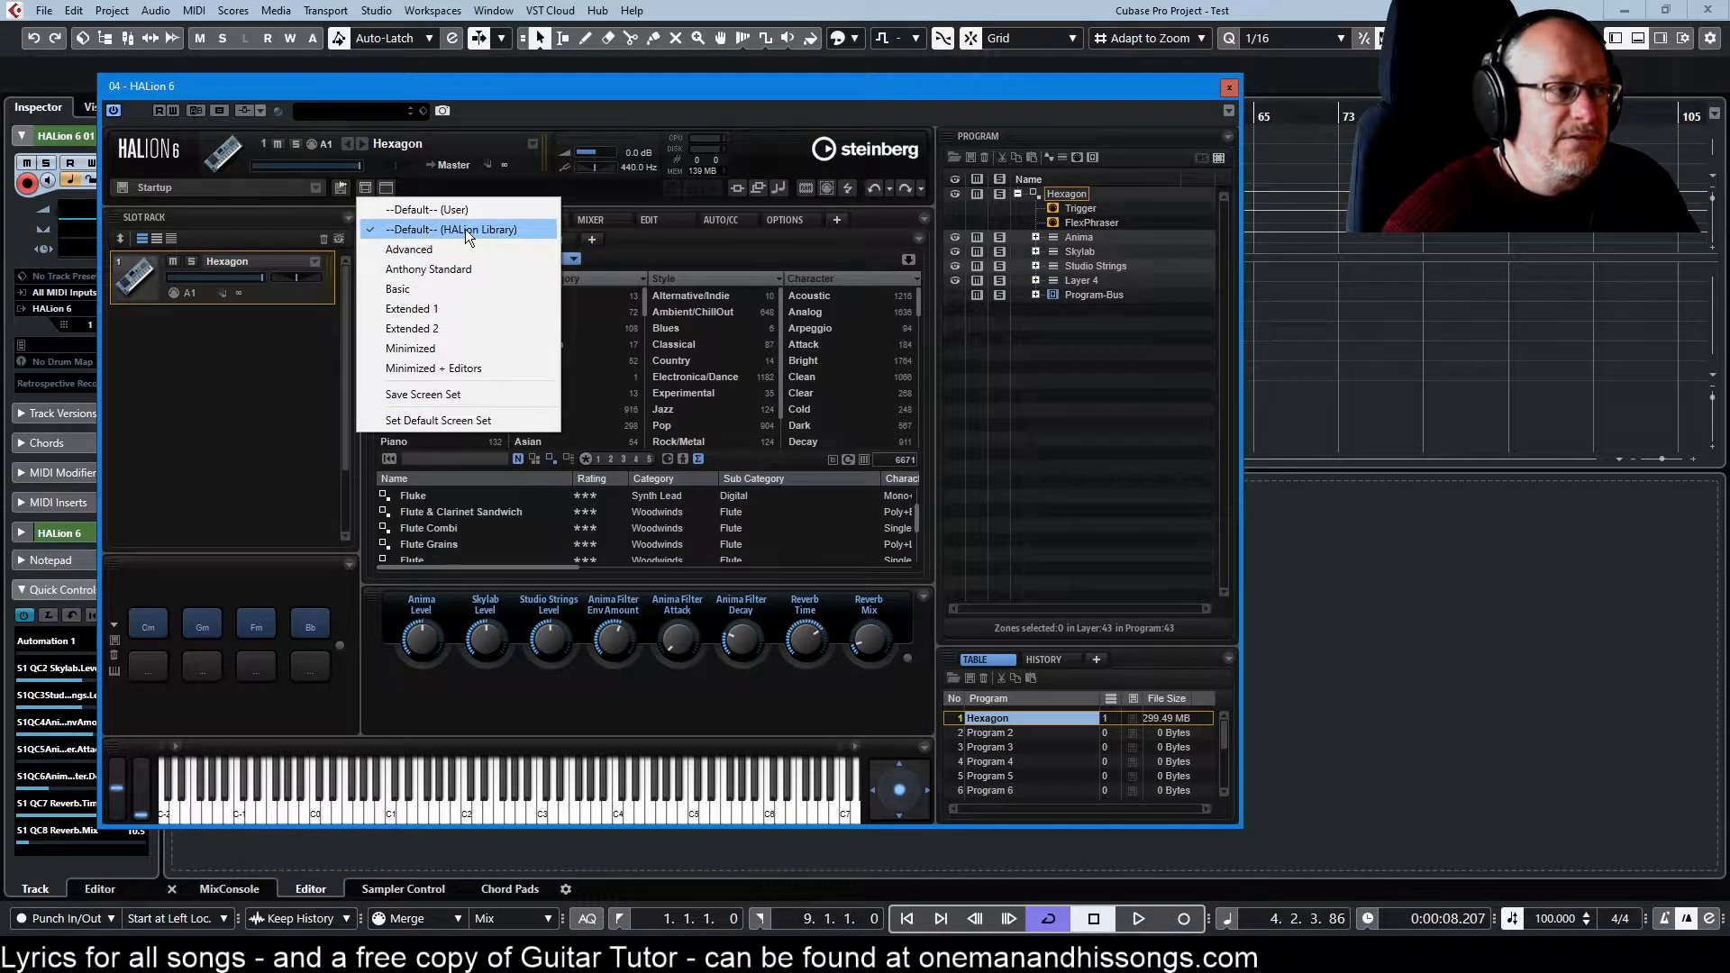
left_click(453, 229)
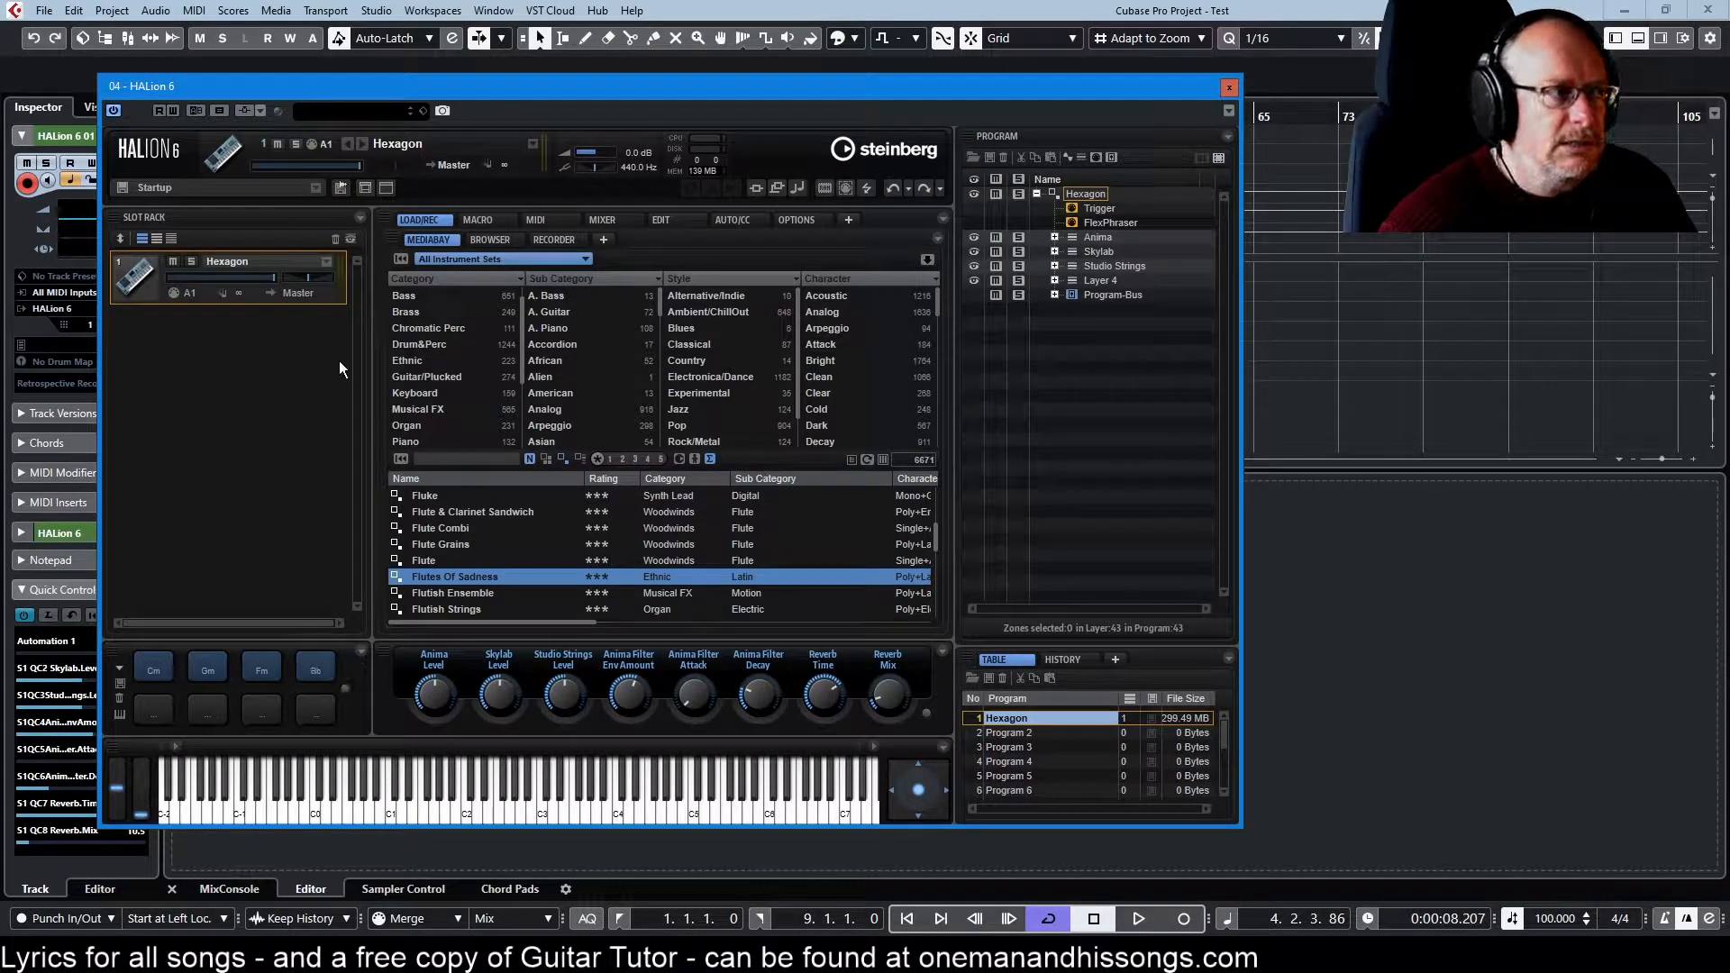
left_click(366, 188)
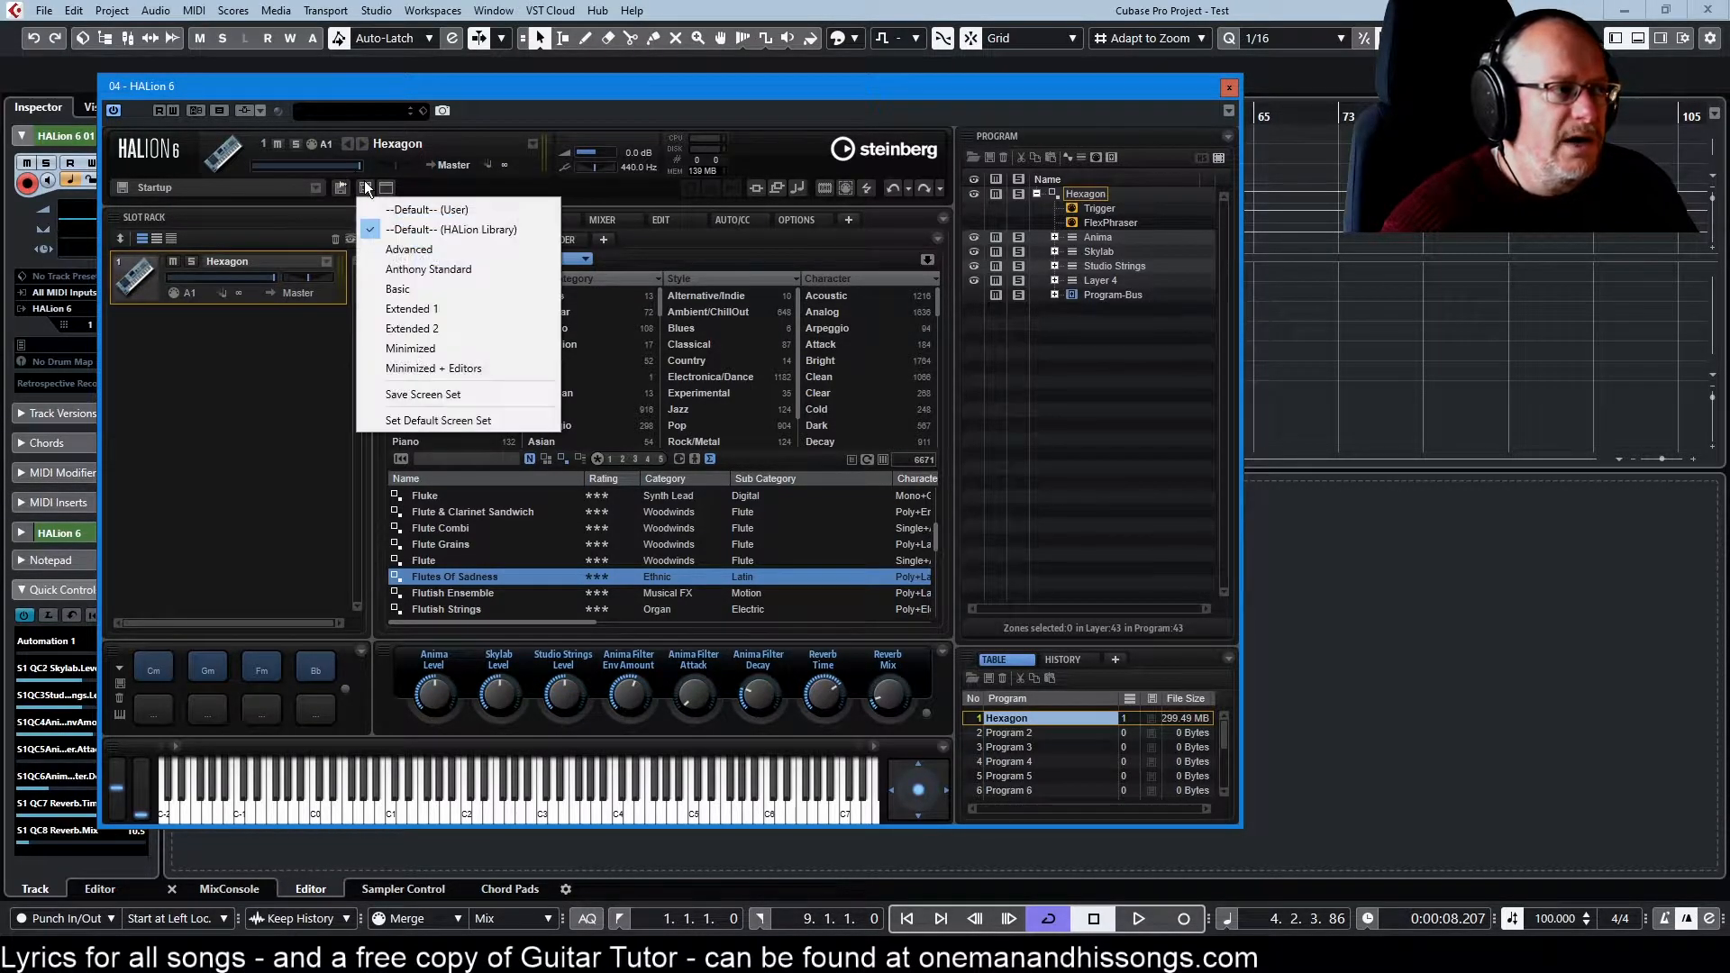
mouse_move(410, 348)
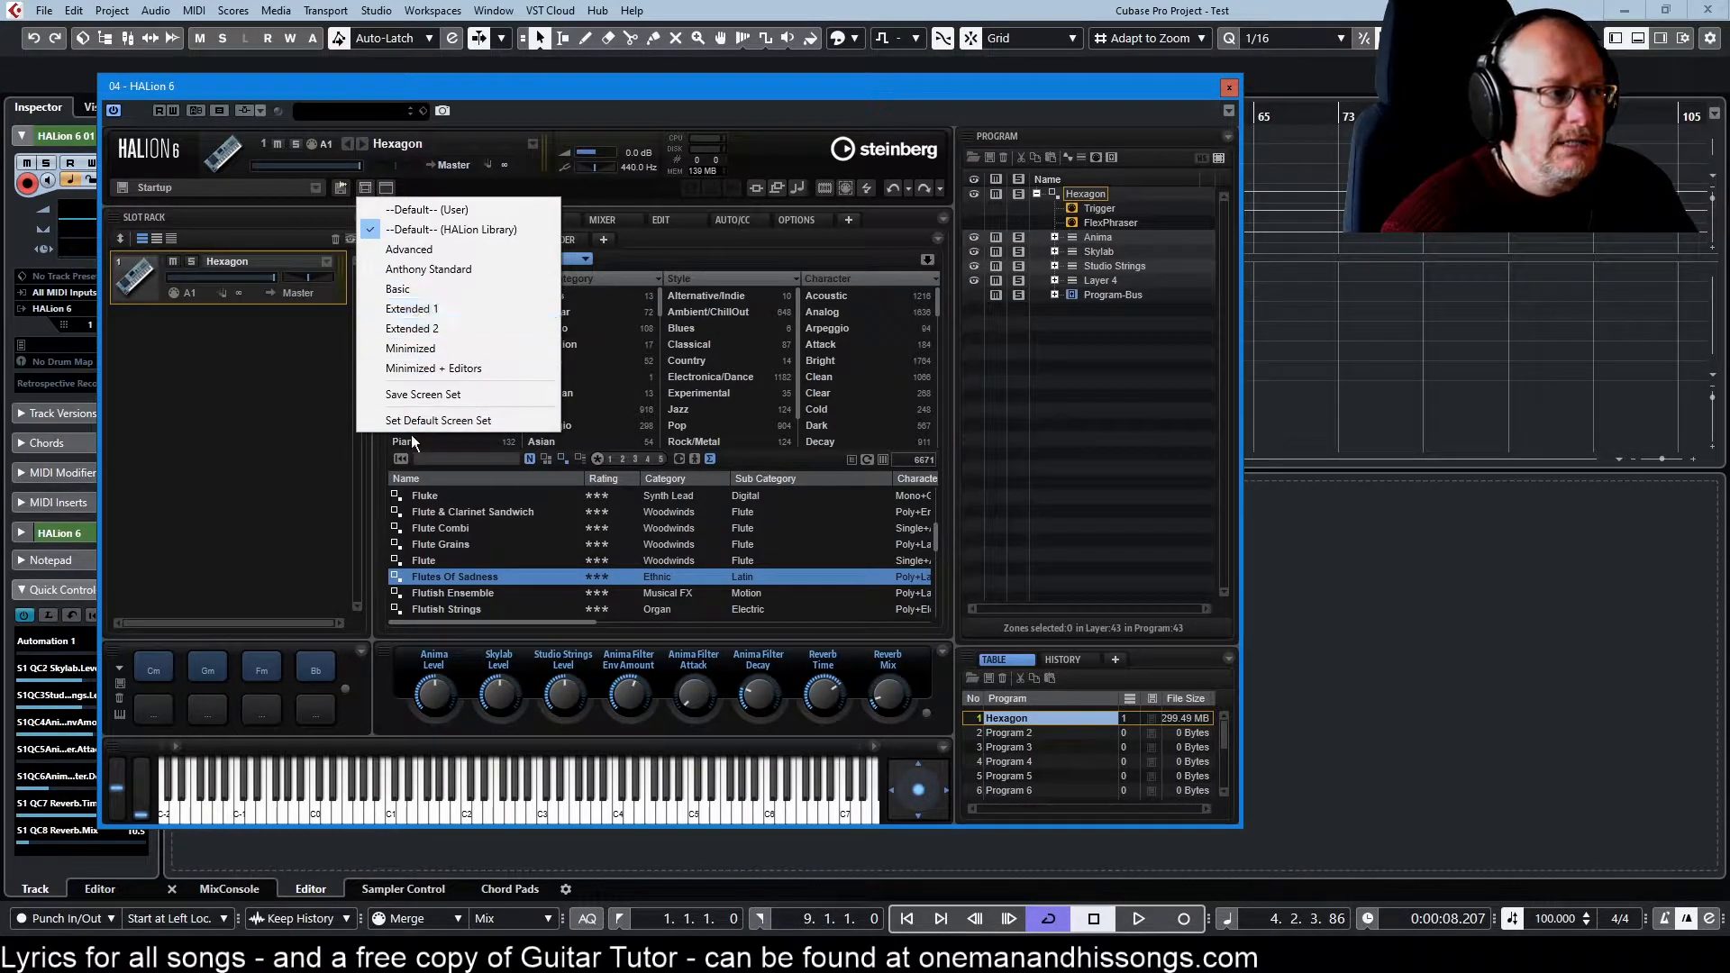
mouse_move(453, 209)
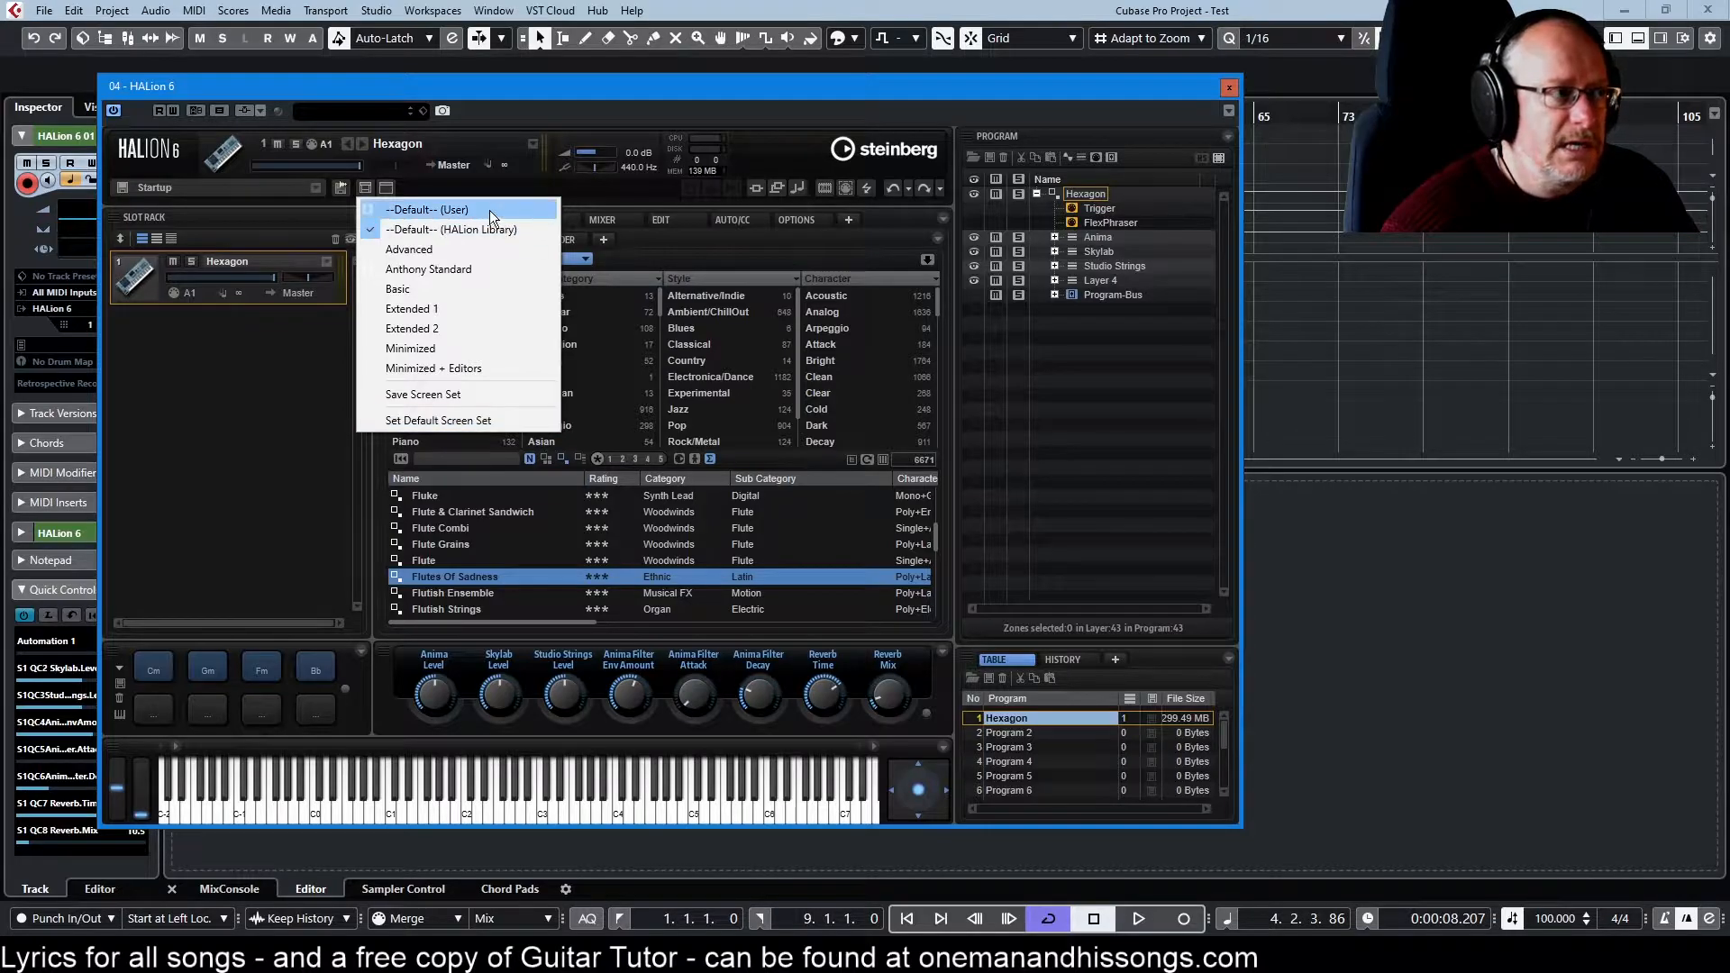
mouse_move(452, 209)
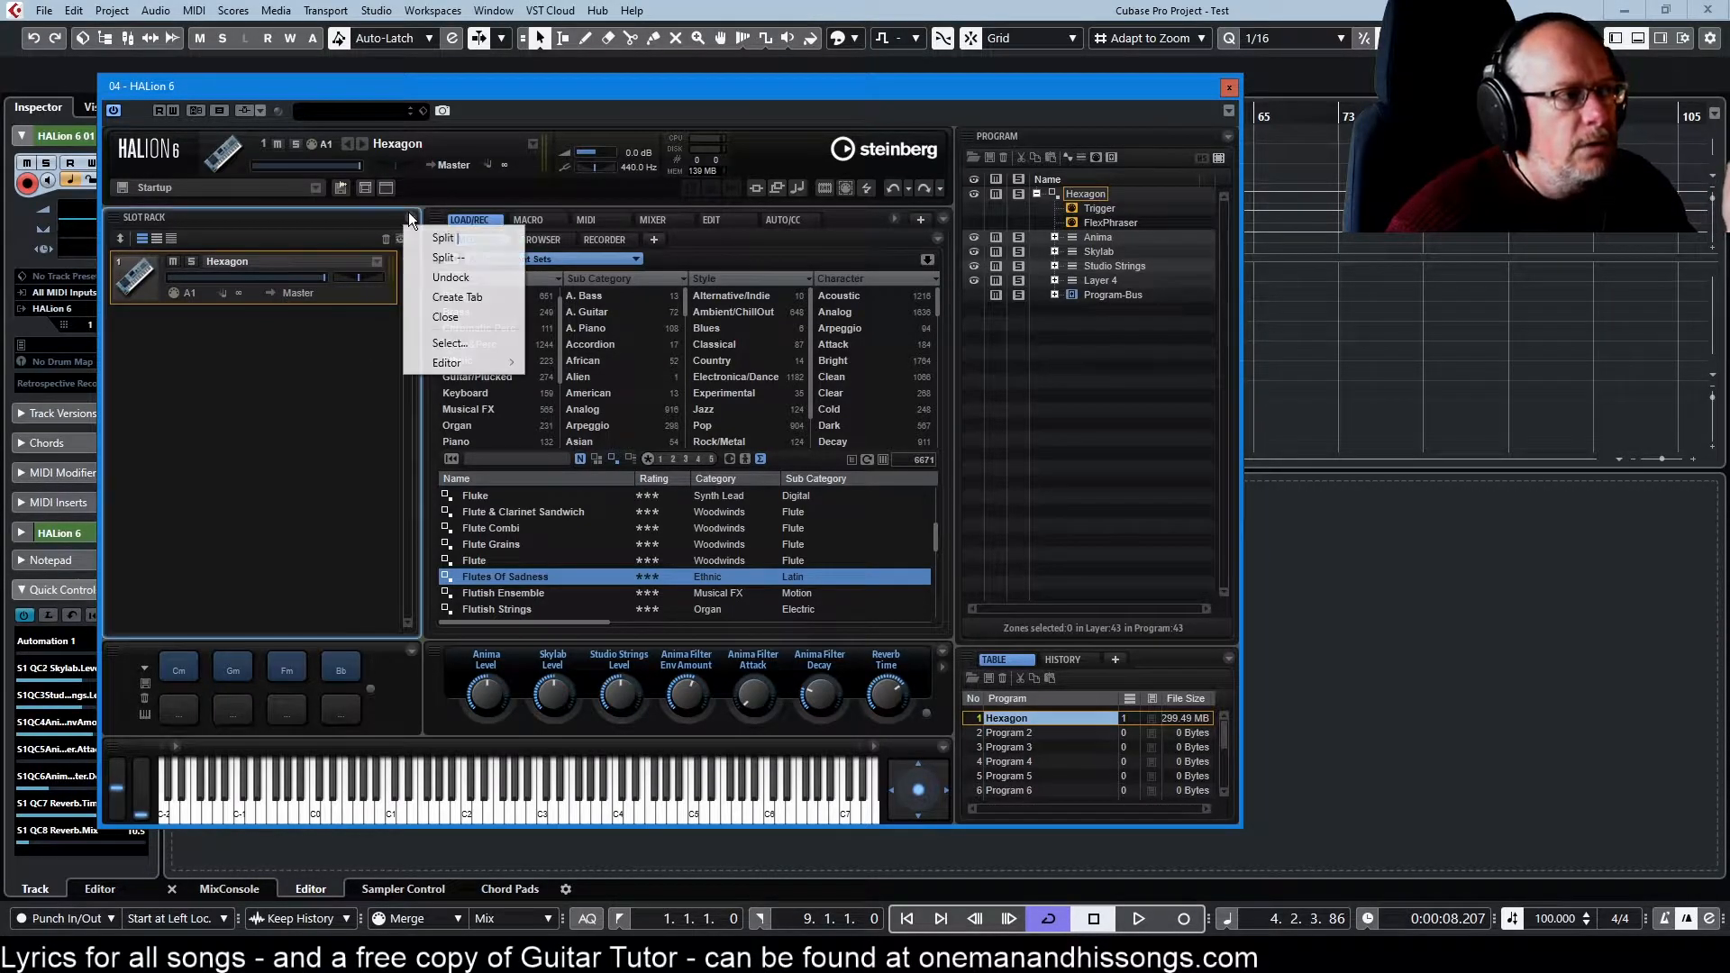
mouse_move(458, 298)
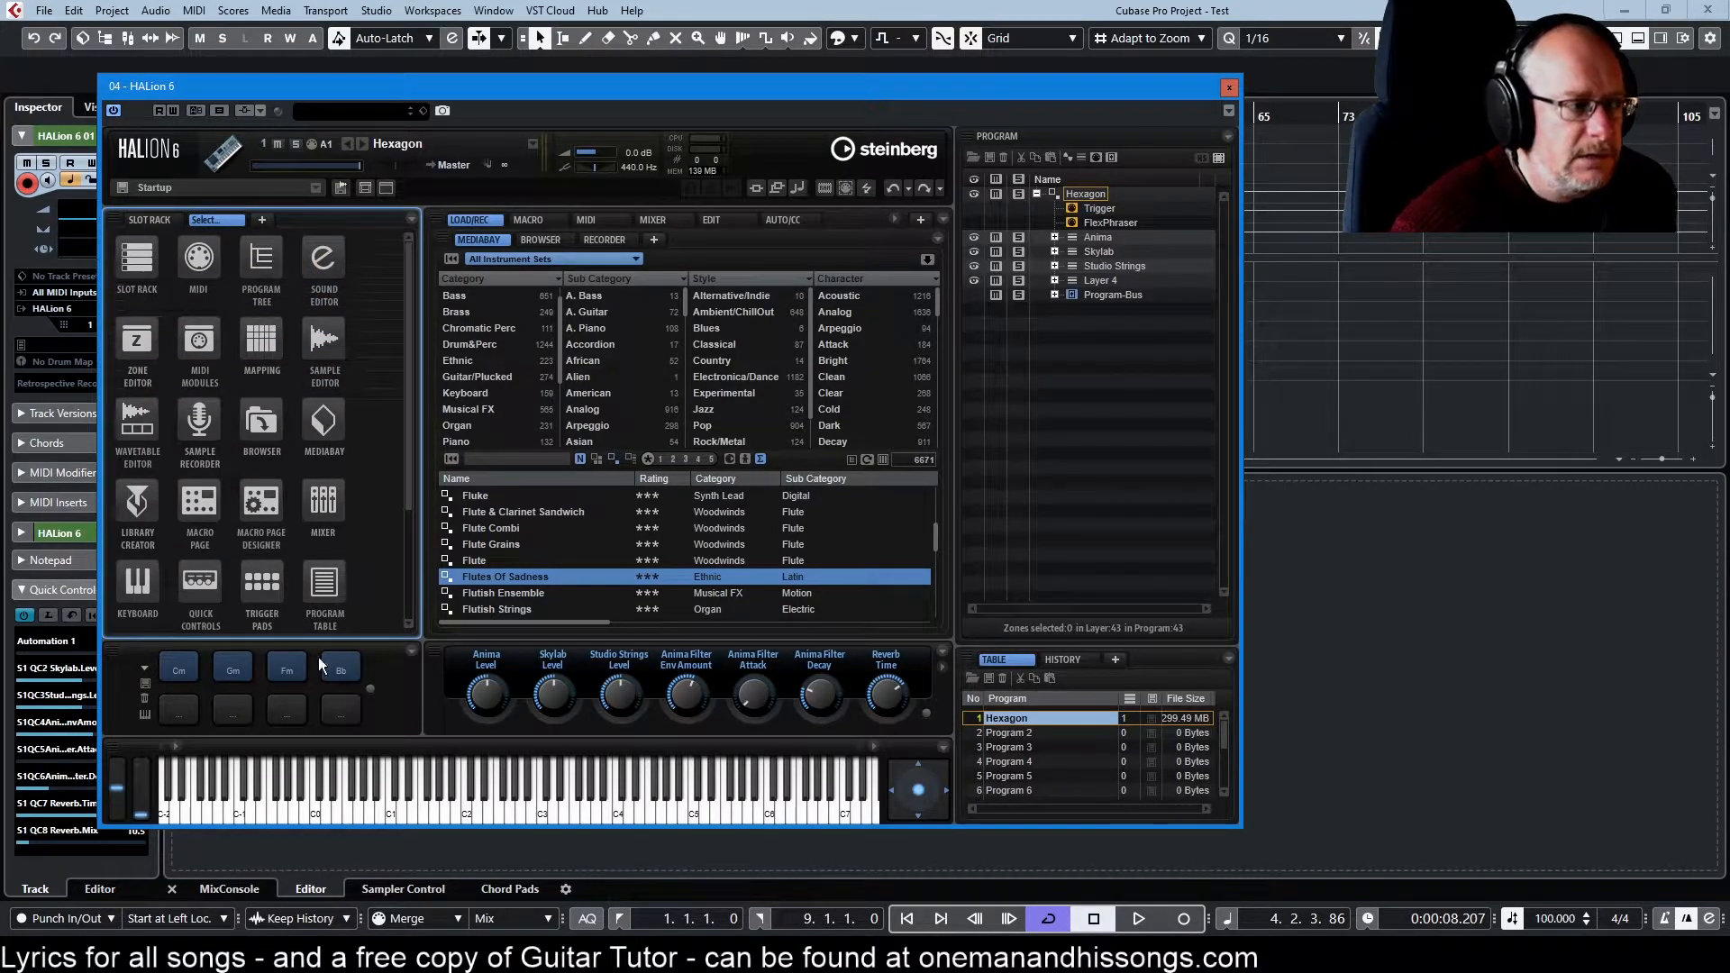
mouse_move(863, 540)
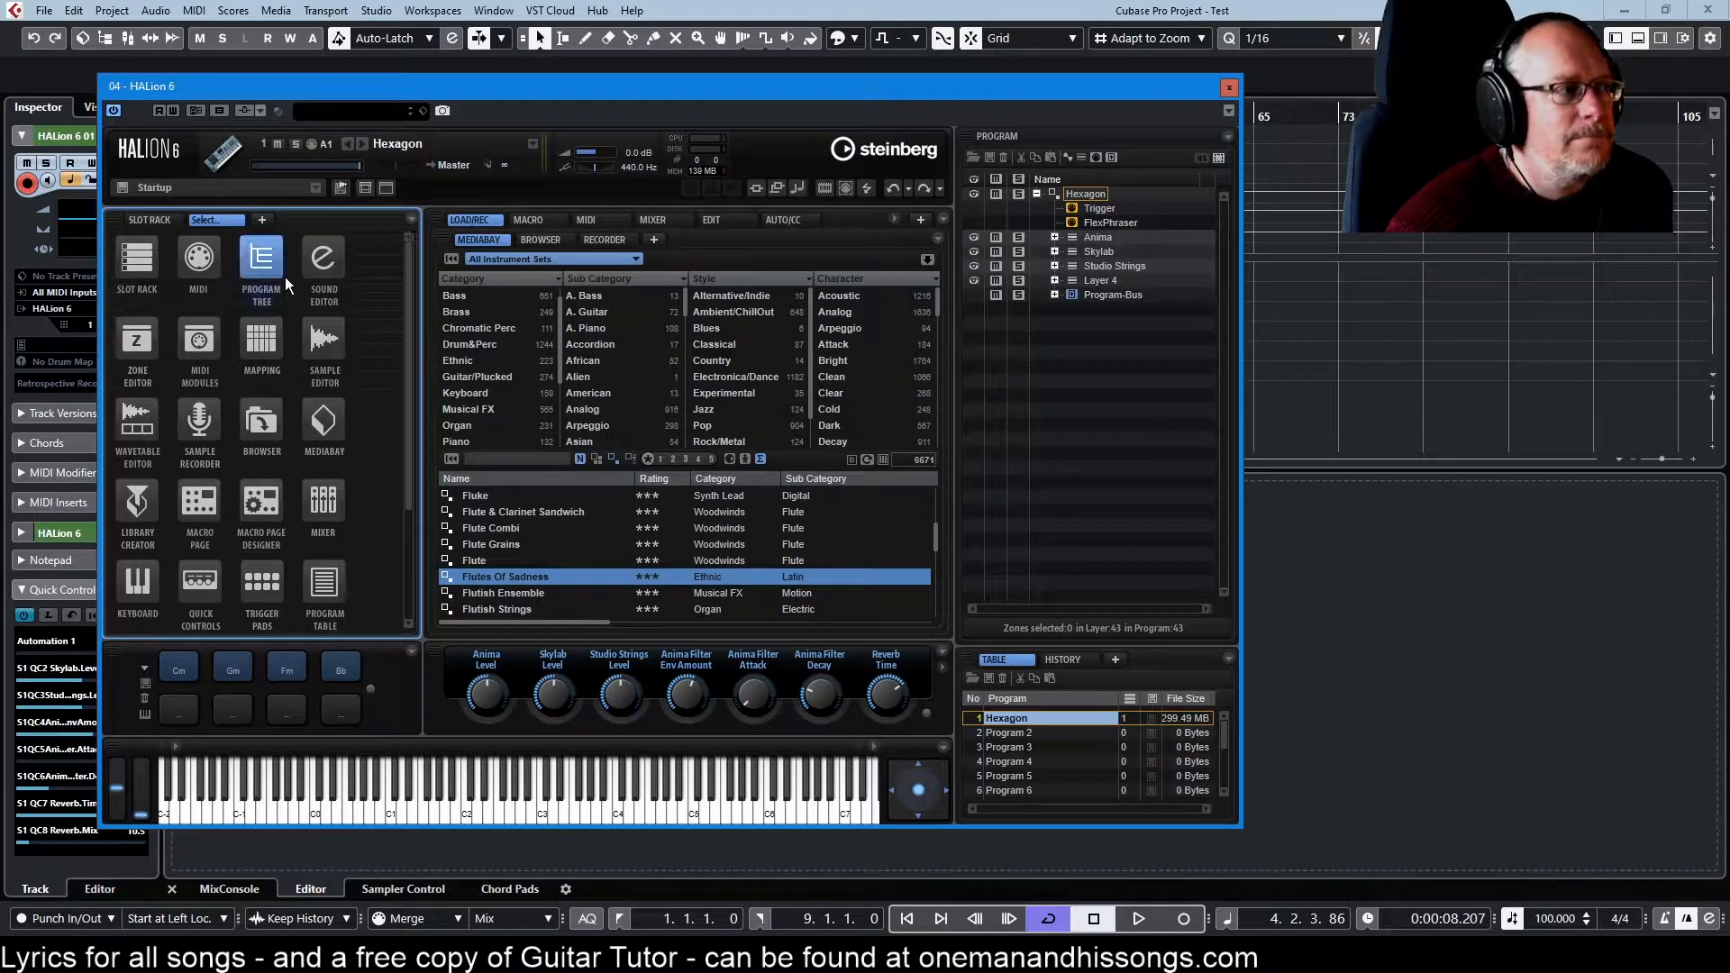
mouse_move(261, 503)
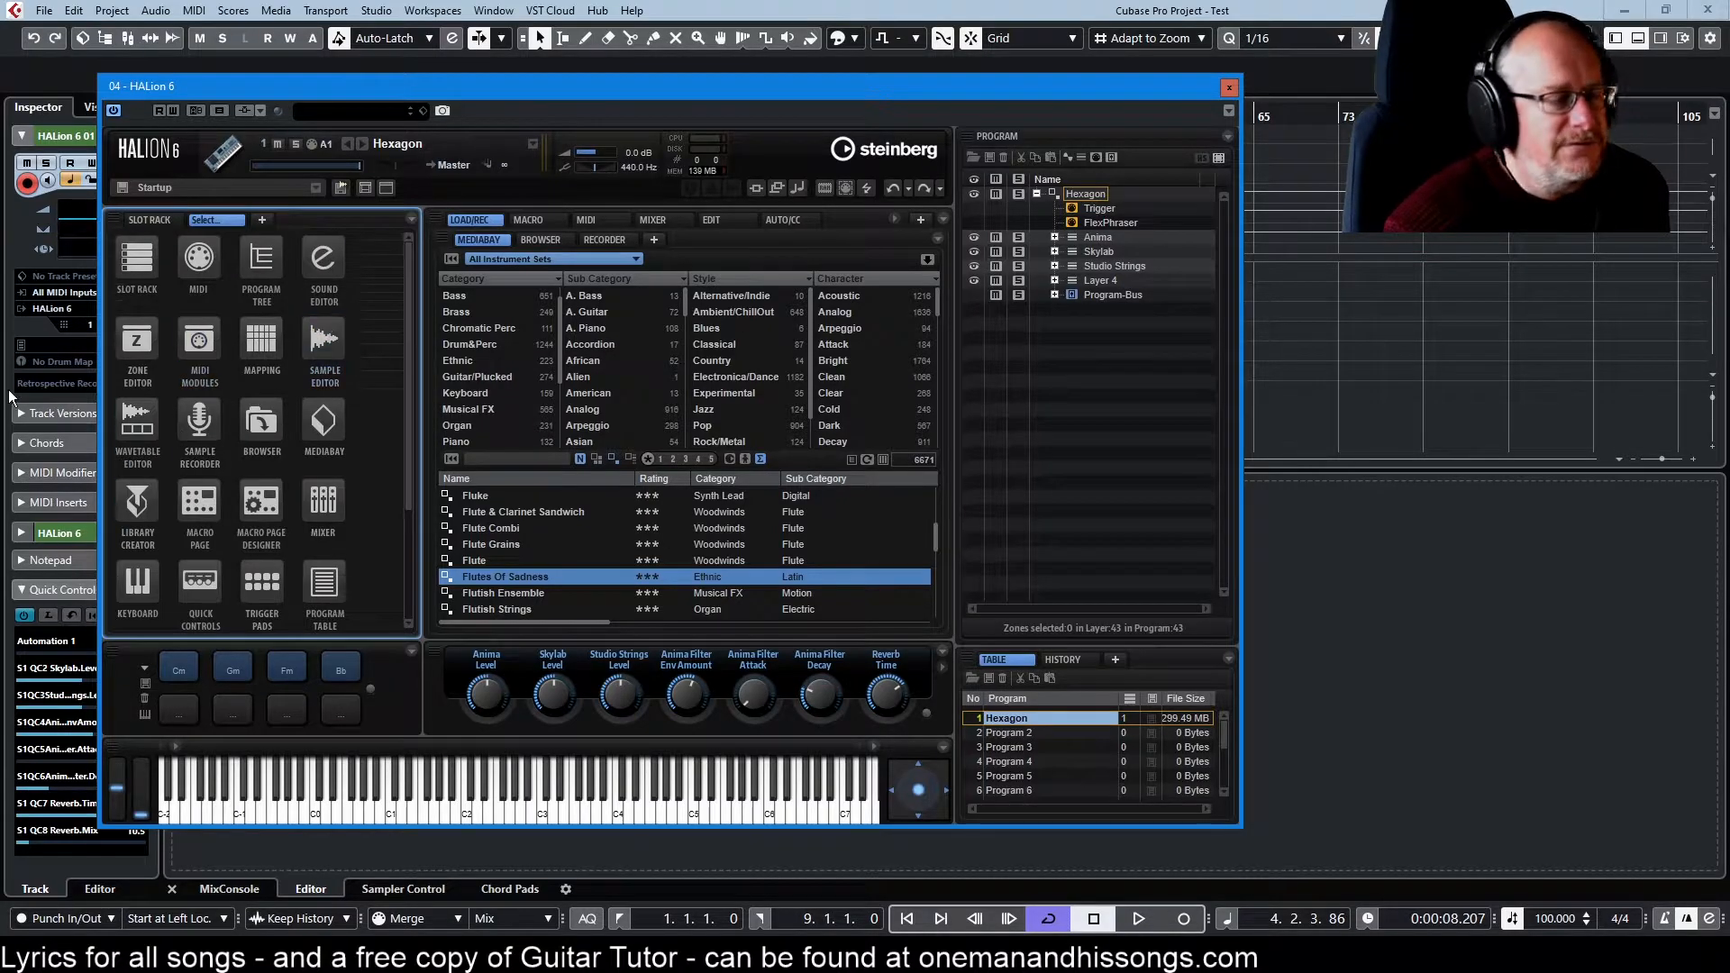
mouse_move(198, 502)
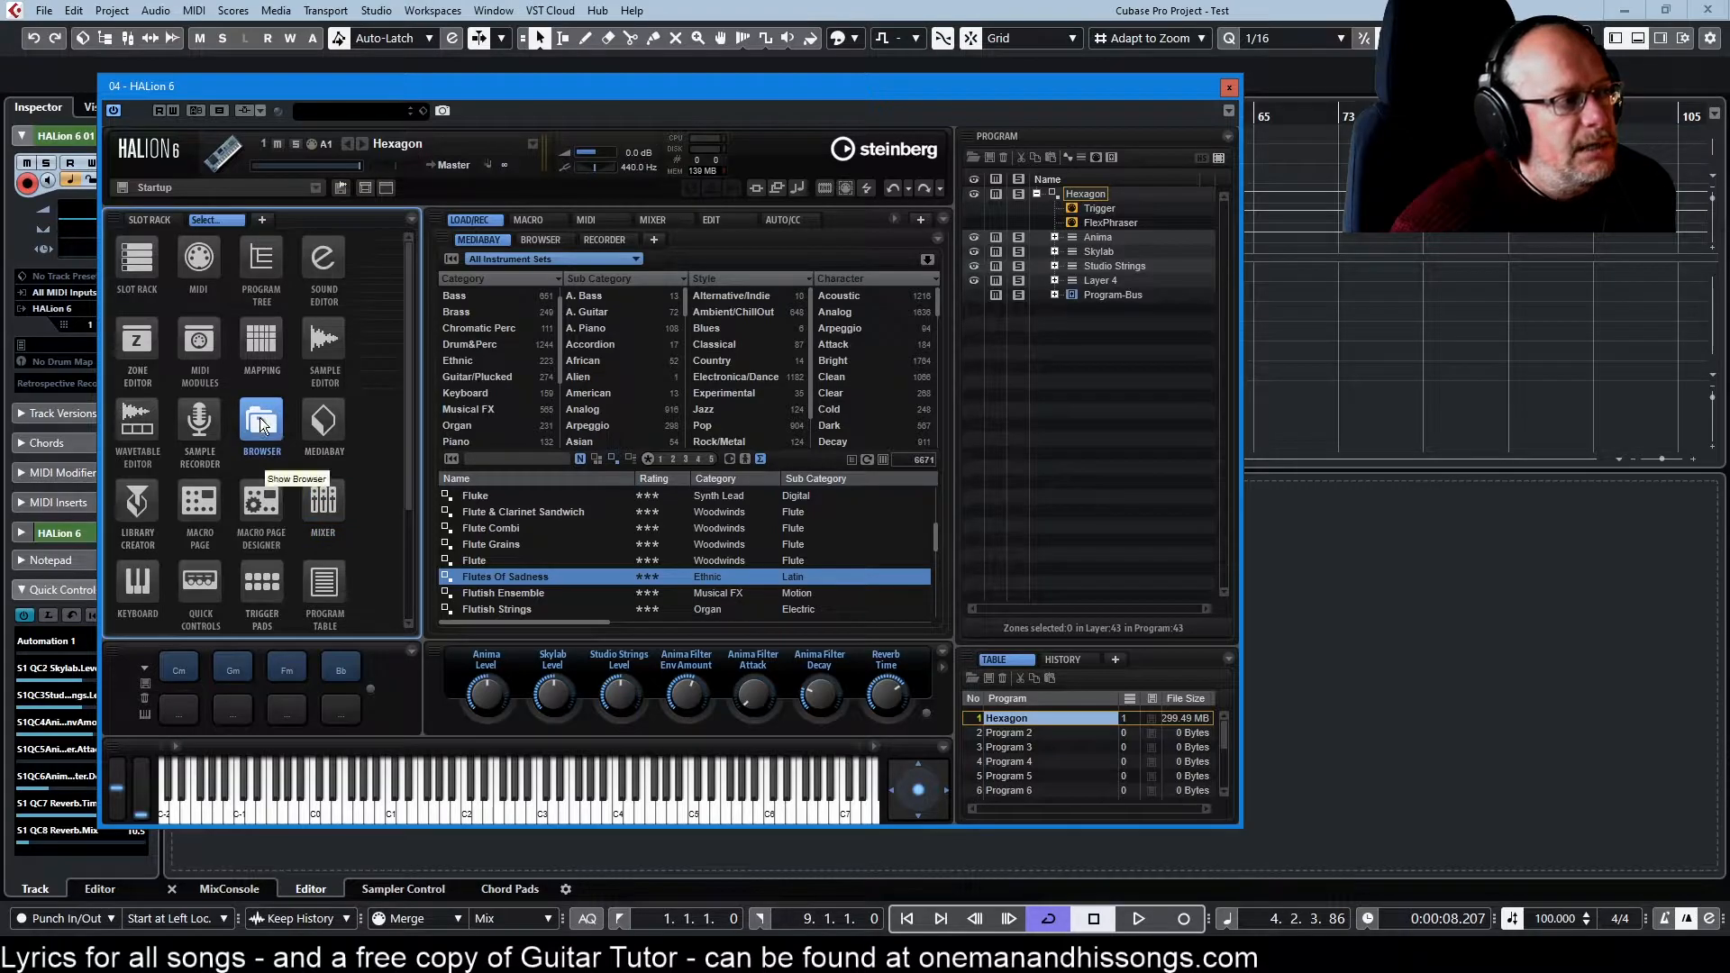
Show the Browser in the new tab, then add a further tab holding the MediaBay
left_click(261, 420)
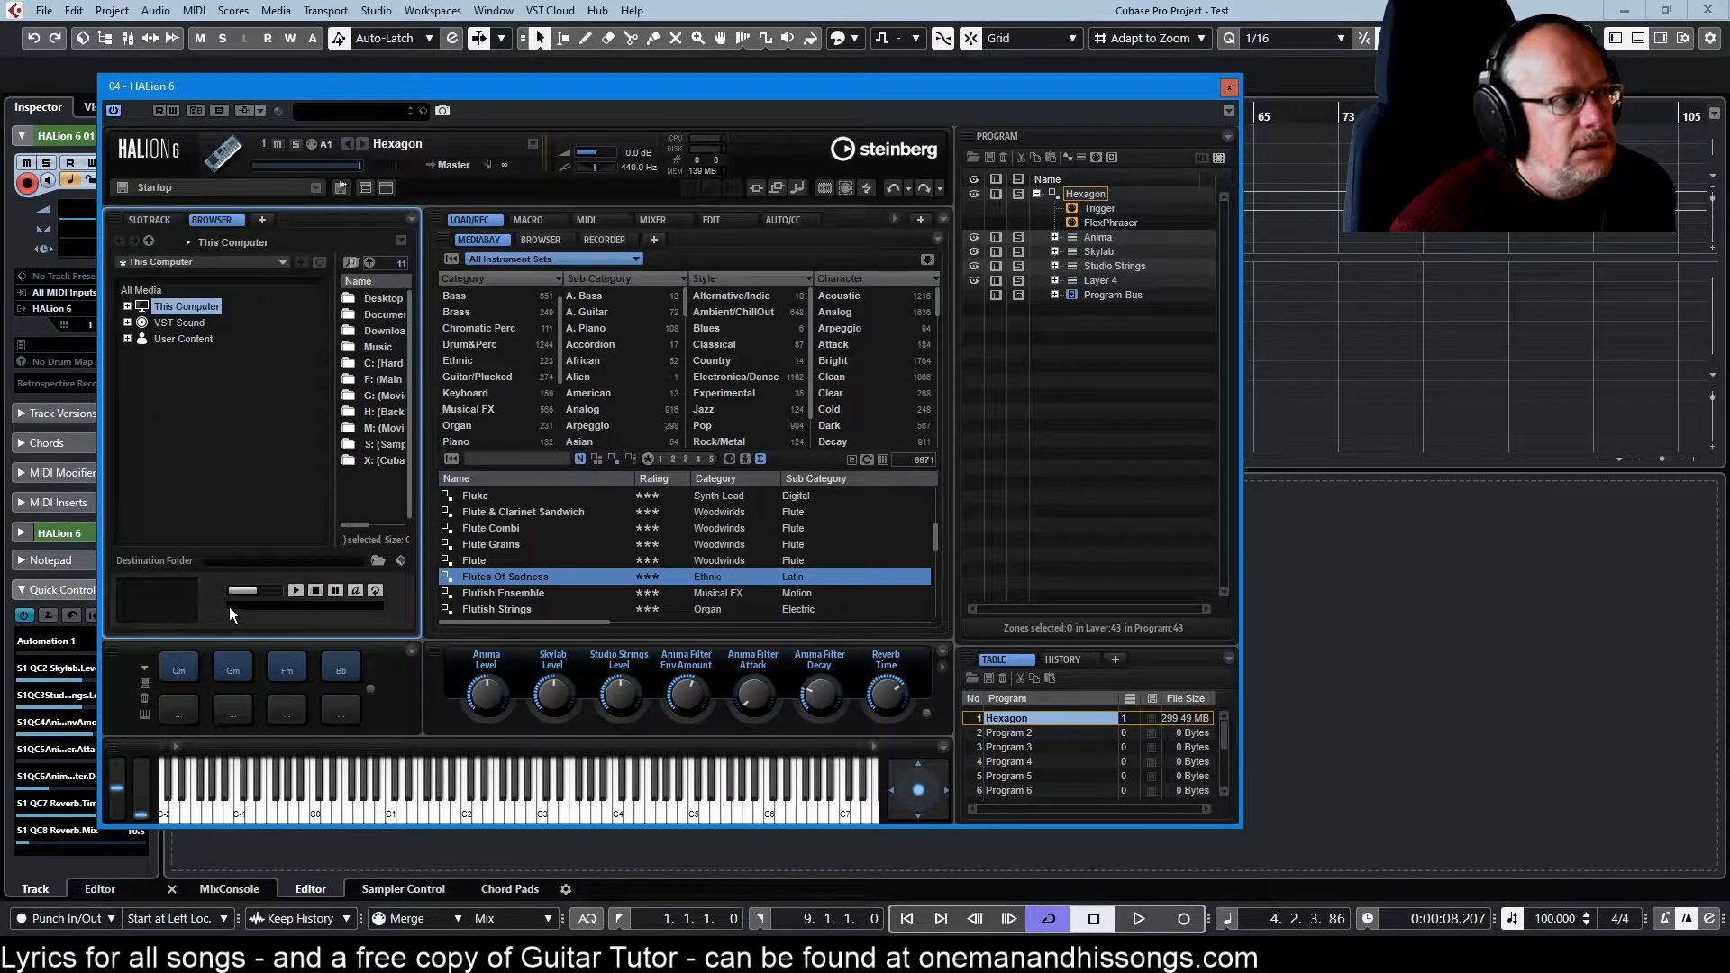
left_click(149, 220)
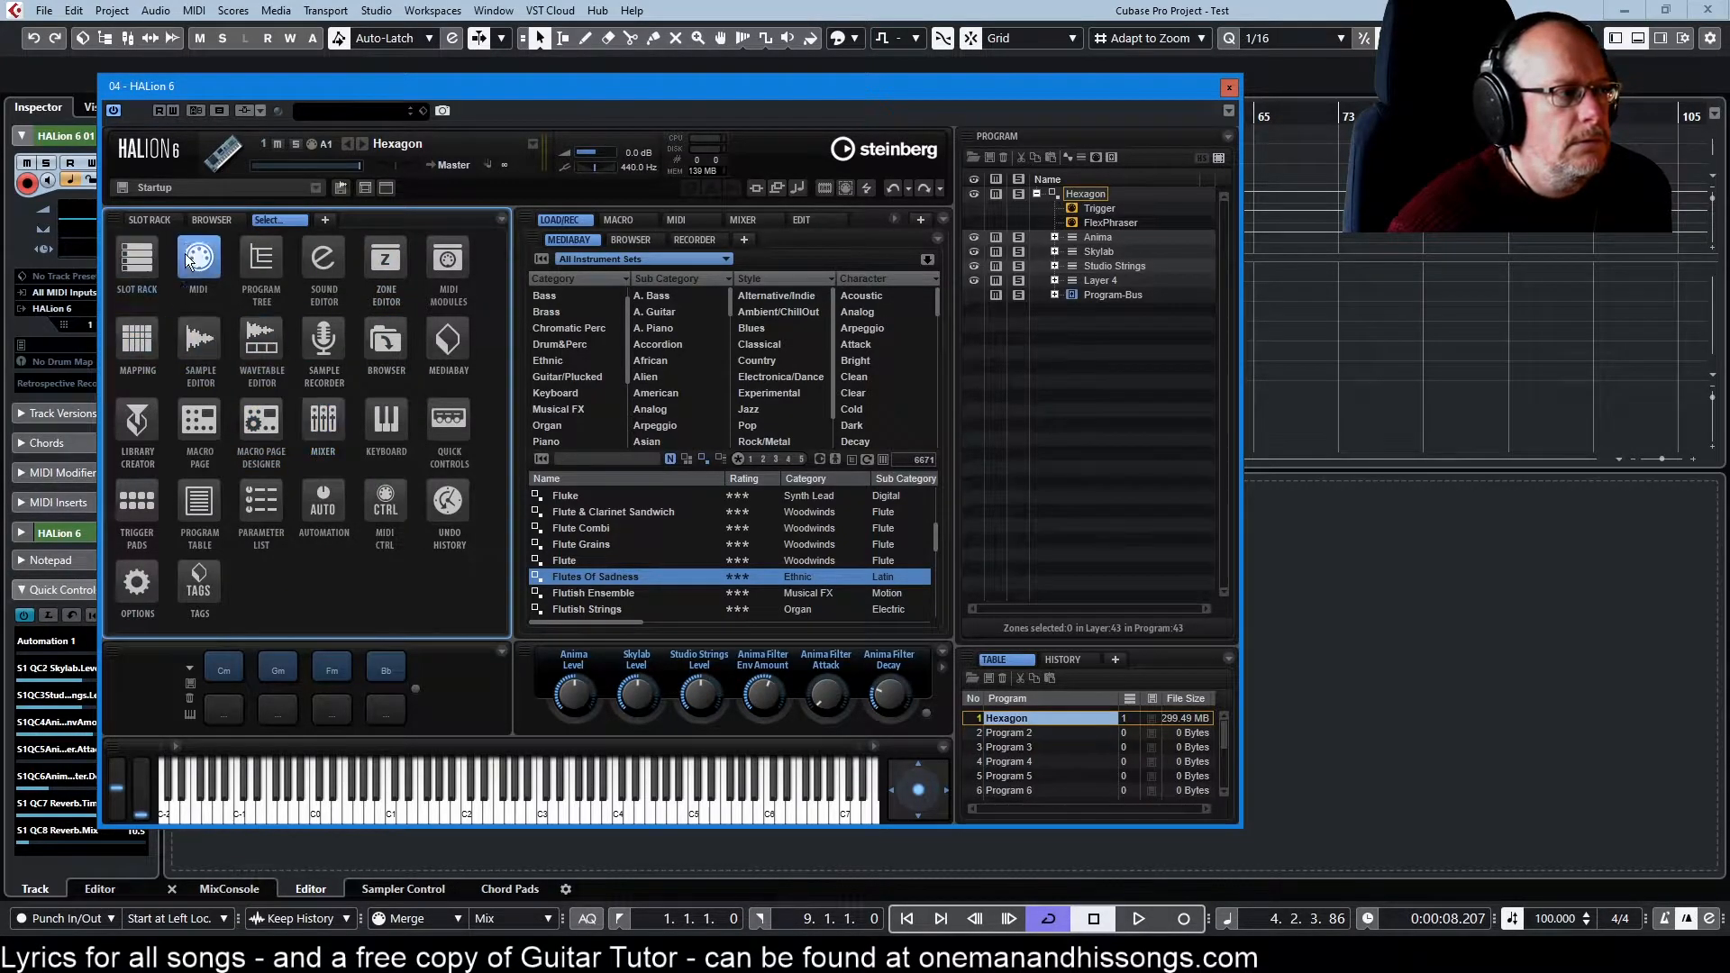
left_click(449, 342)
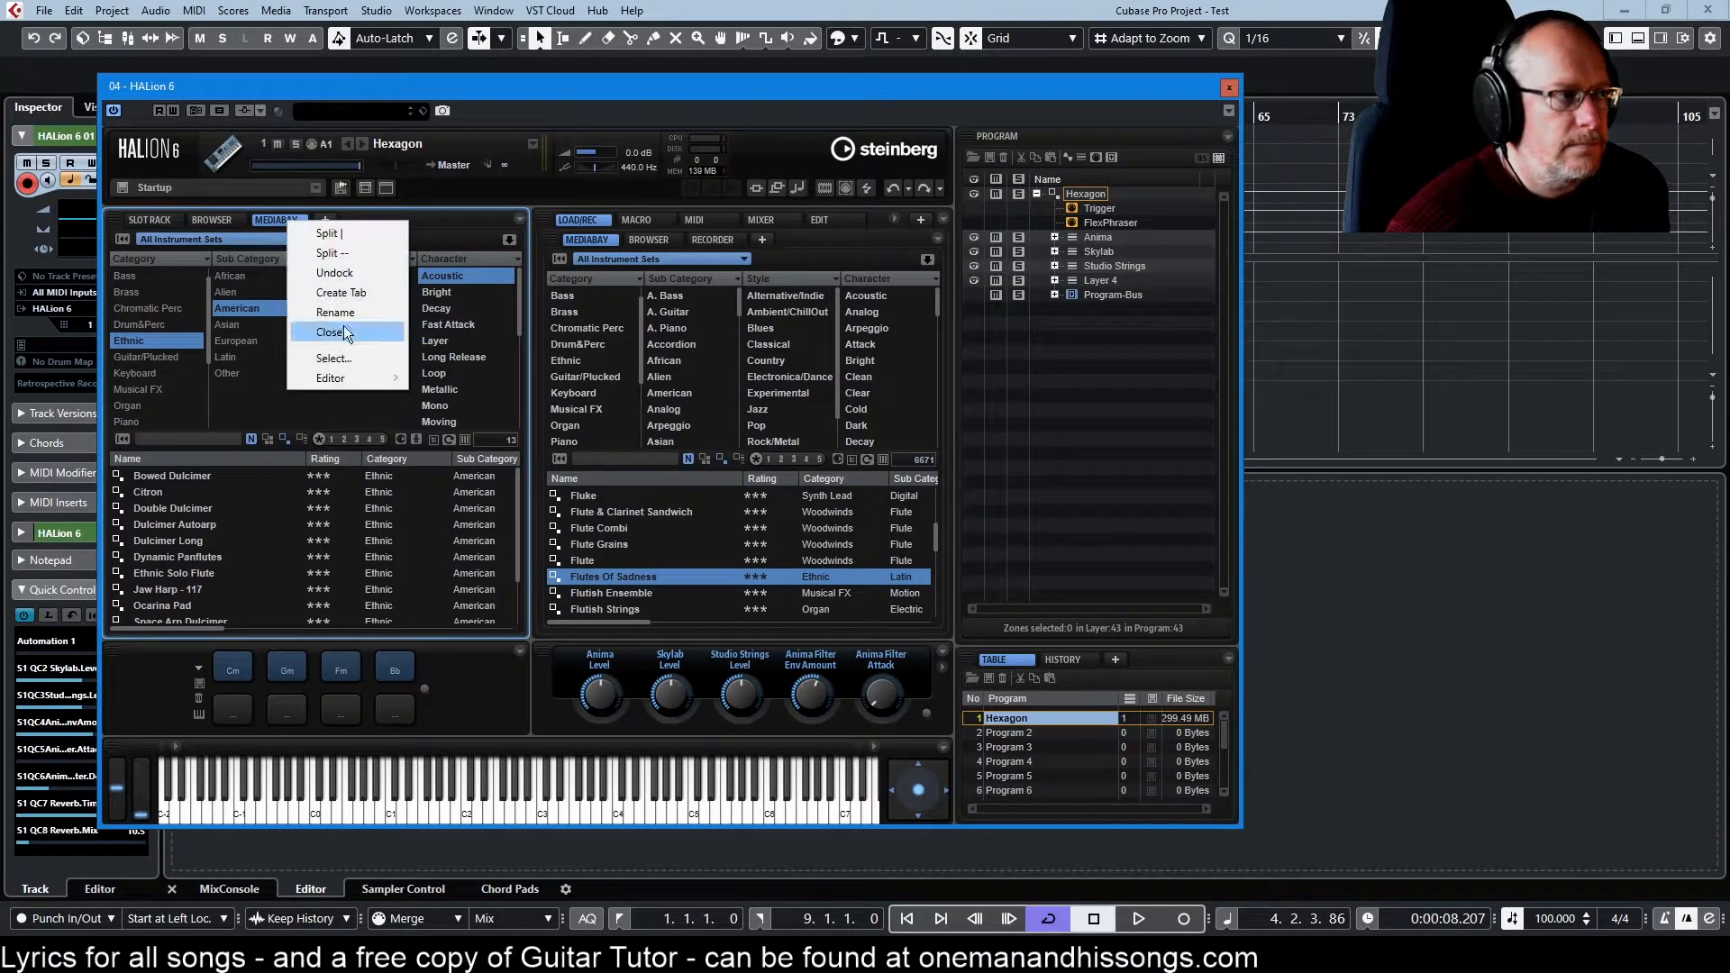
Close the MediaBay tab and bring up layout options for the Browser tab
left_click(209, 220)
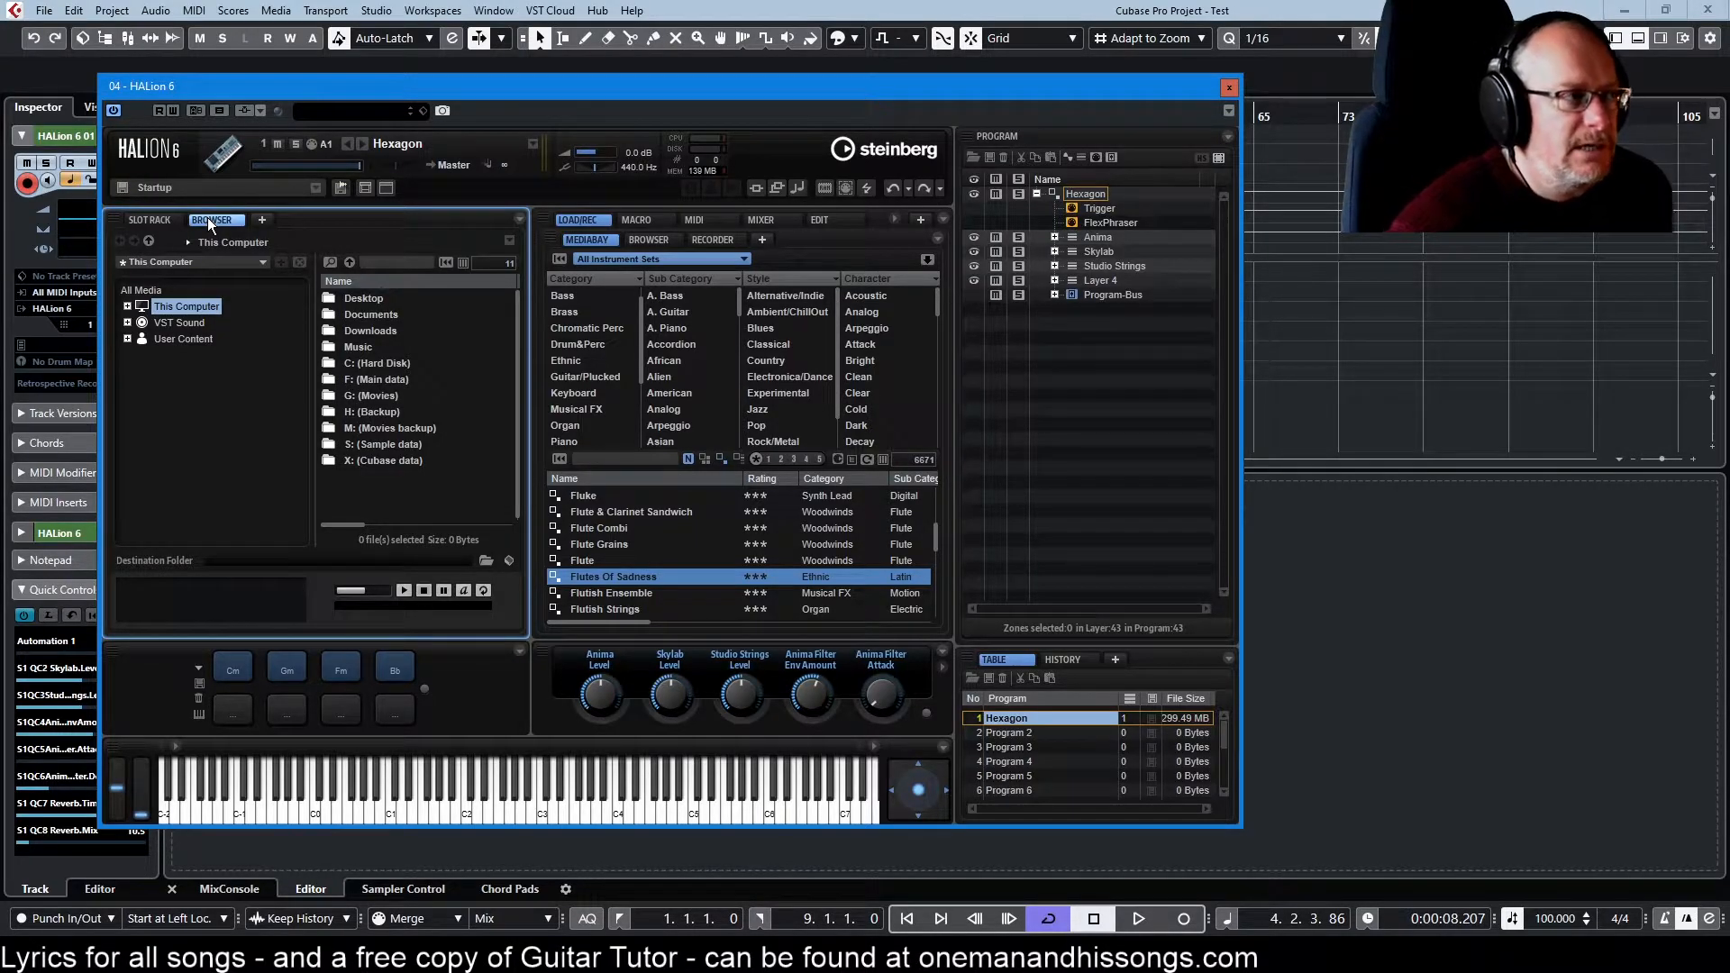
right_click(214, 220)
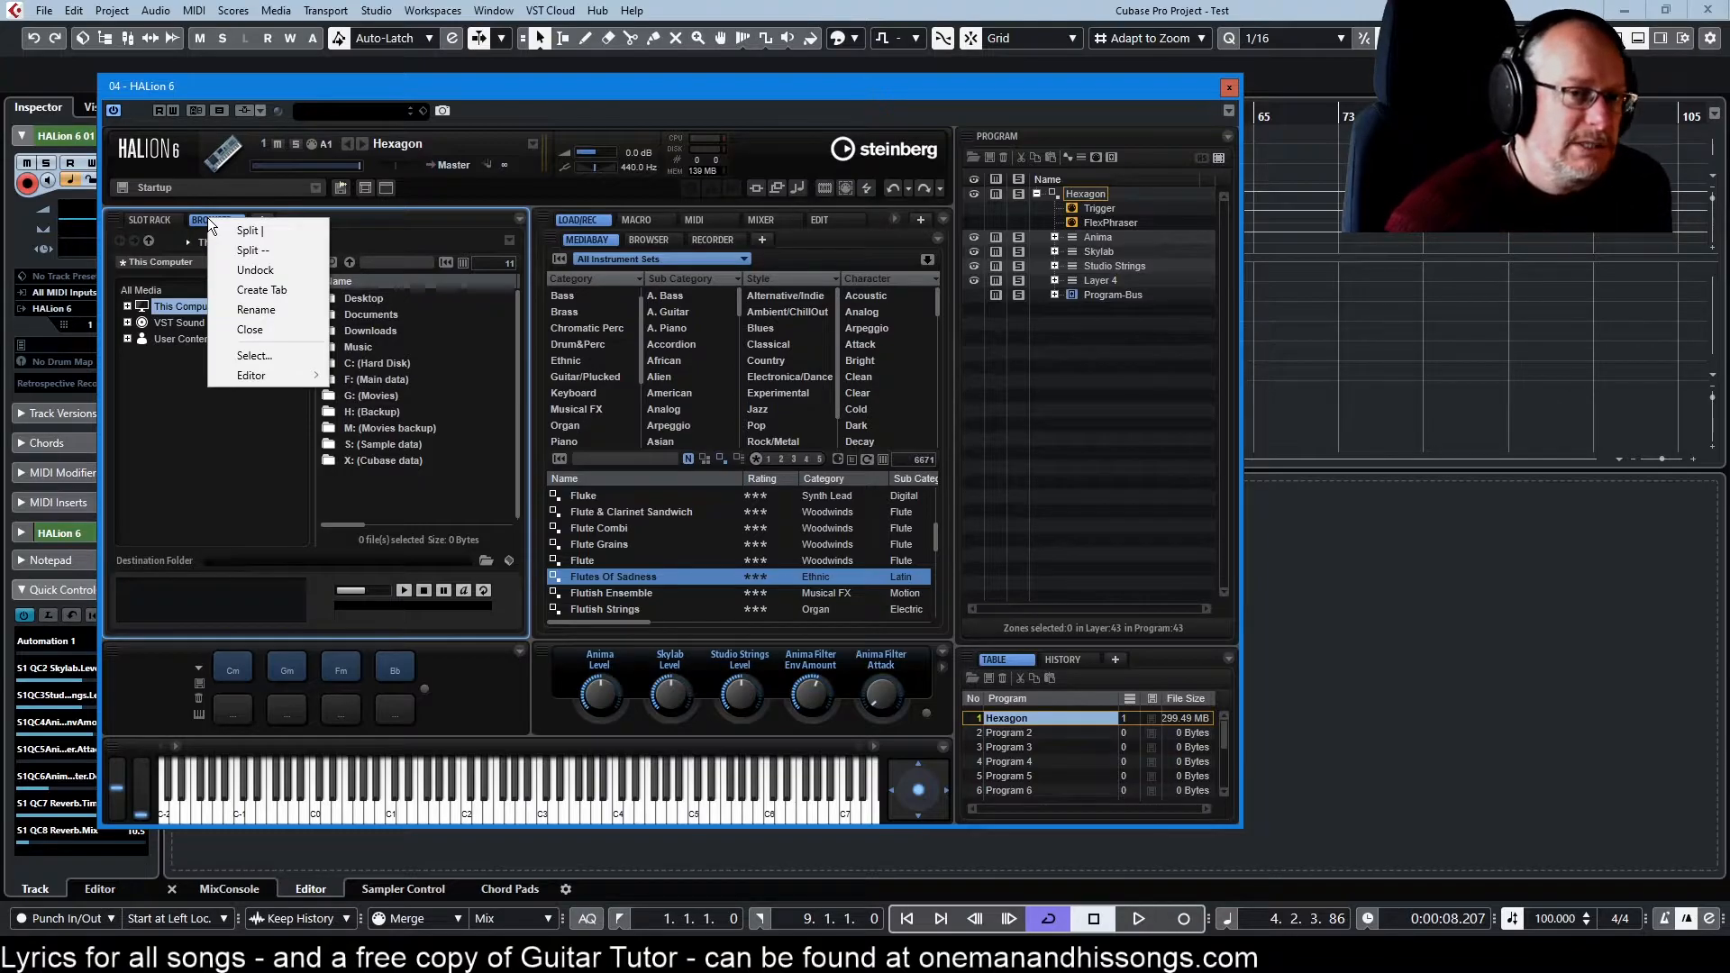
mouse_move(263, 250)
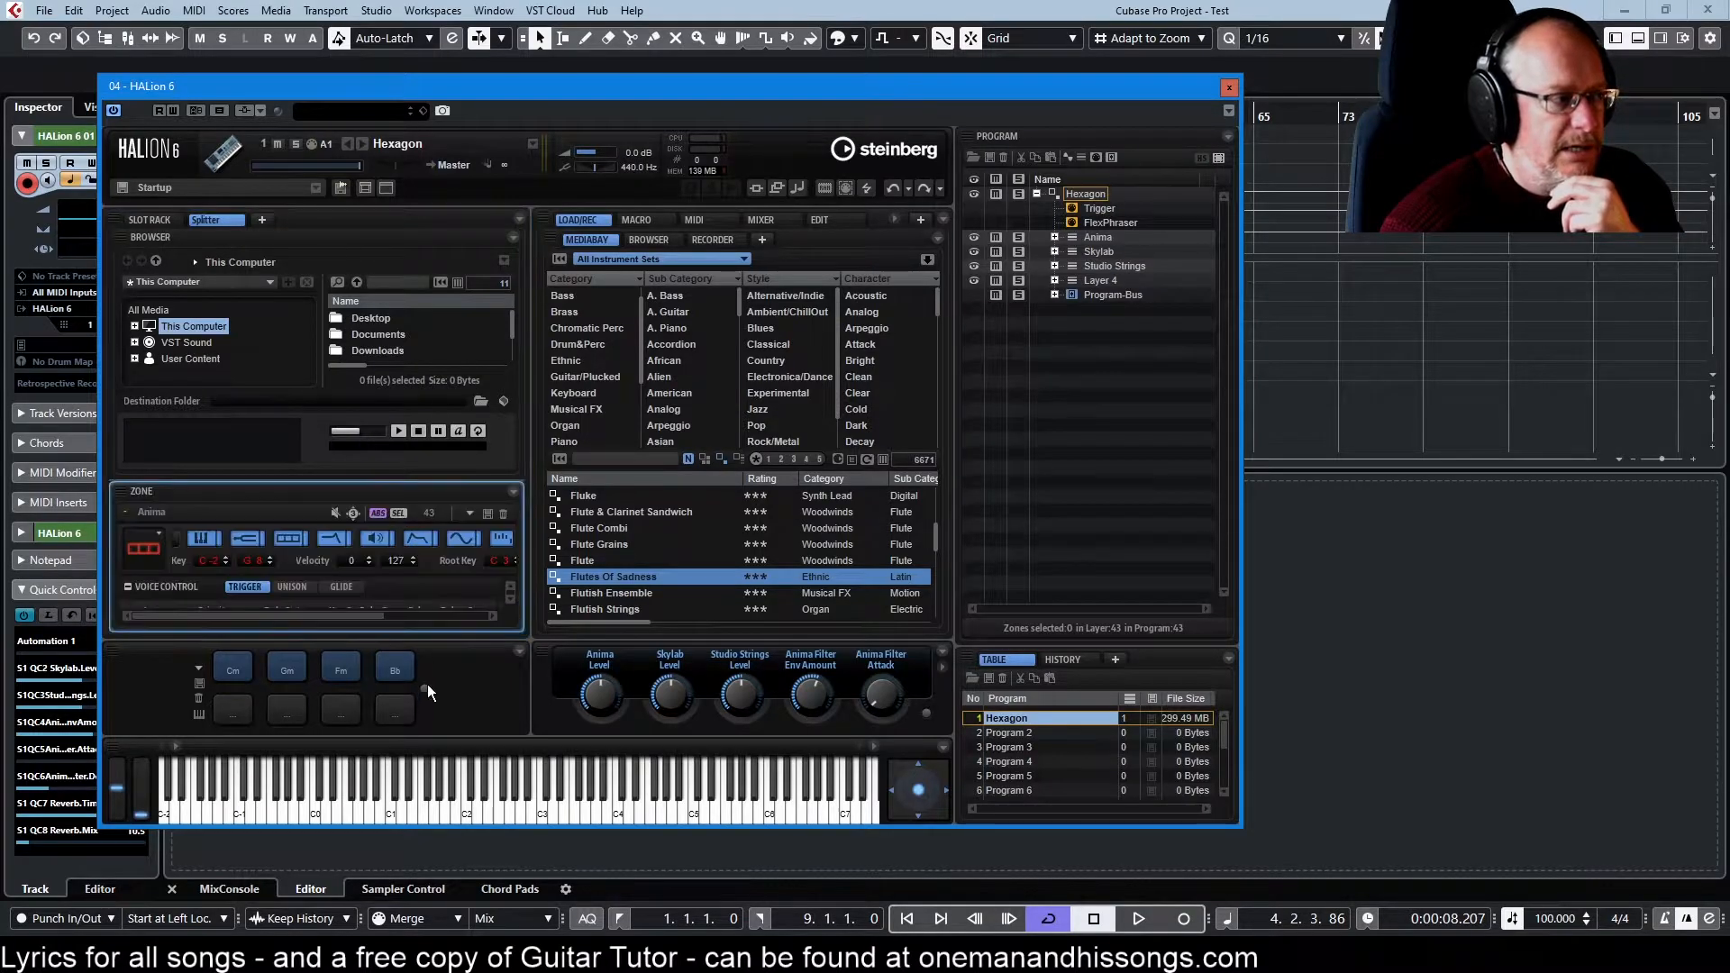
mouse_move(247, 539)
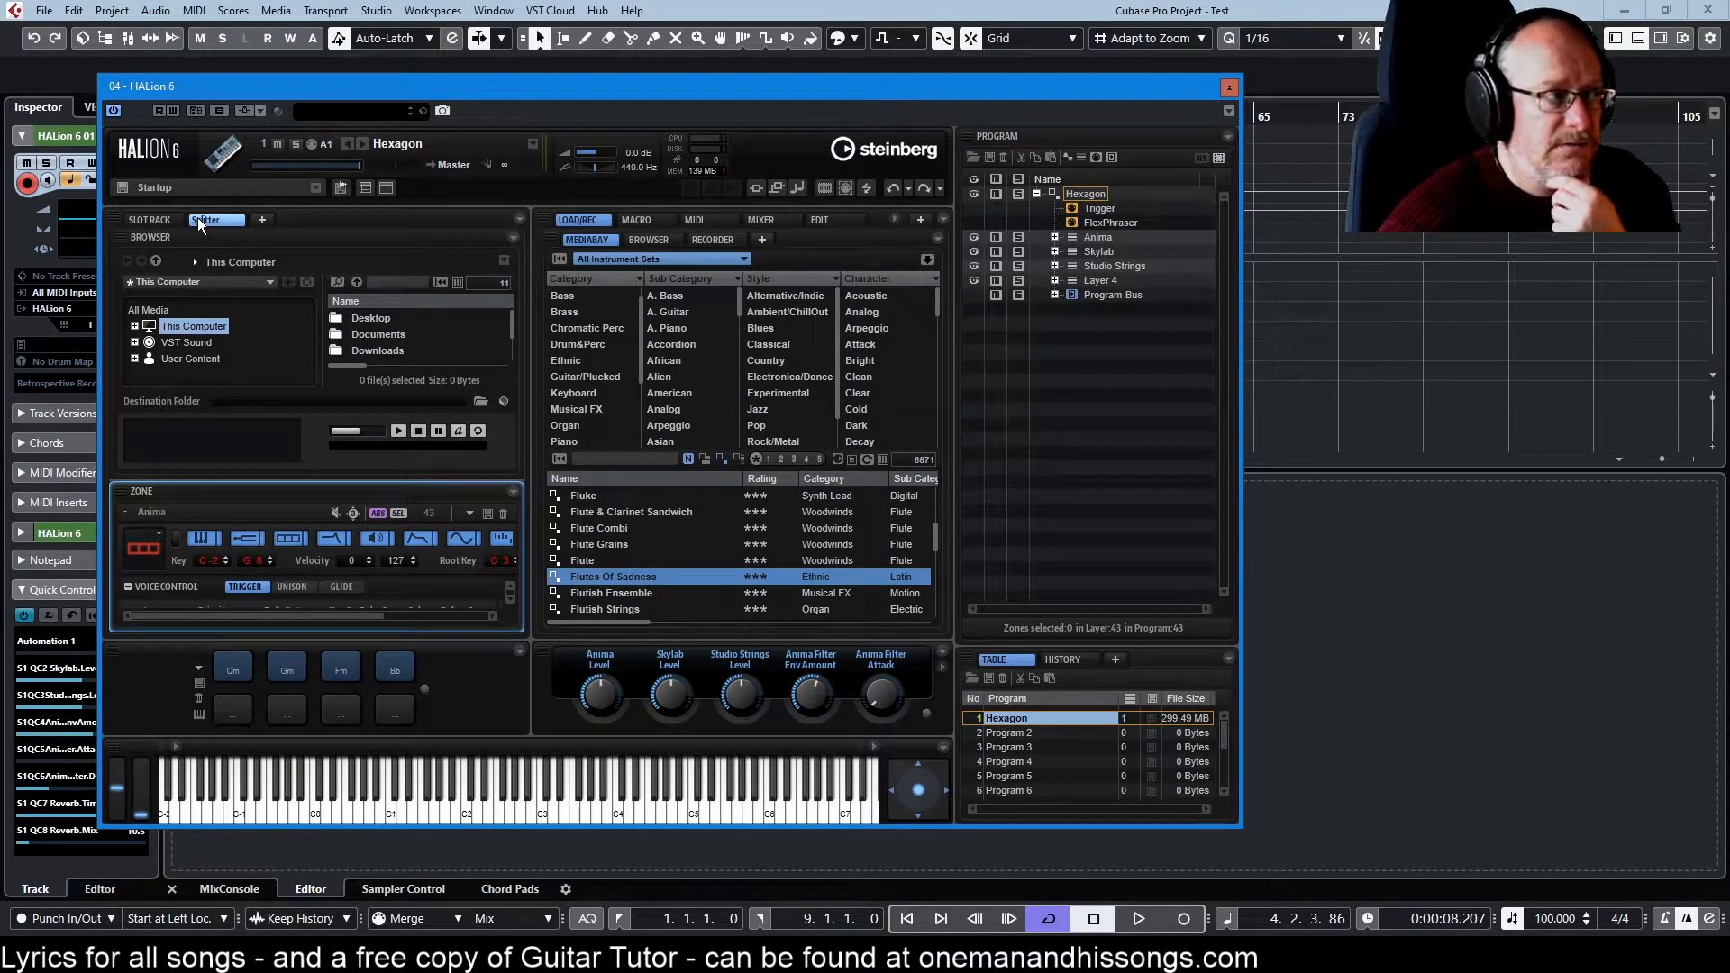
Rename the split tab Browser/Zone and switch between it and the Slot Rack tab
left_click(206, 220)
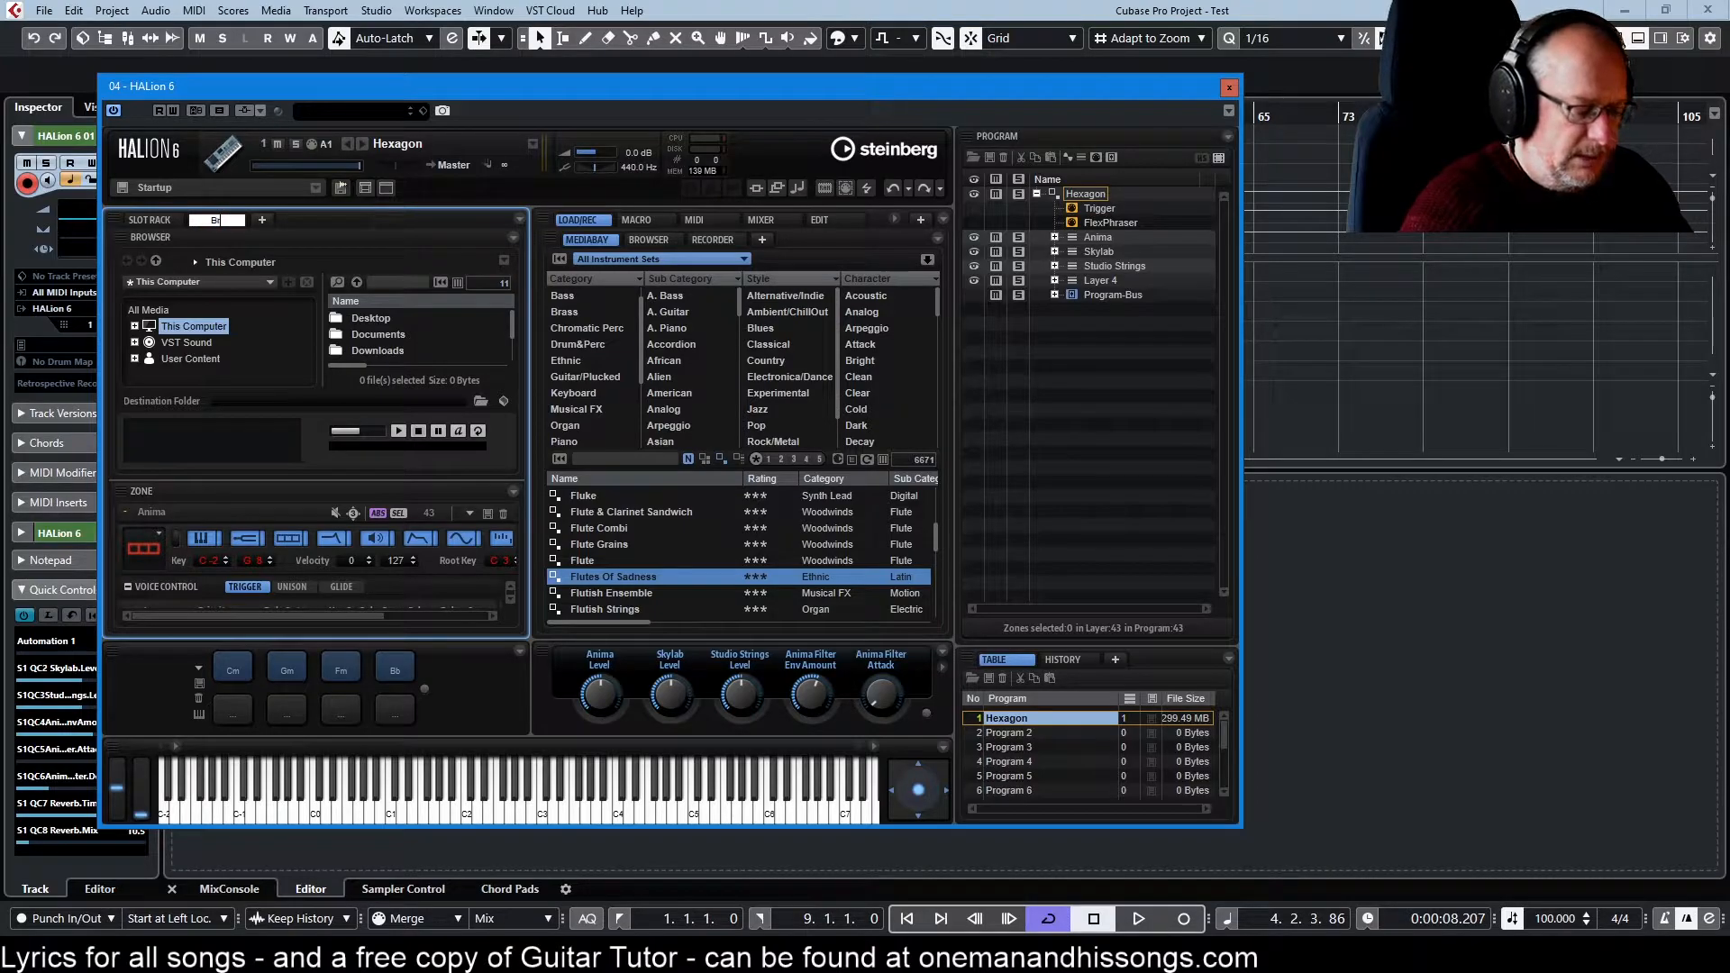
type("rowser/Zone")
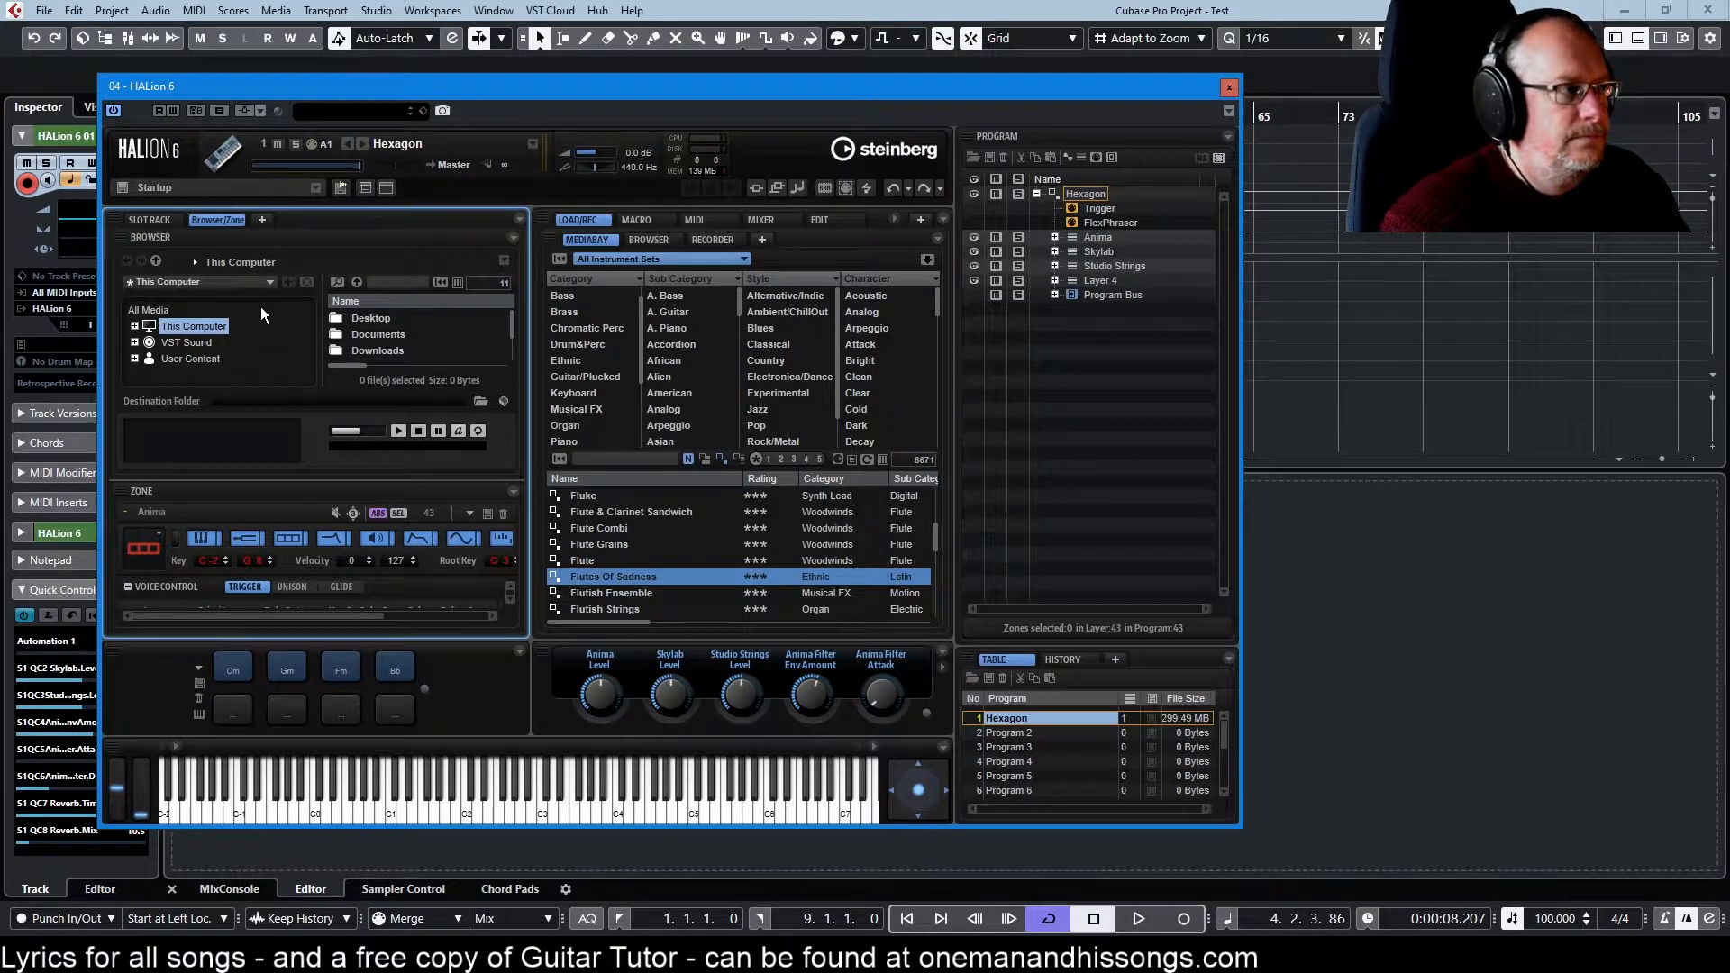
left_click(150, 219)
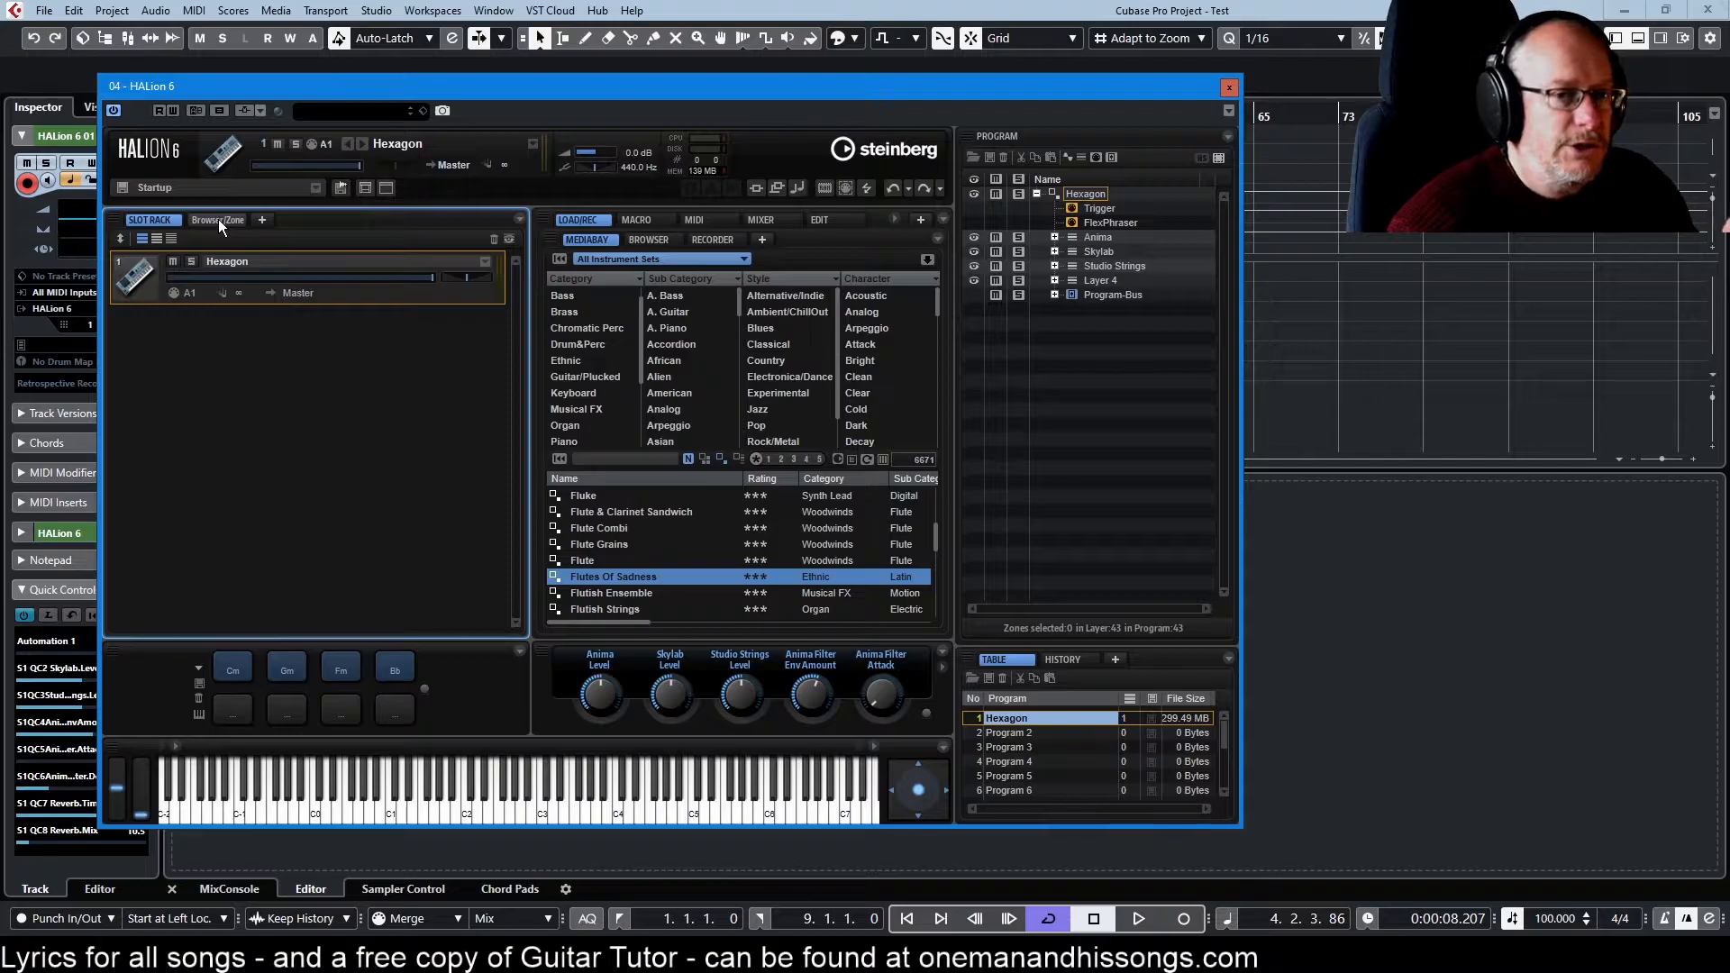
left_click(218, 220)
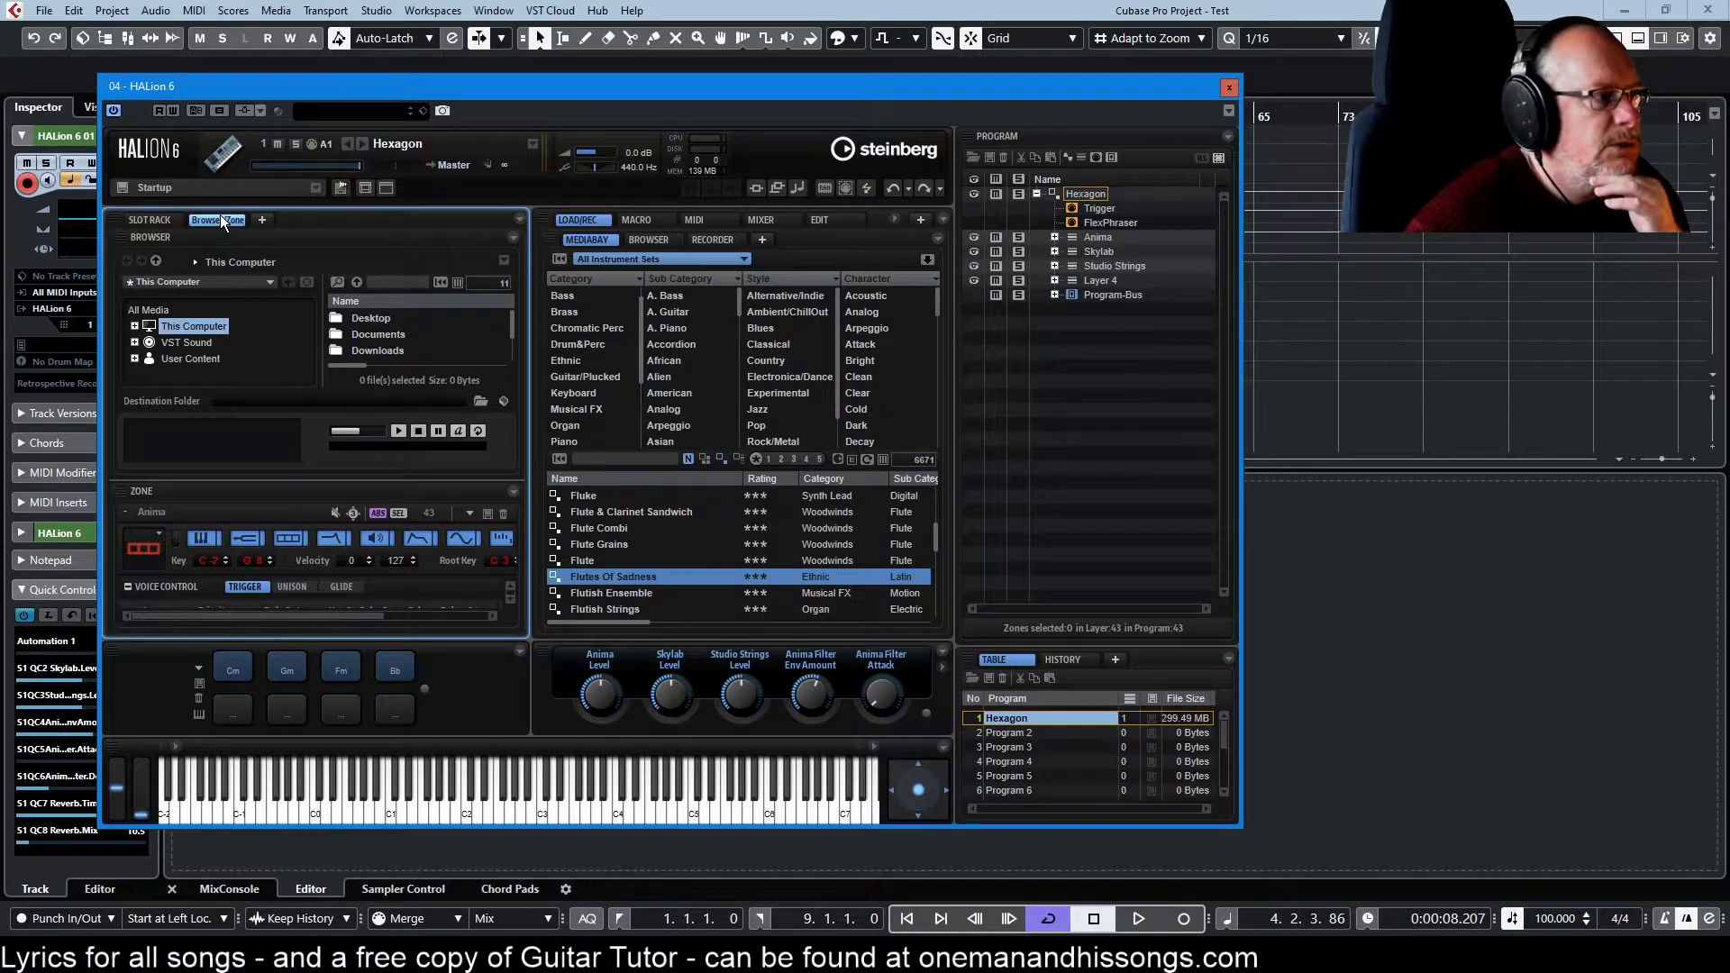
left_click(218, 220)
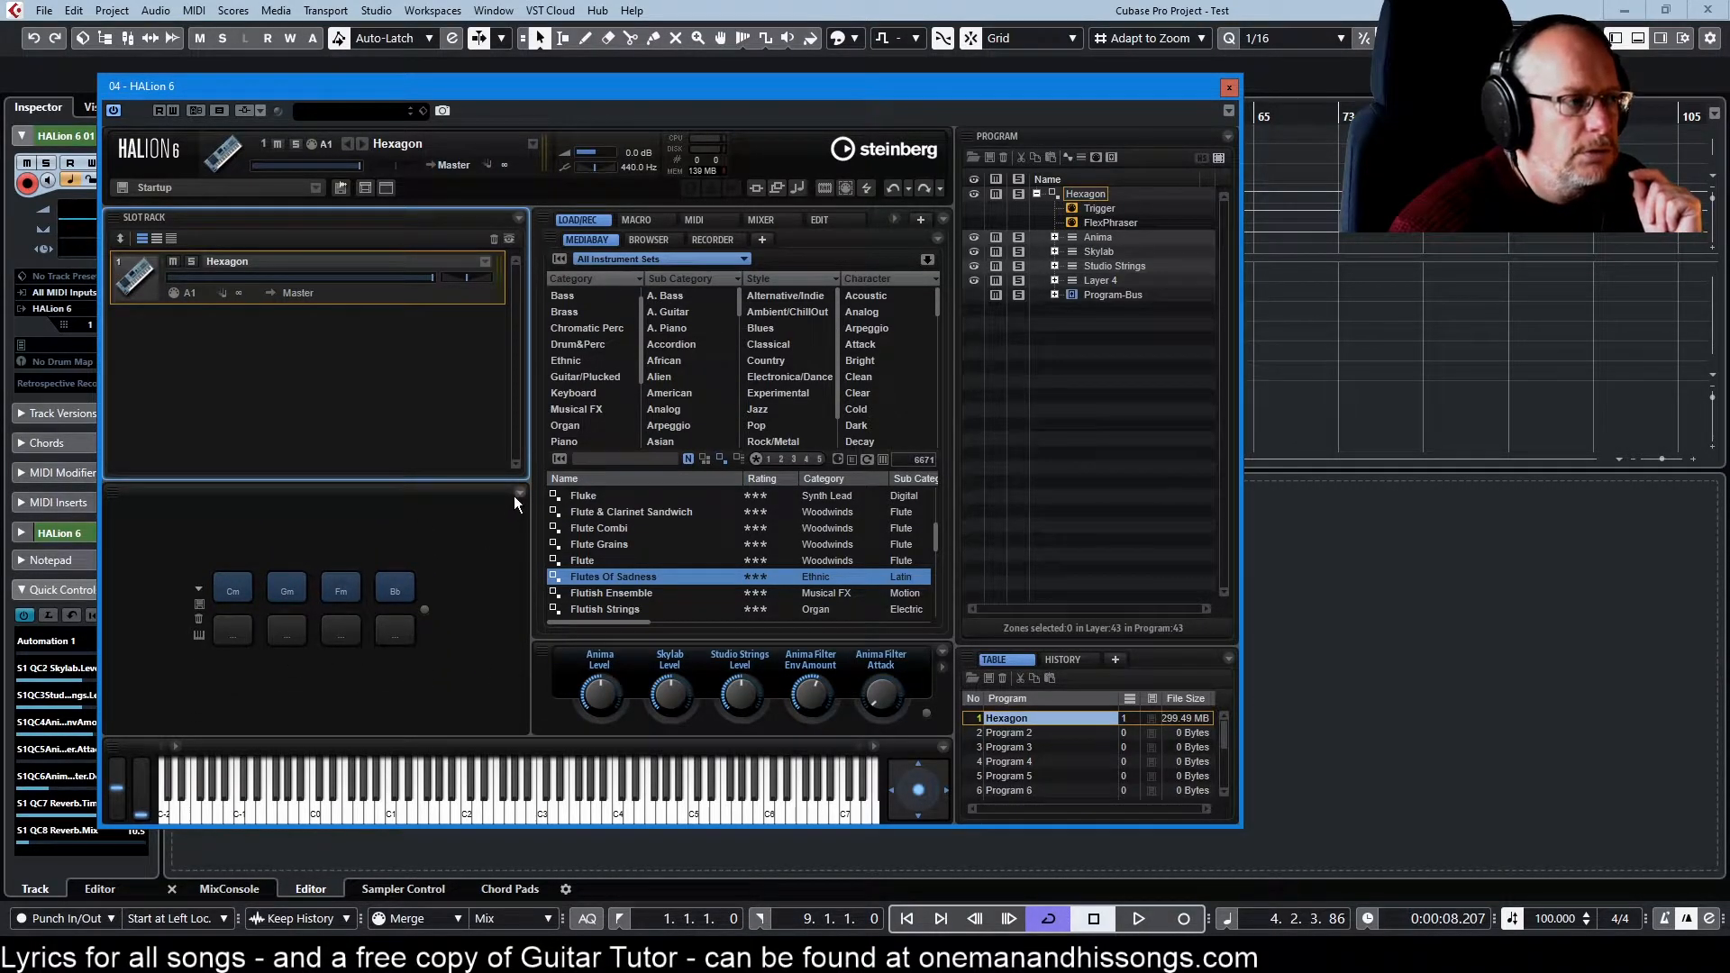
Create a Mixer/Prog tab in the lower section showing the Mixer beside the Program Tree
right_click(514, 503)
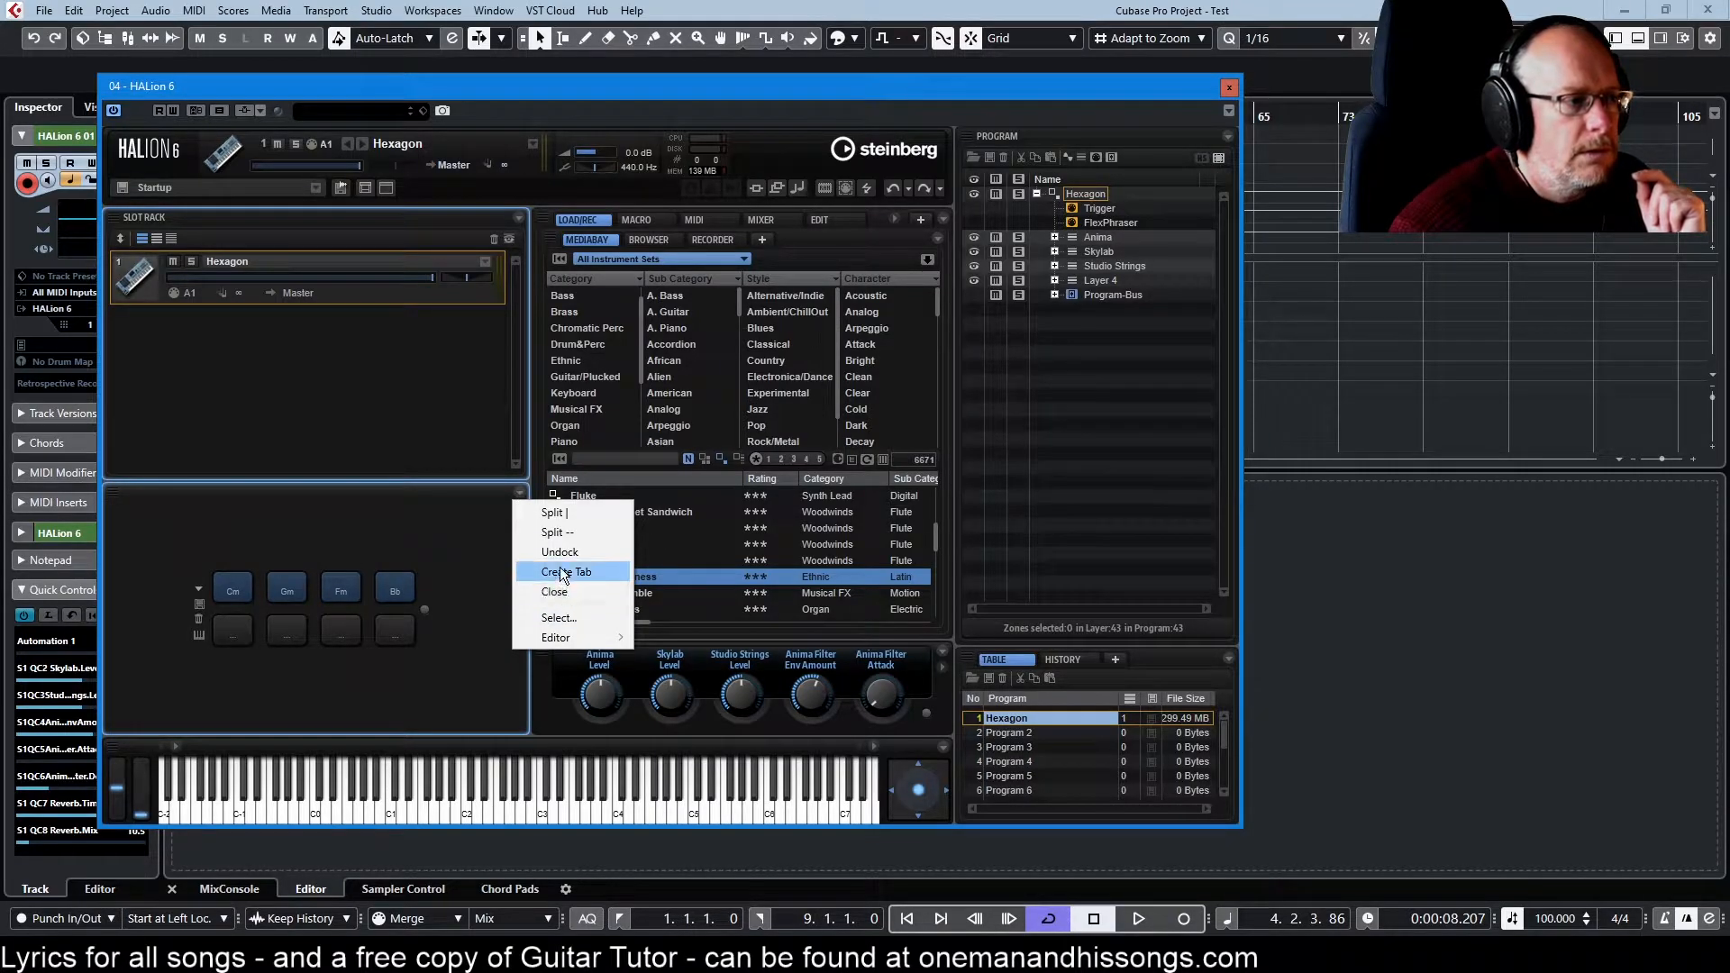
left_click(567, 571)
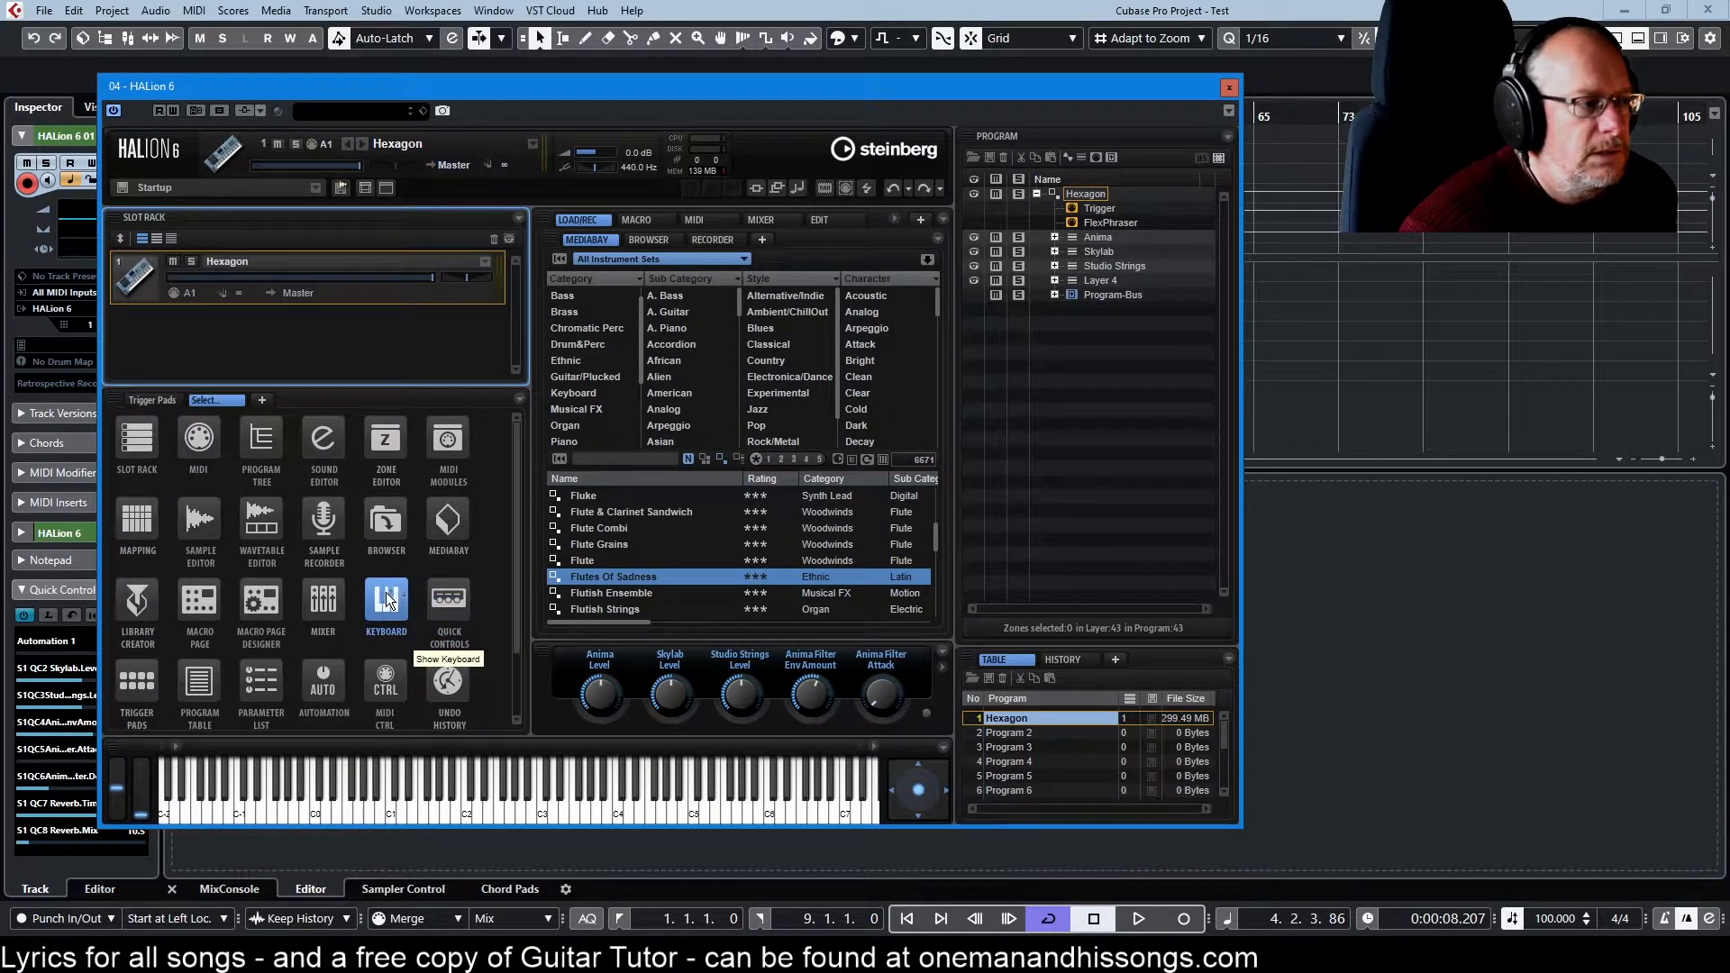
left_click(322, 602)
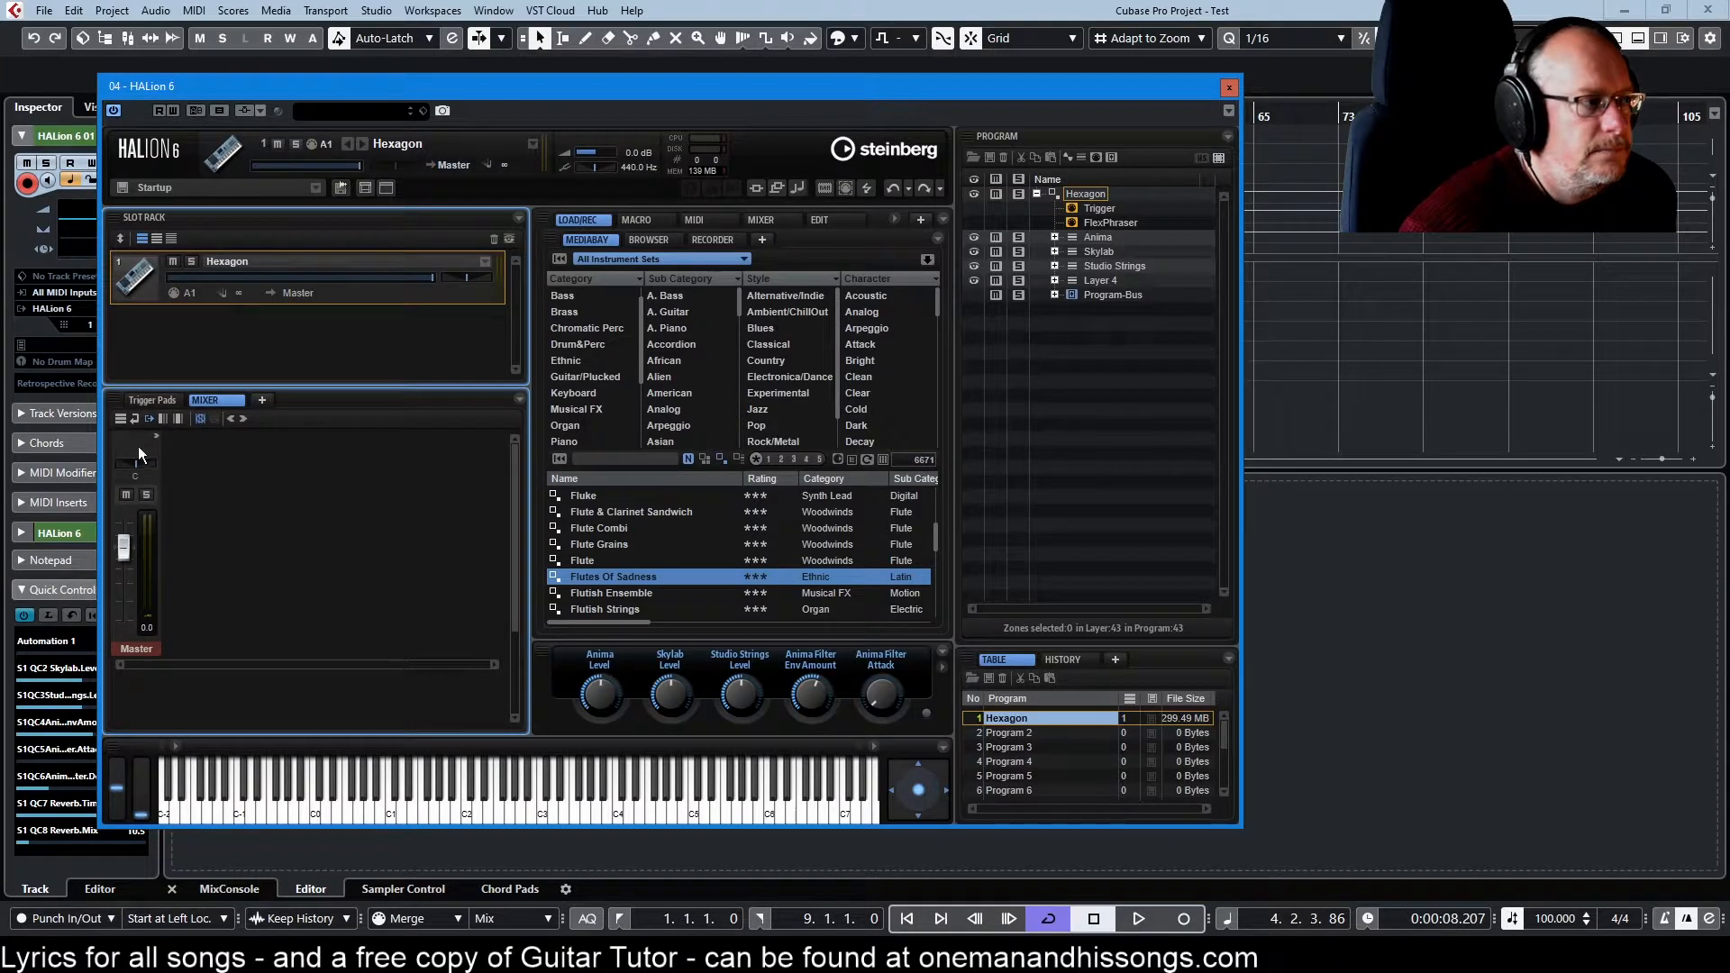
left_click(215, 401)
type("Mixer/Prog")
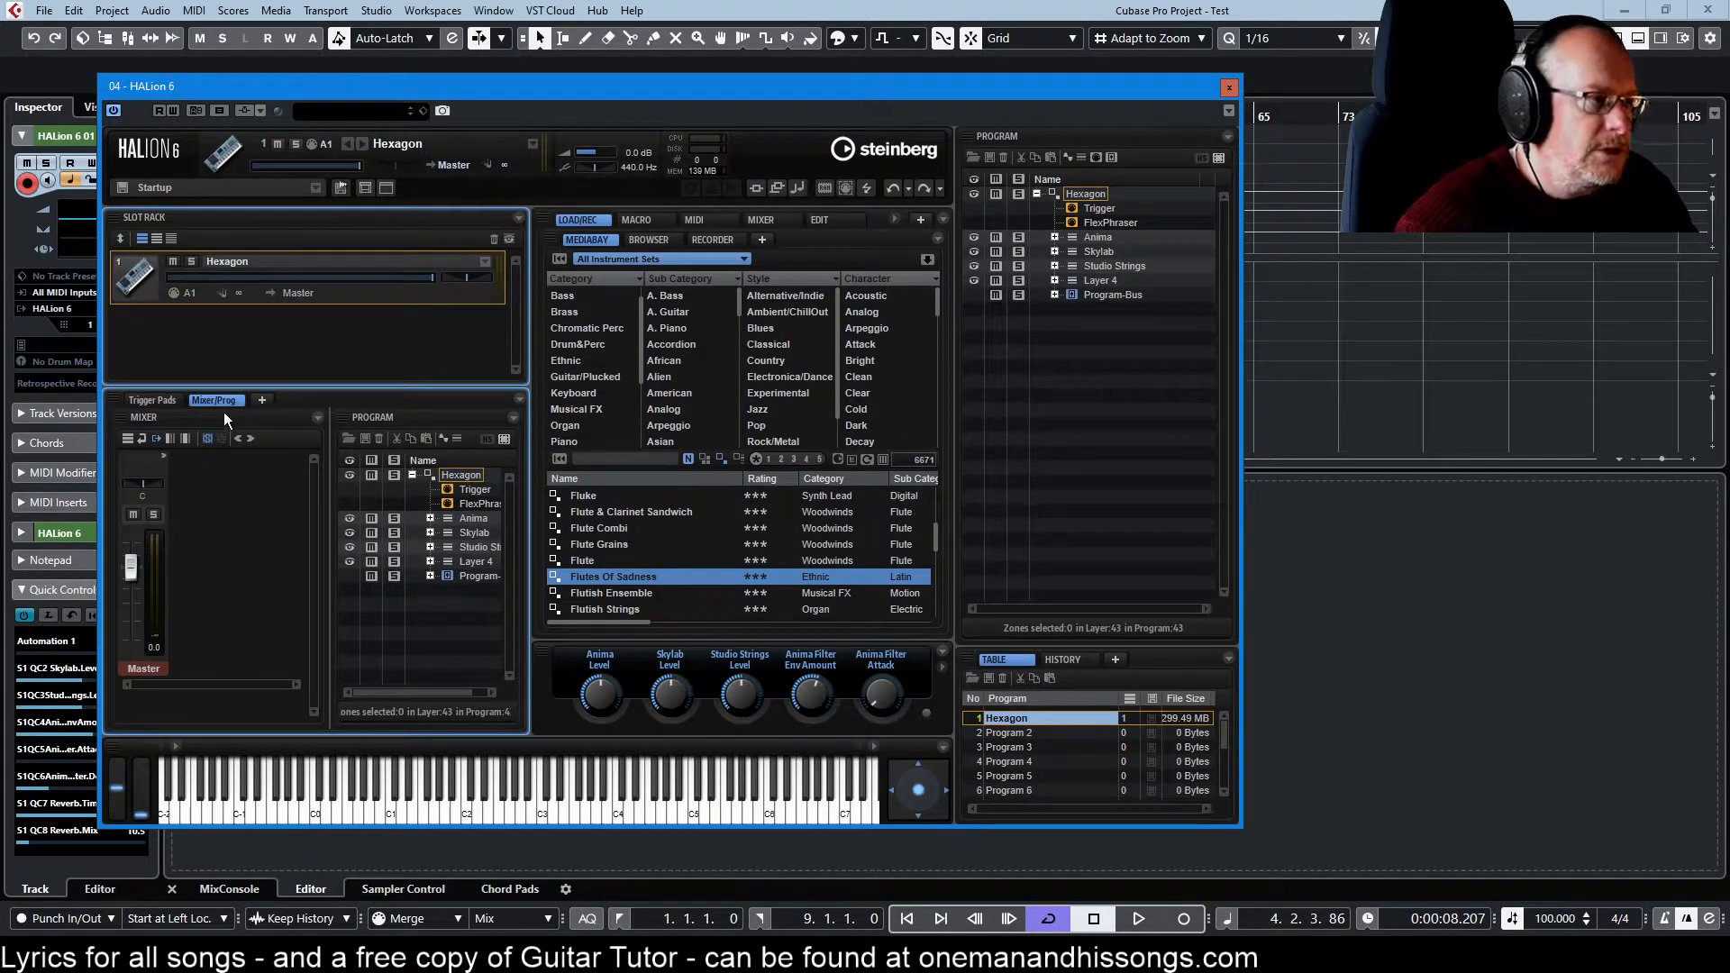
left_click(152, 400)
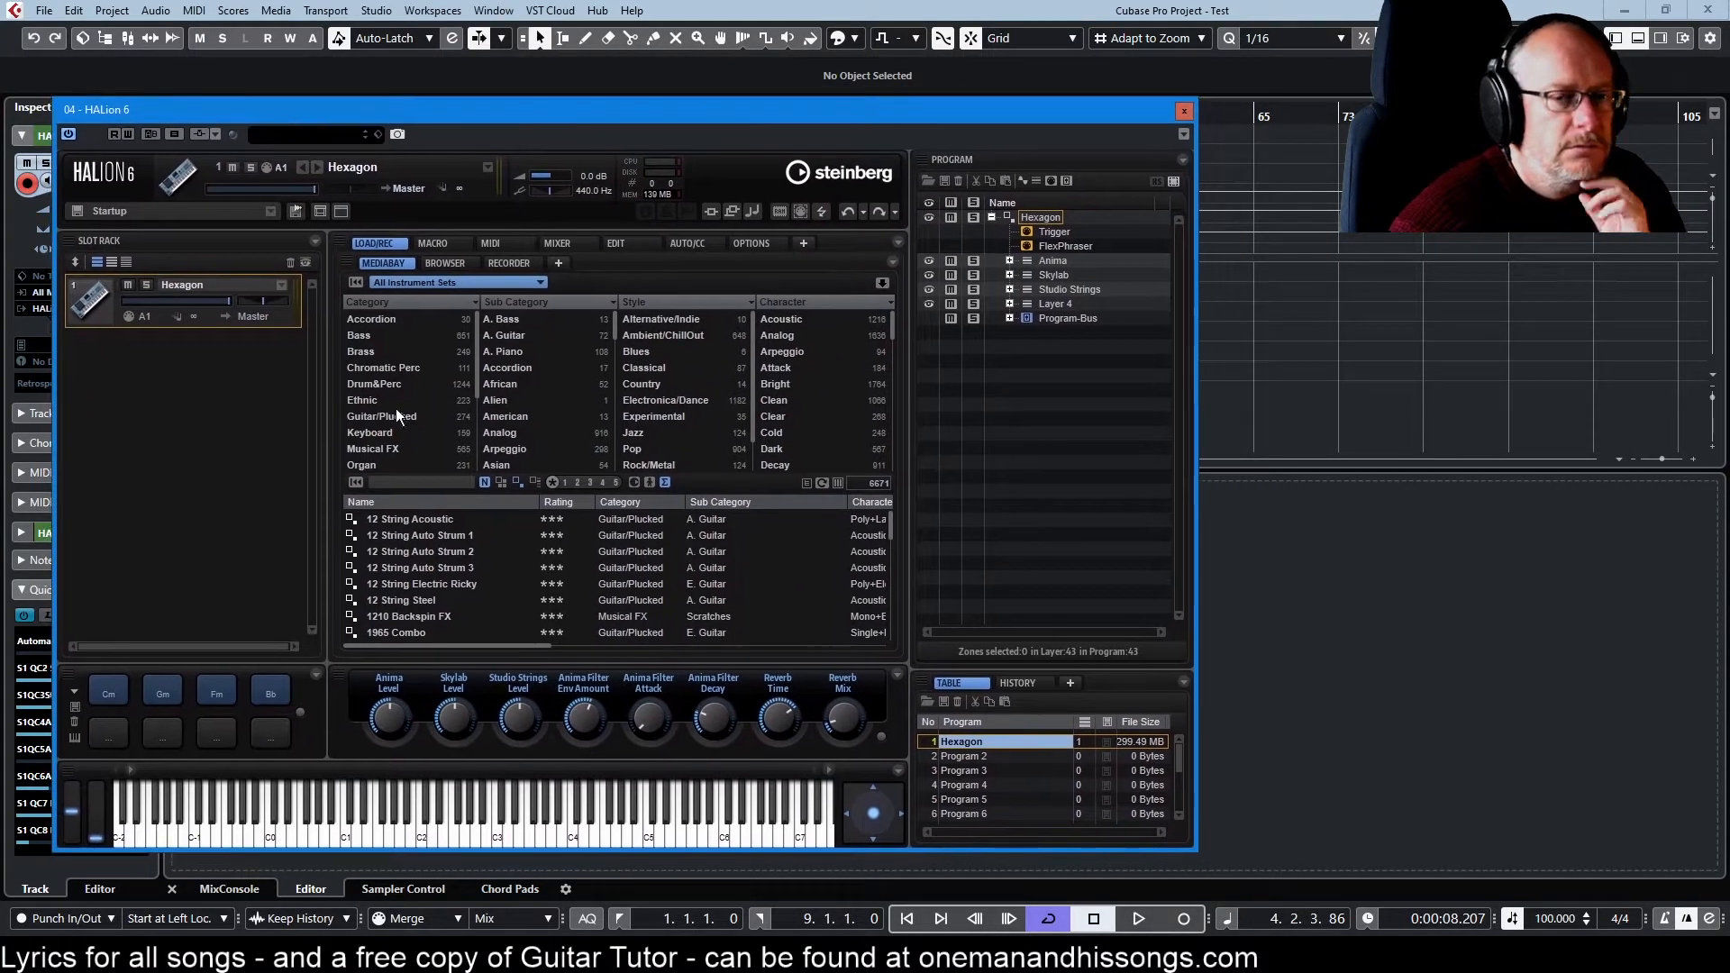
mouse_move(240, 366)
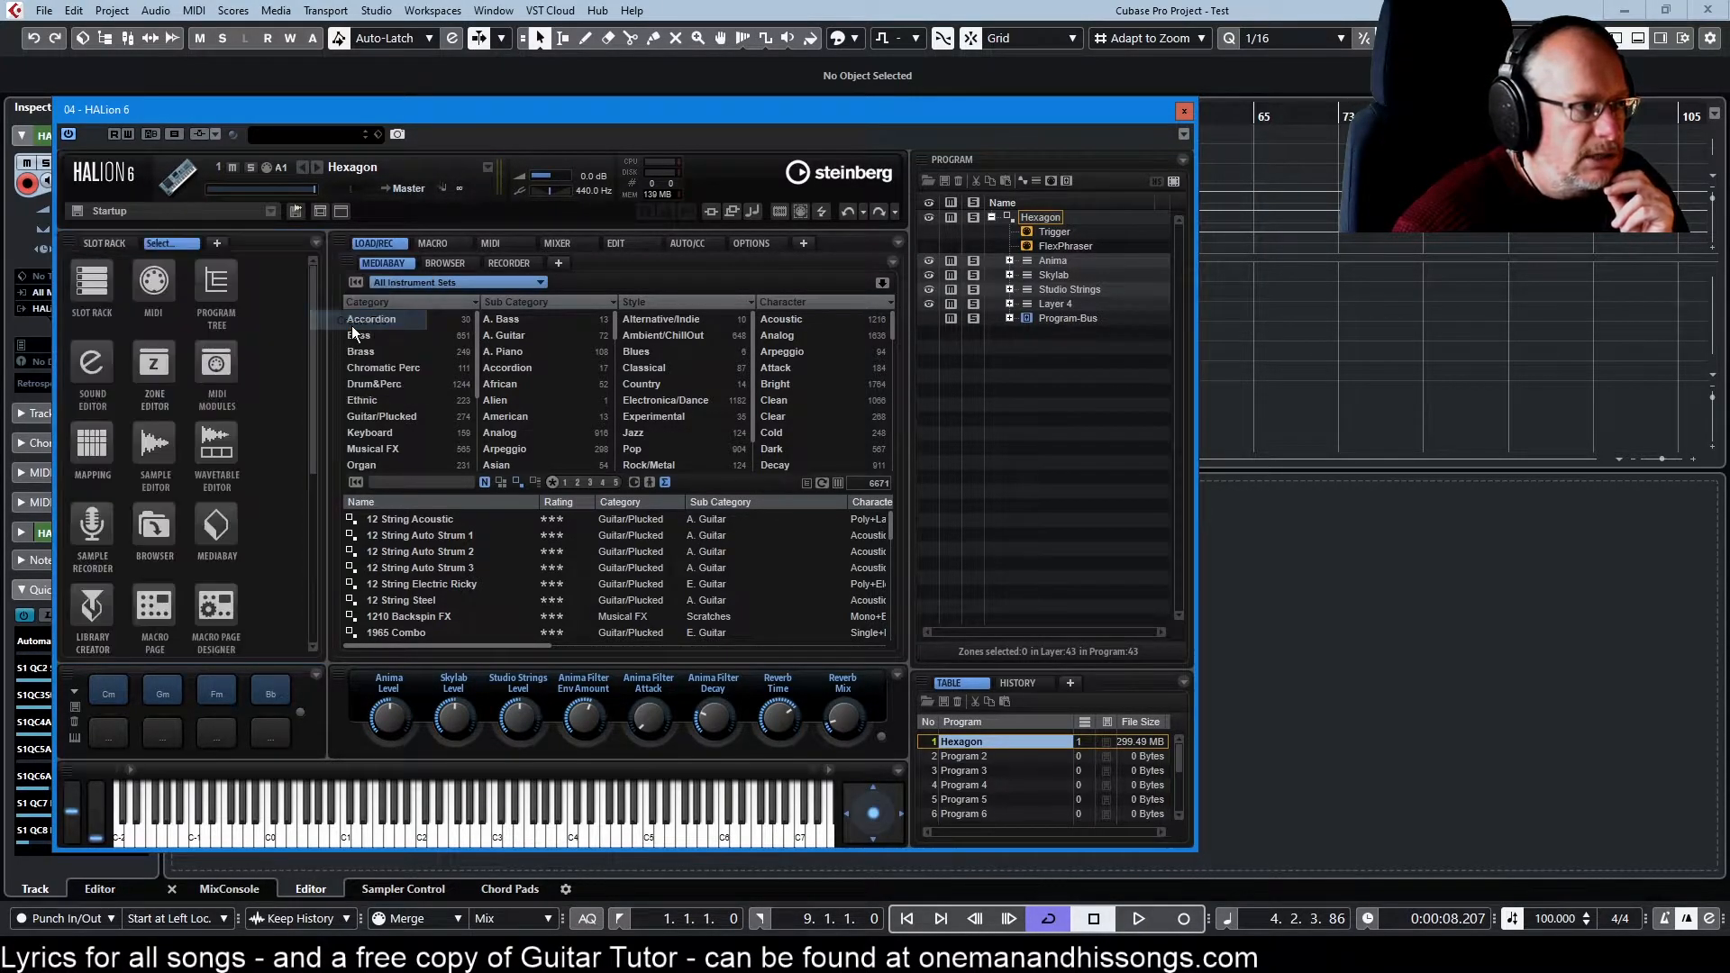
Add a Sample editor tab beside the Slot Rack
left_click(163, 243)
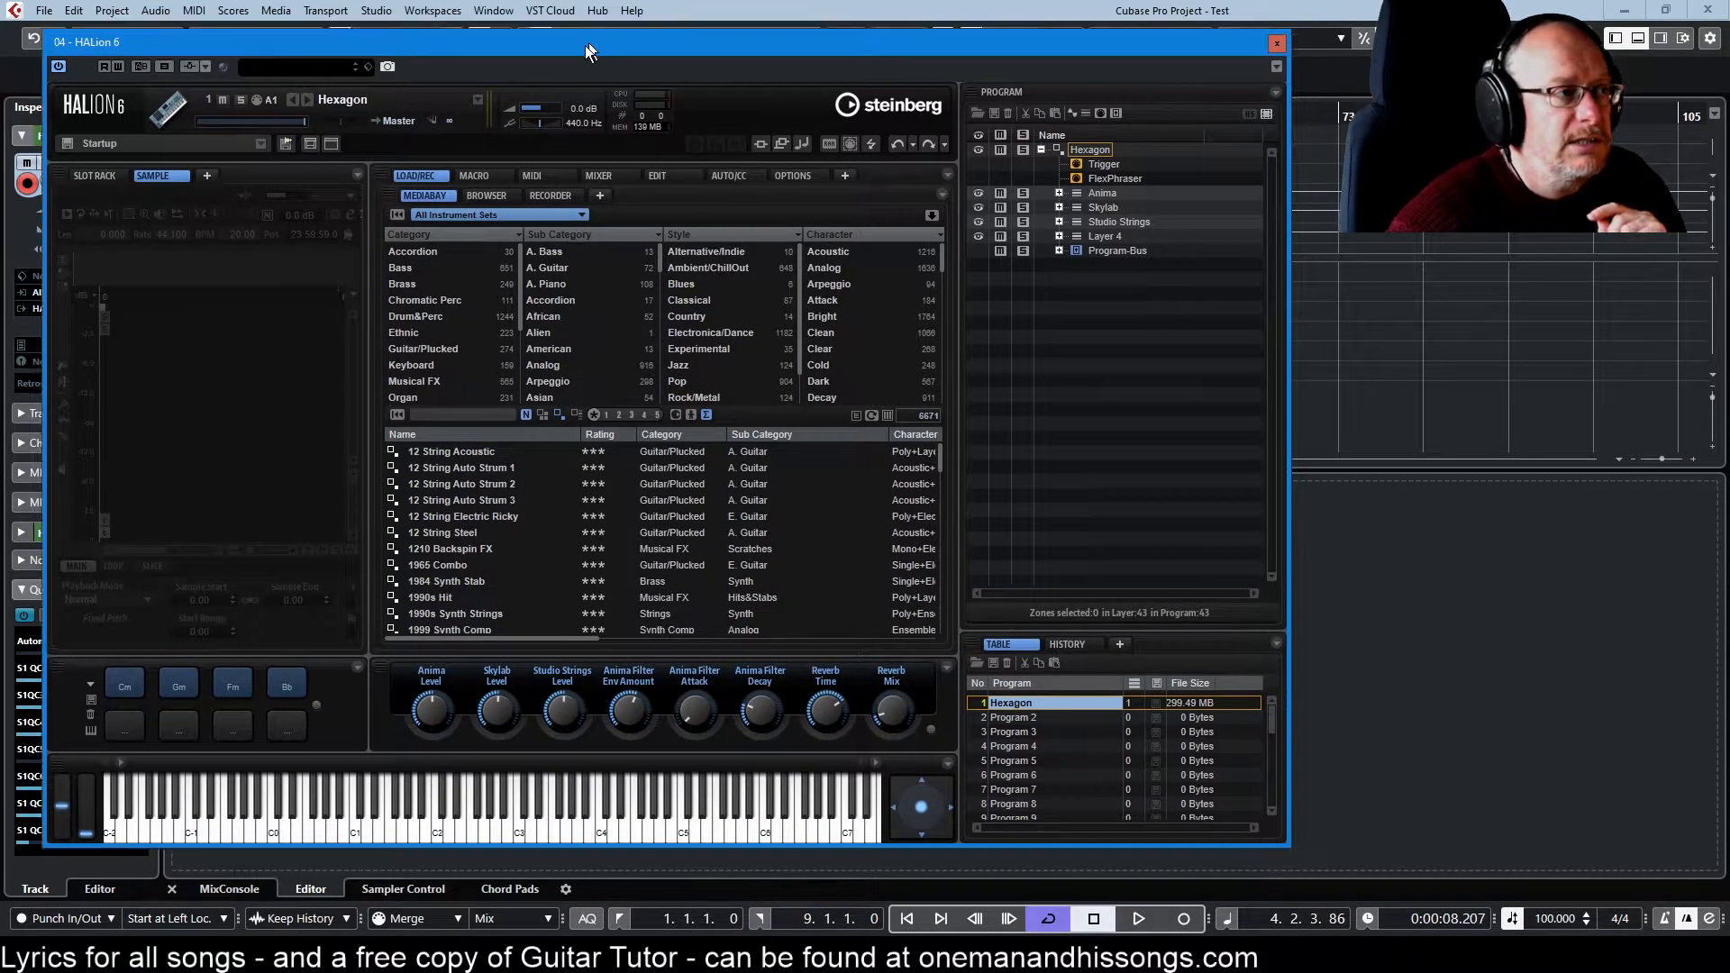
Save the current layout as a new screen set preset named 'Ex...'
left_click(278, 173)
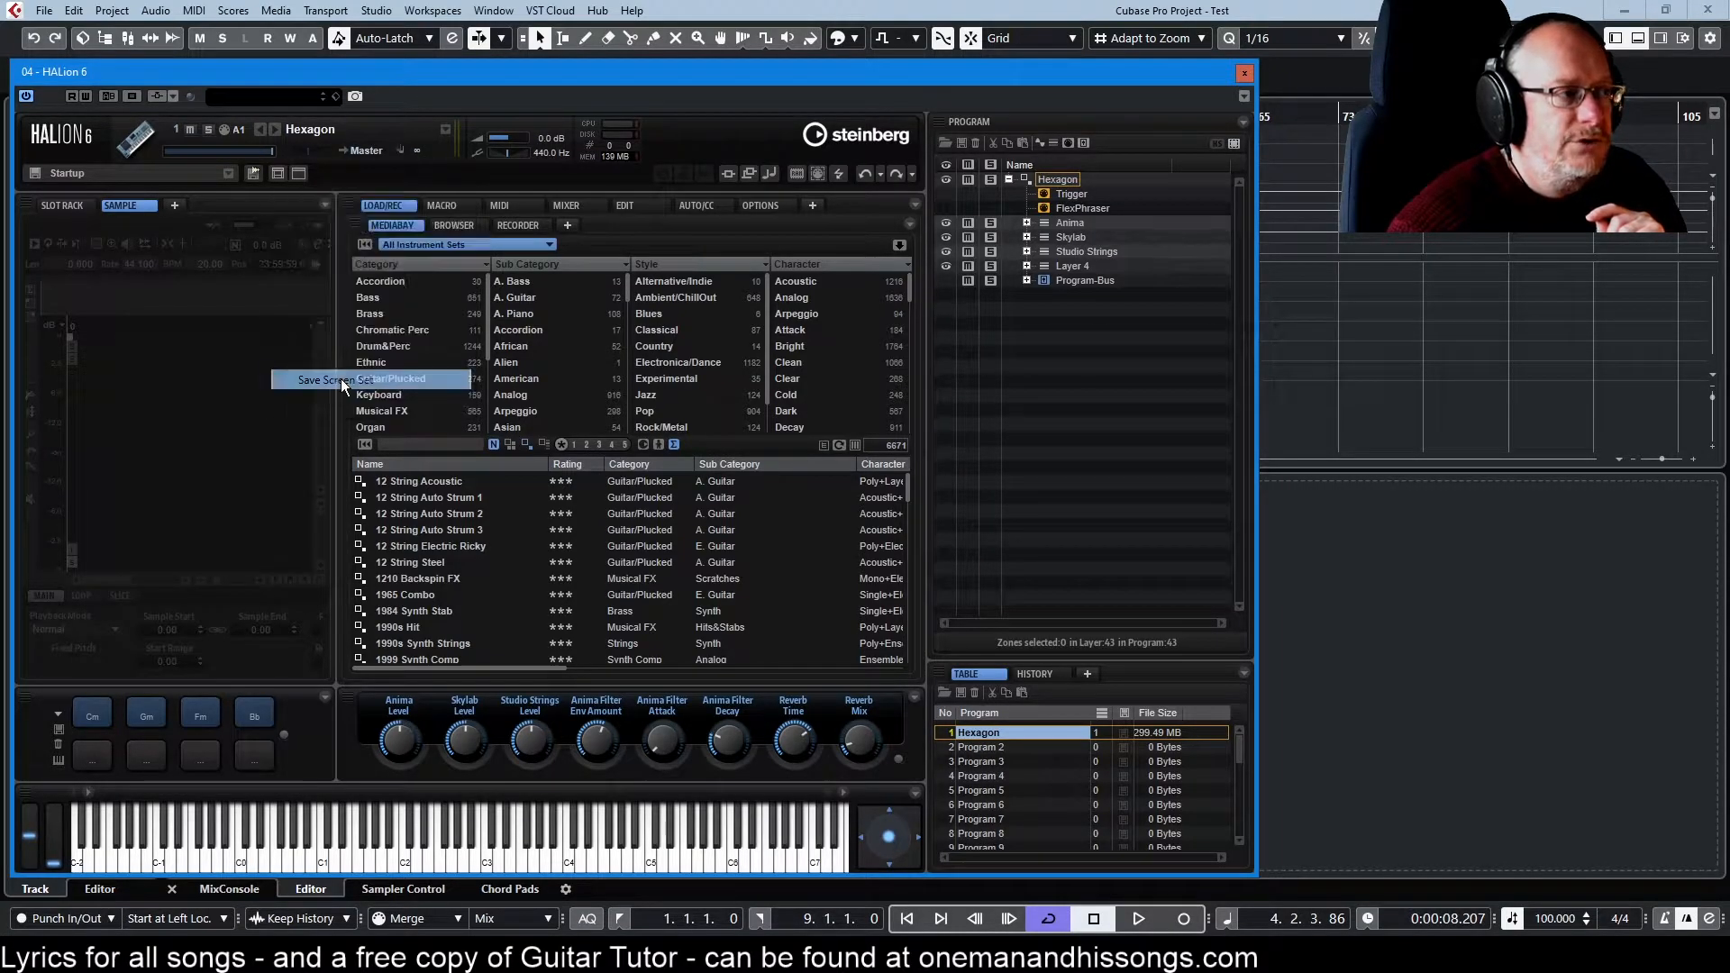
left_click(348, 379)
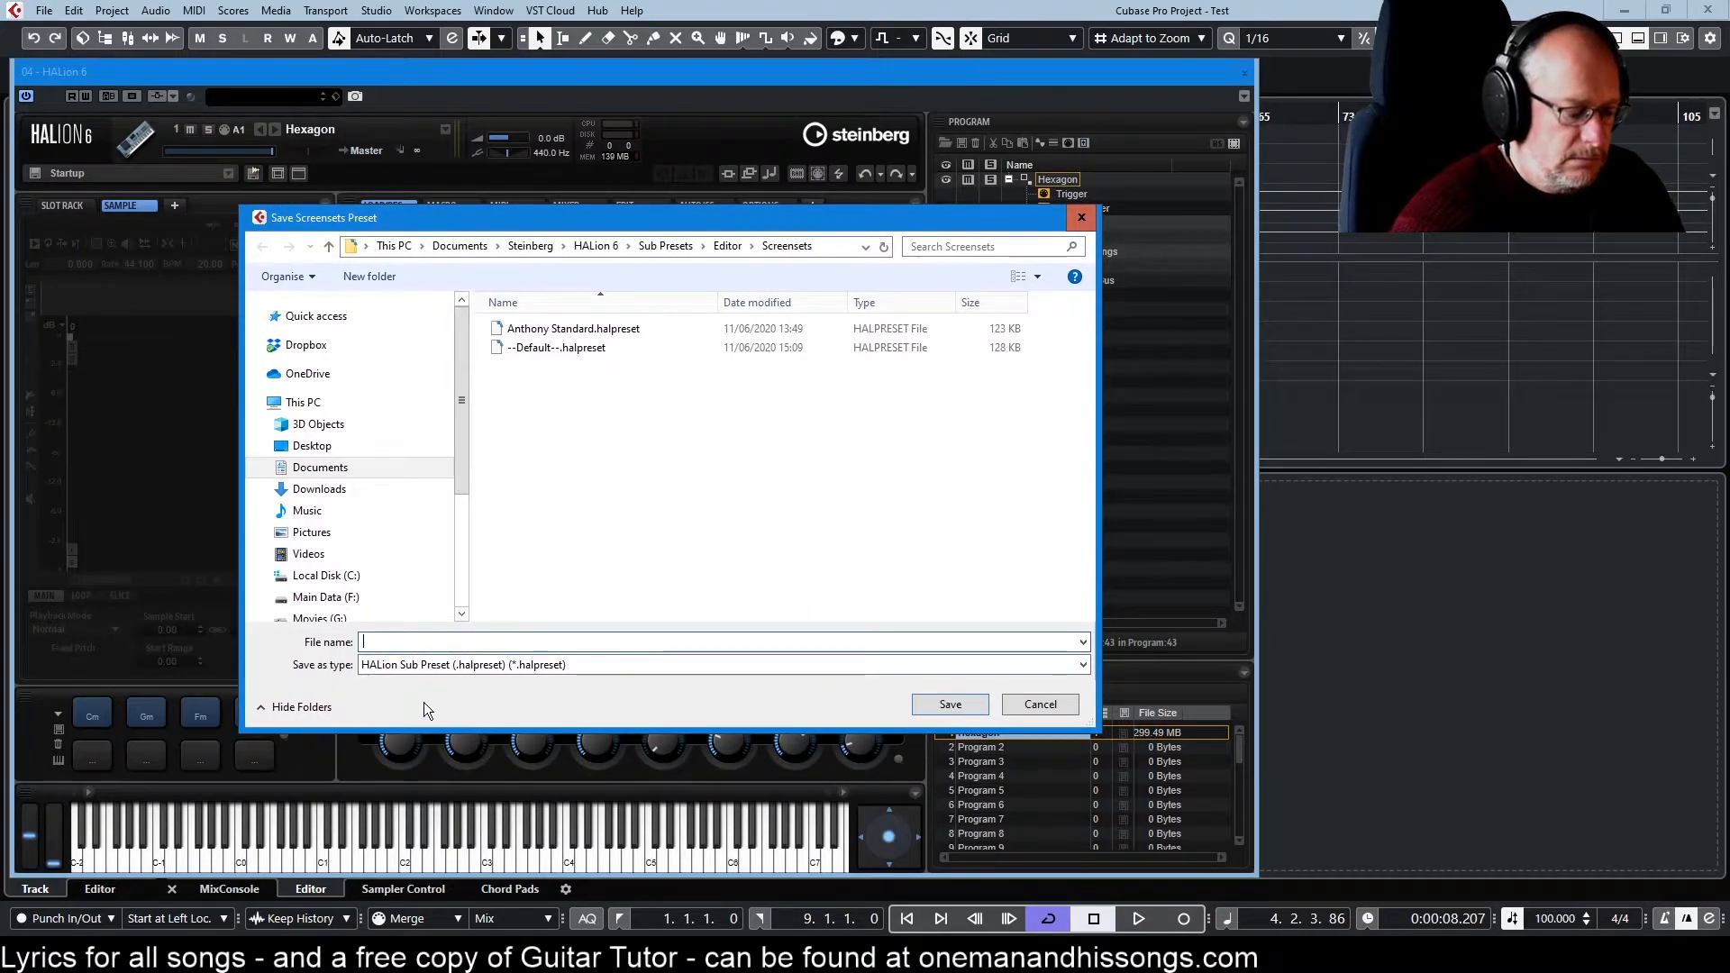
type("Ex")
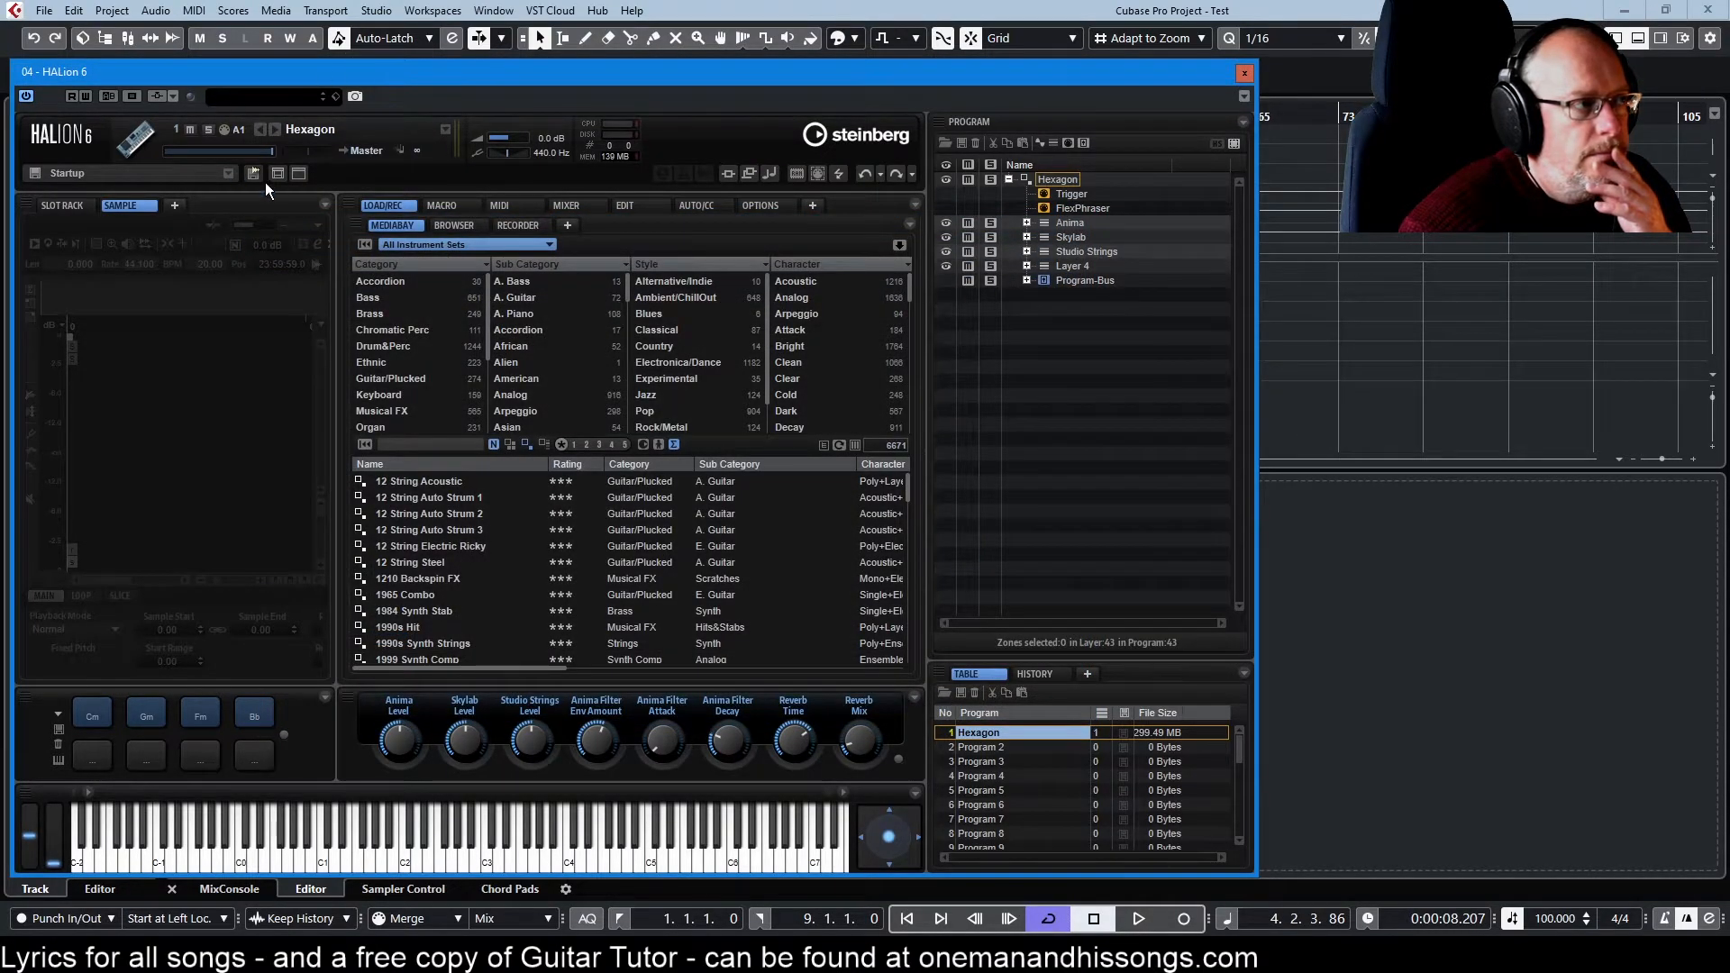
left_click(229, 173)
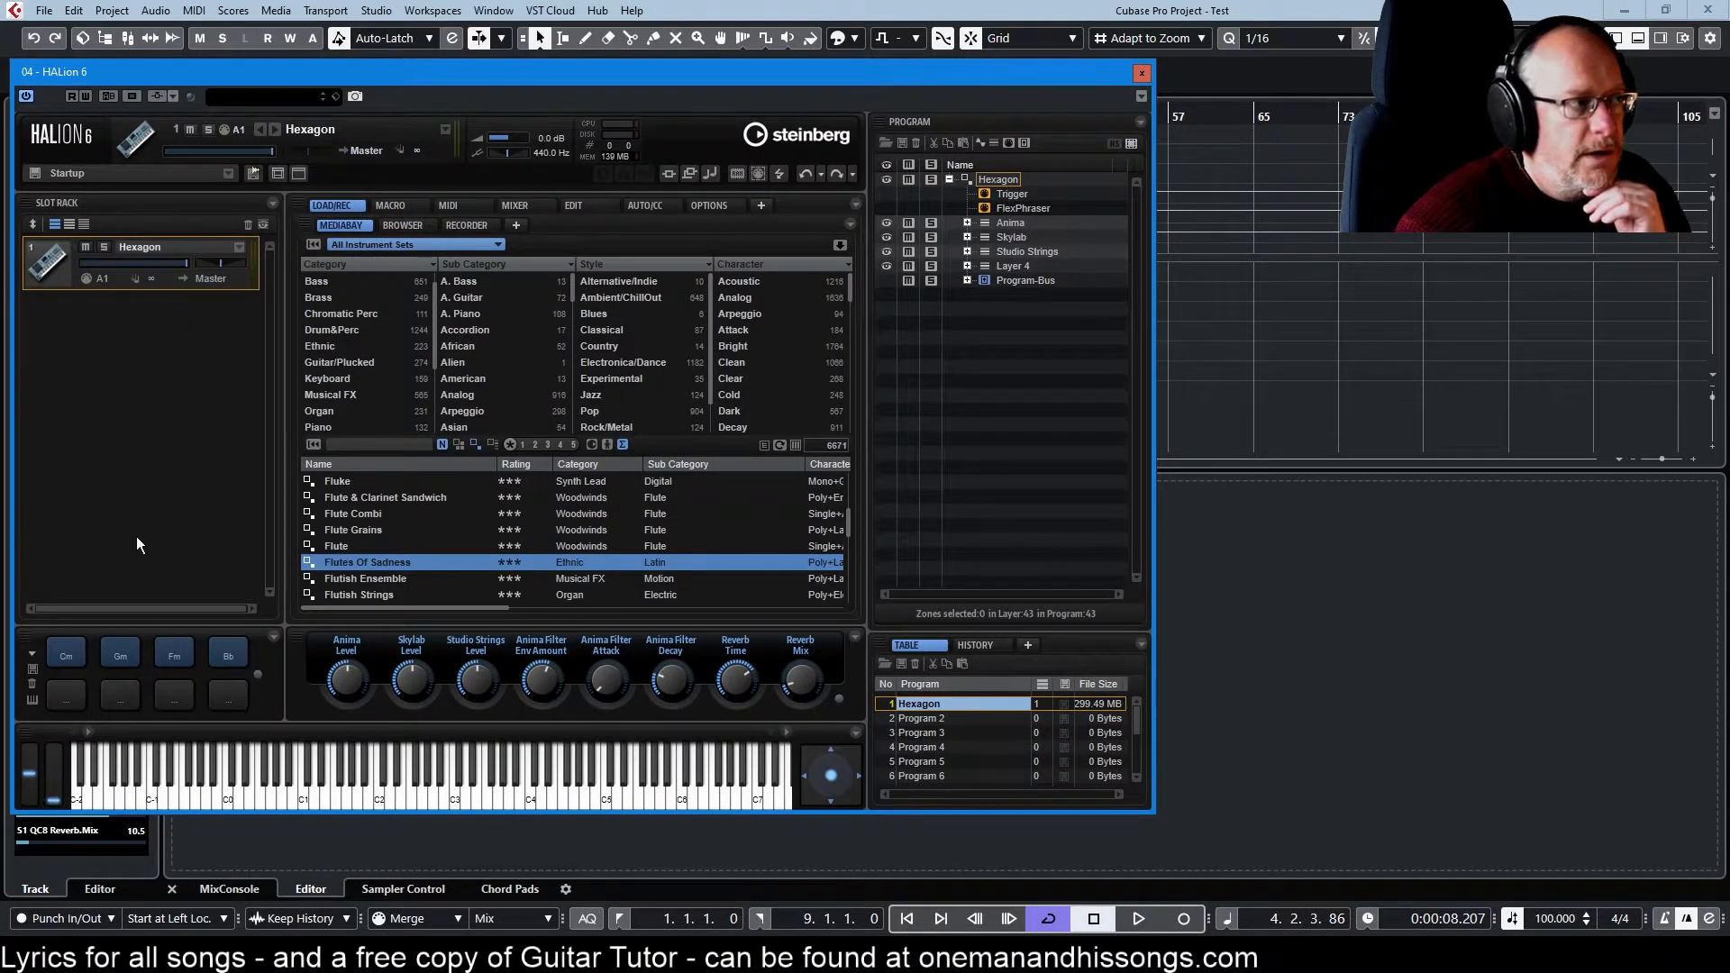
left_click(278, 173)
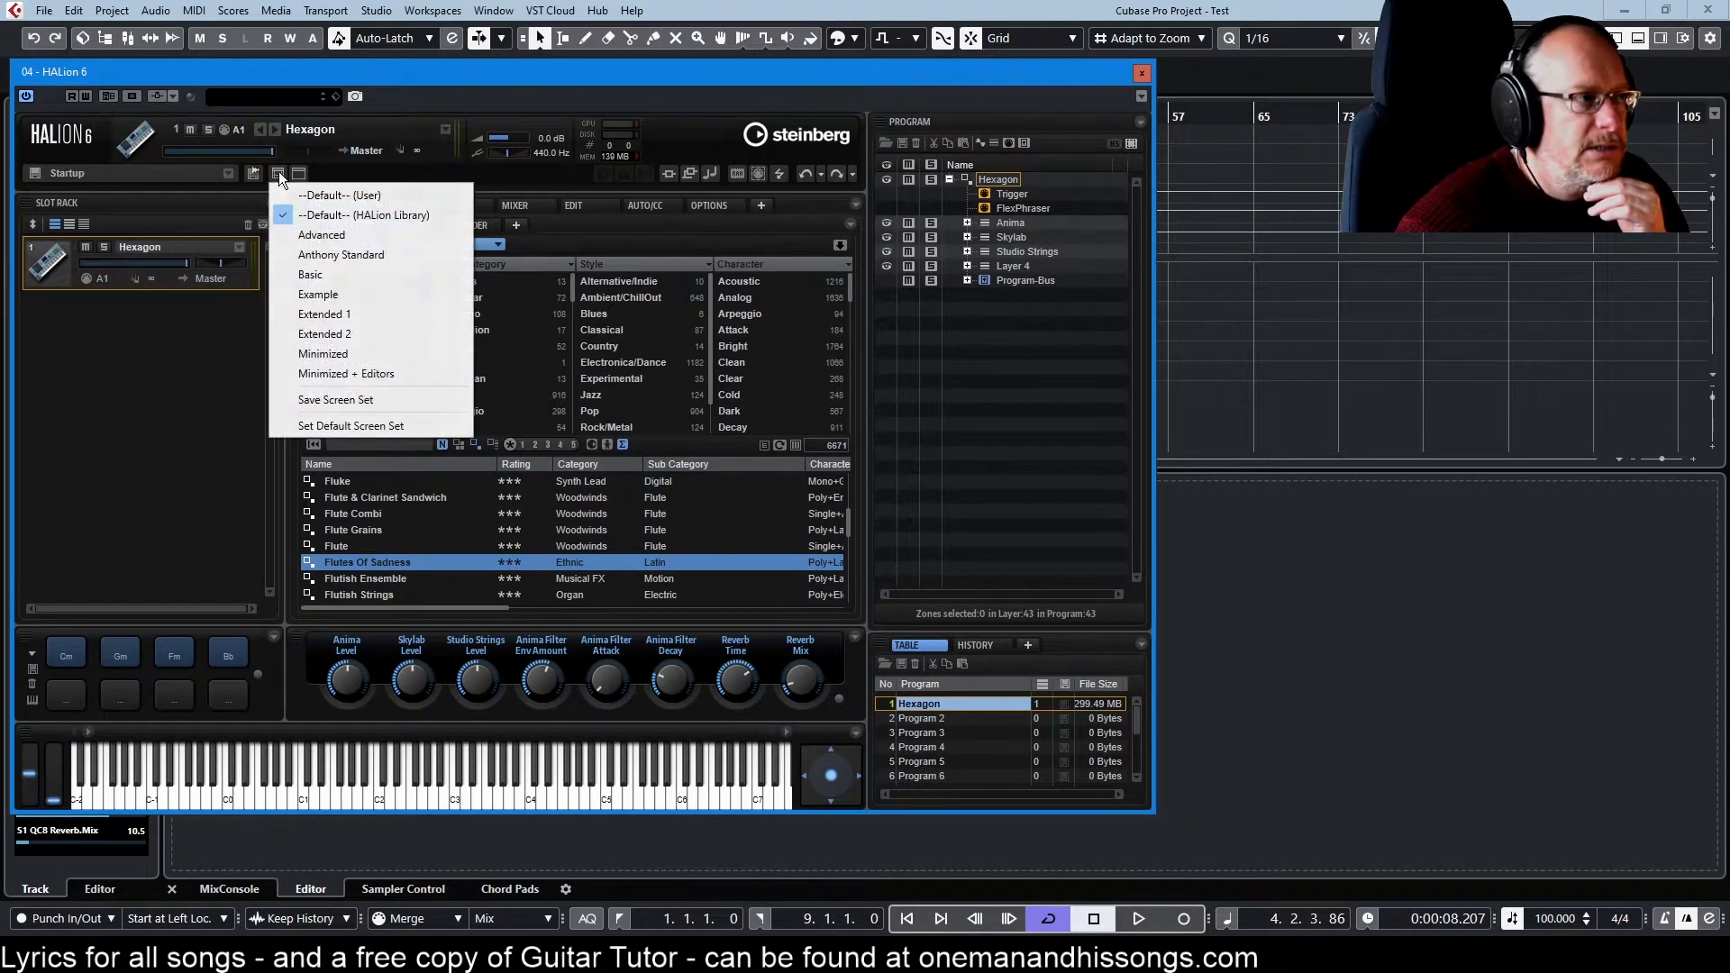
mouse_move(308, 421)
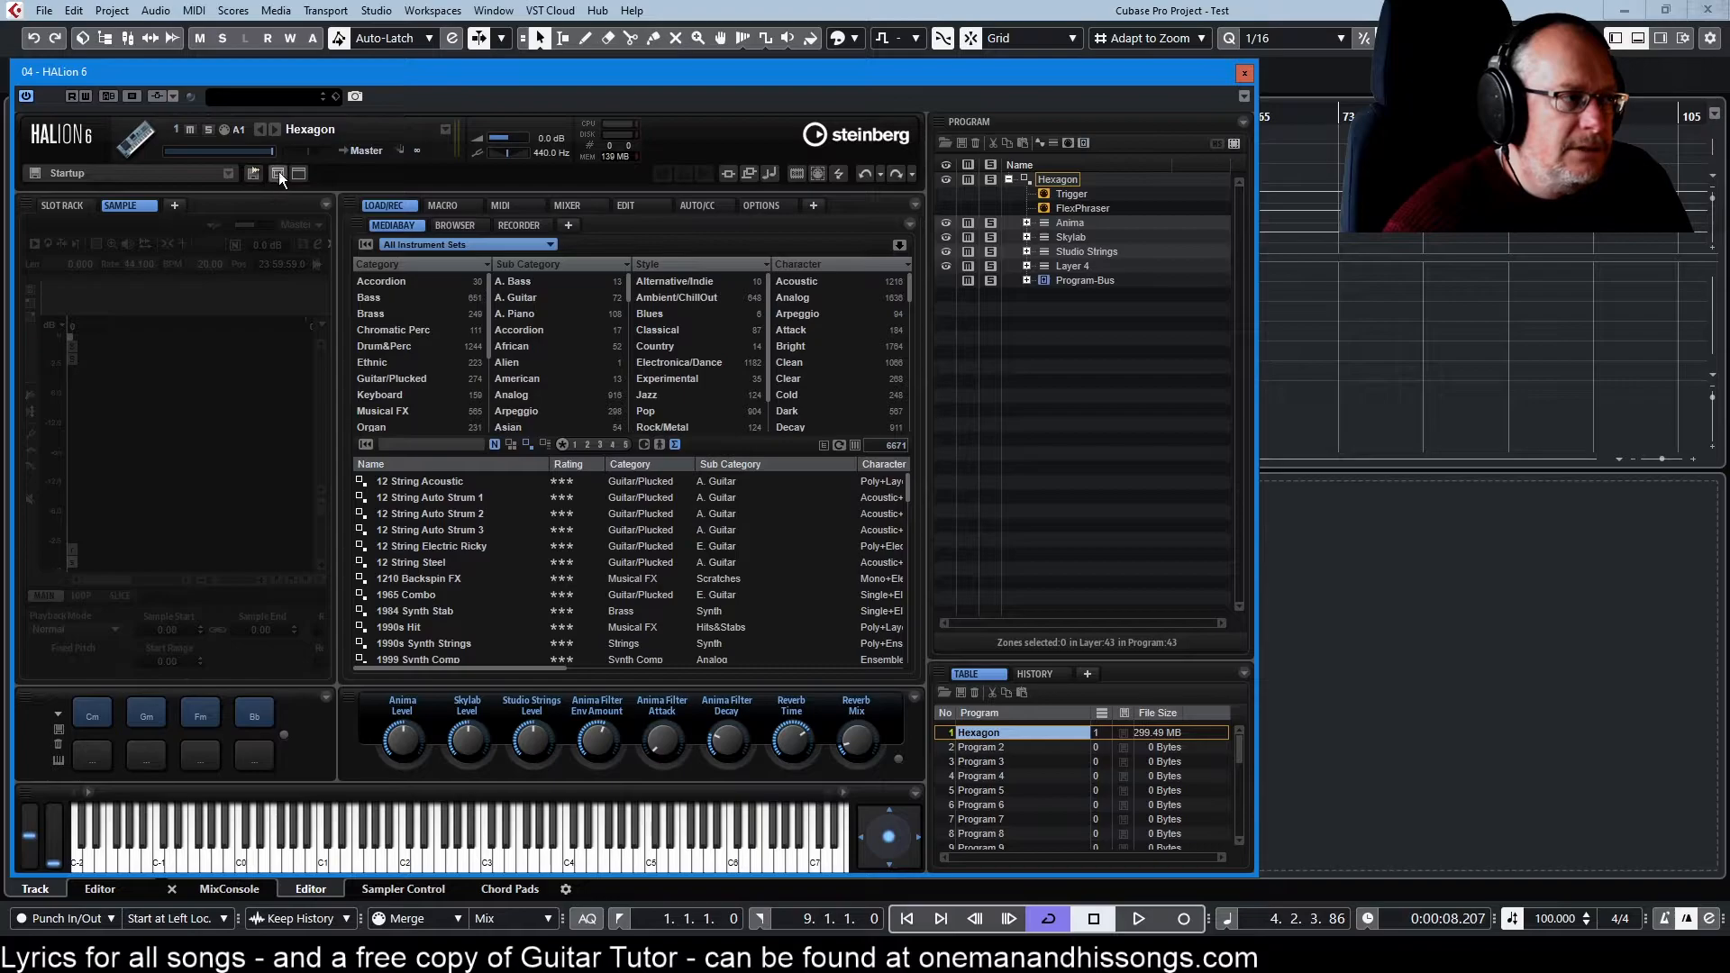
left_click(277, 173)
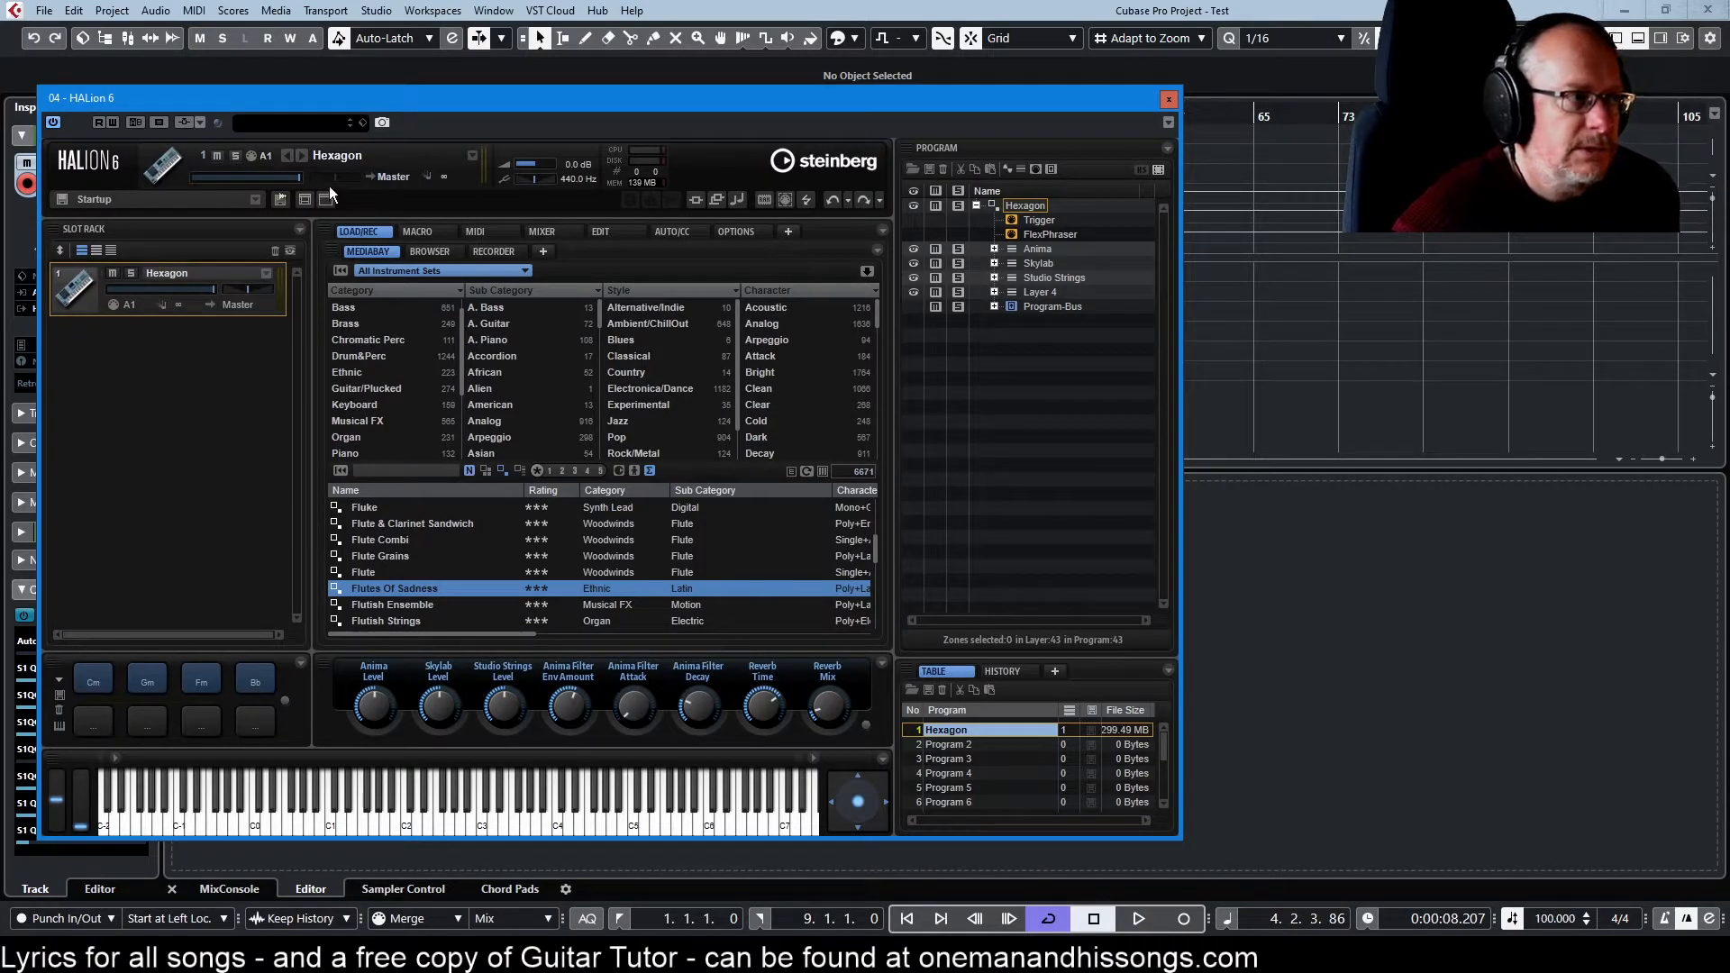
Open Slot Rack + Mixer and Mapping + Sample as separate editor windows, then return to the main window
left_click(326, 200)
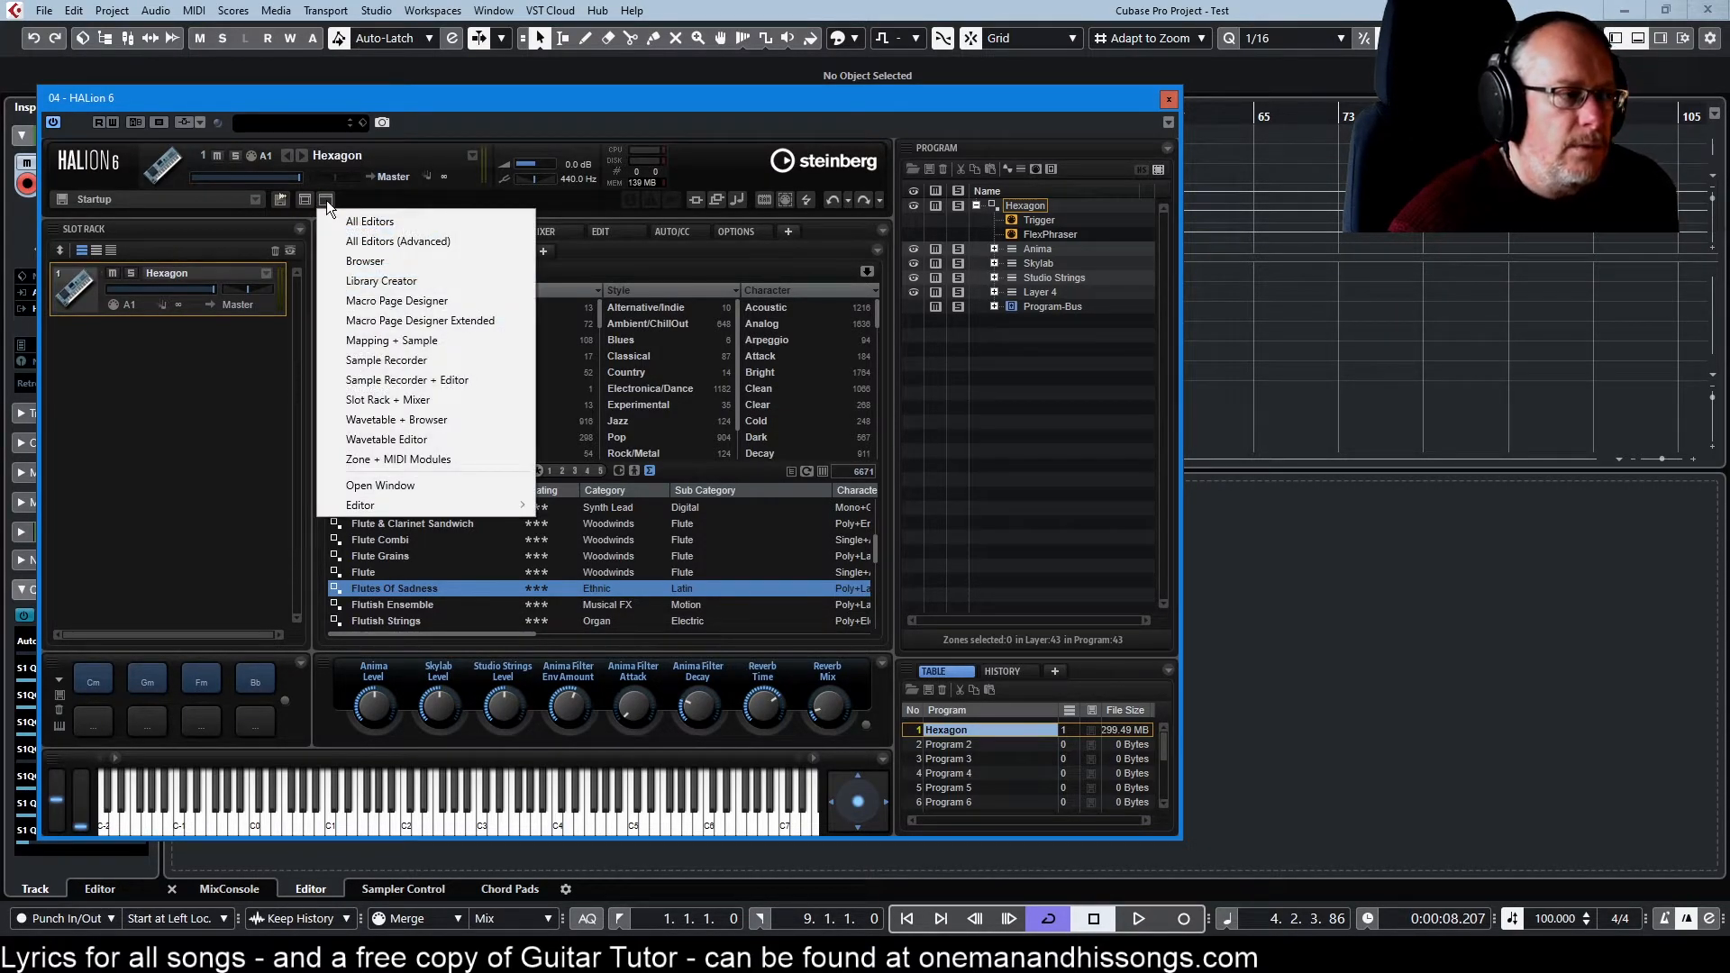
mouse_move(388, 400)
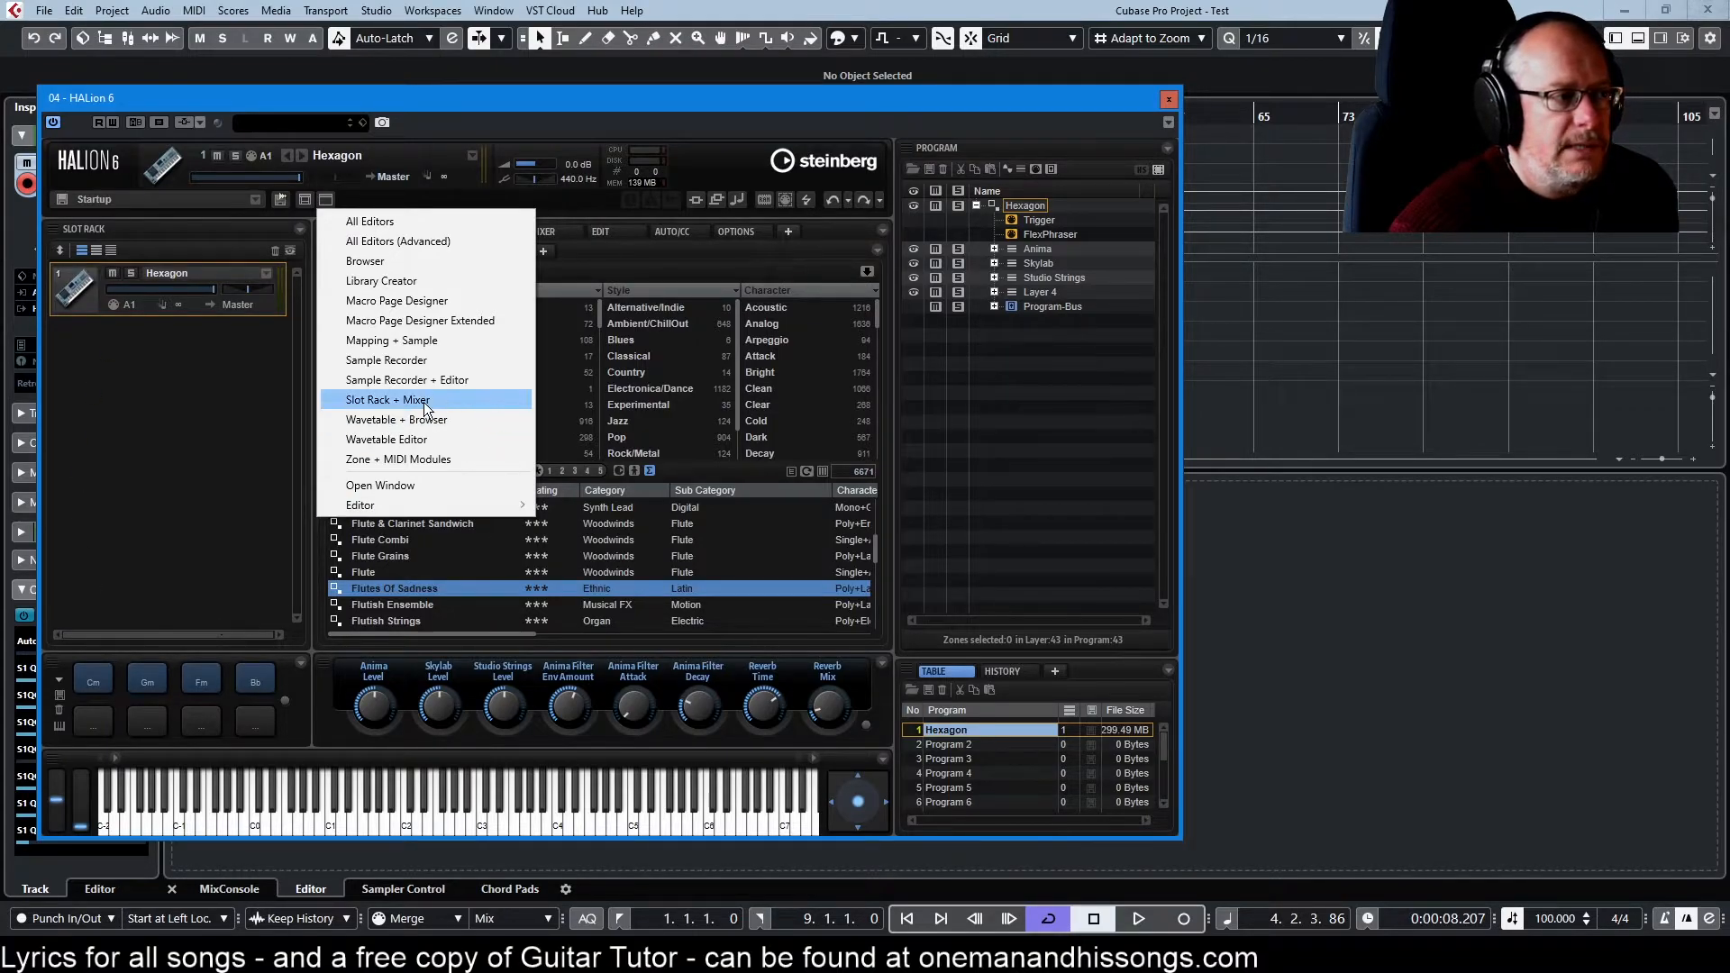
left_click(397, 420)
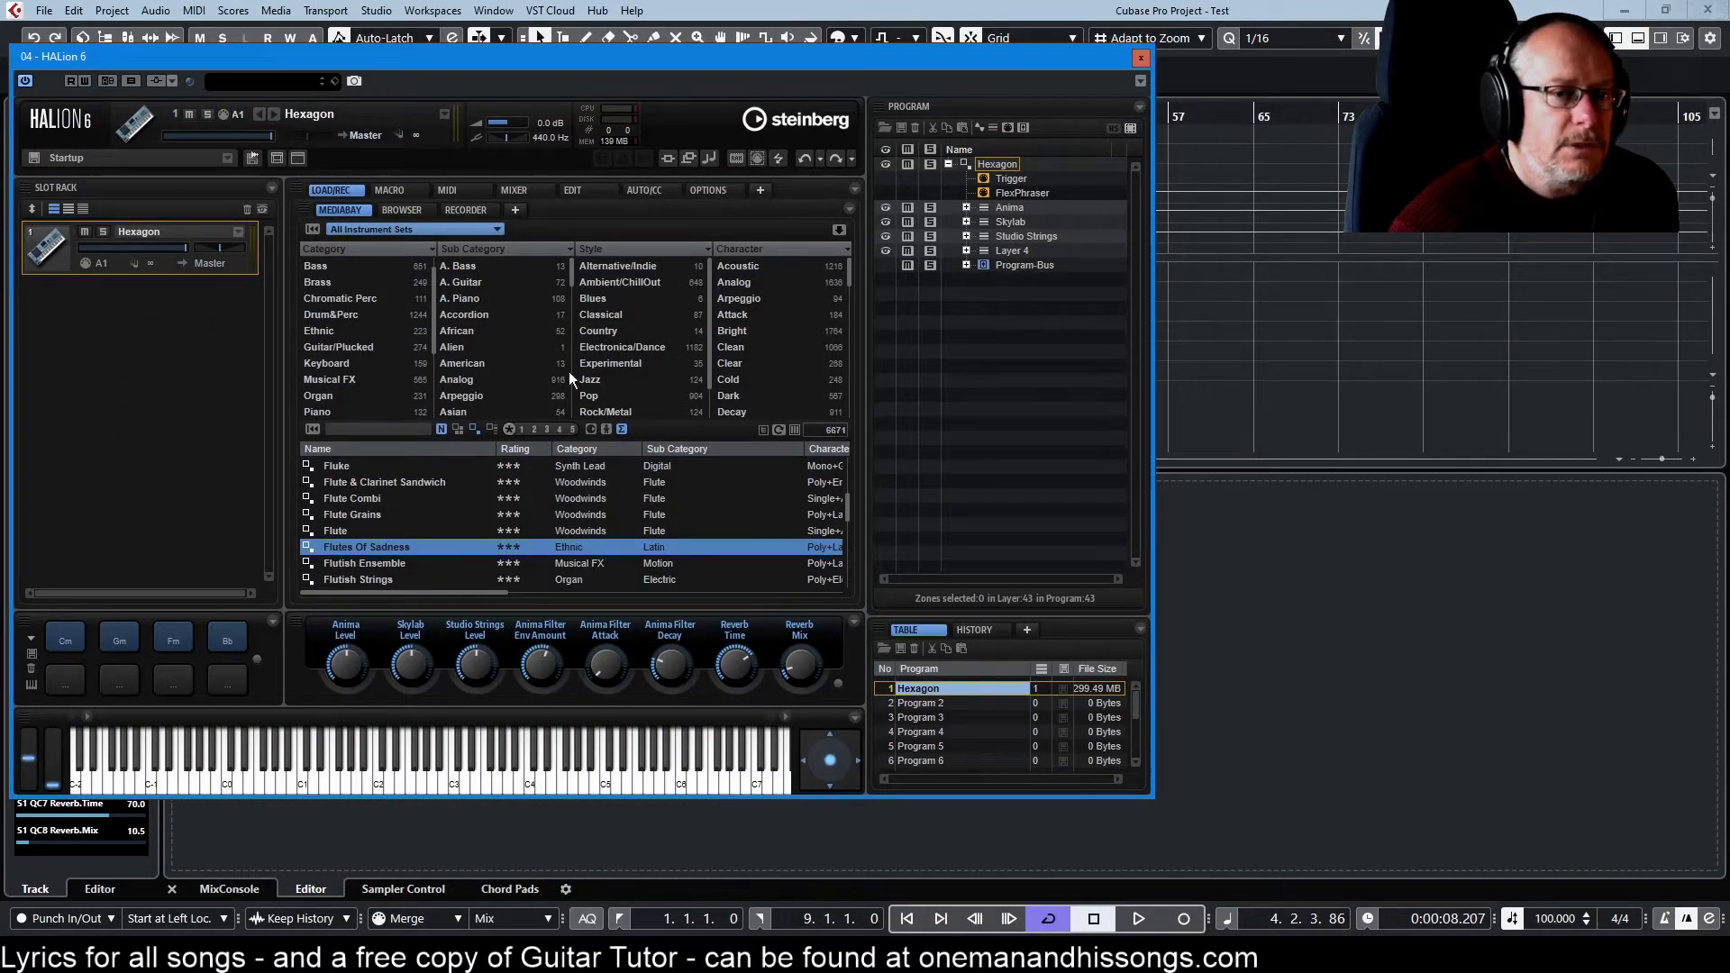
left_click(297, 159)
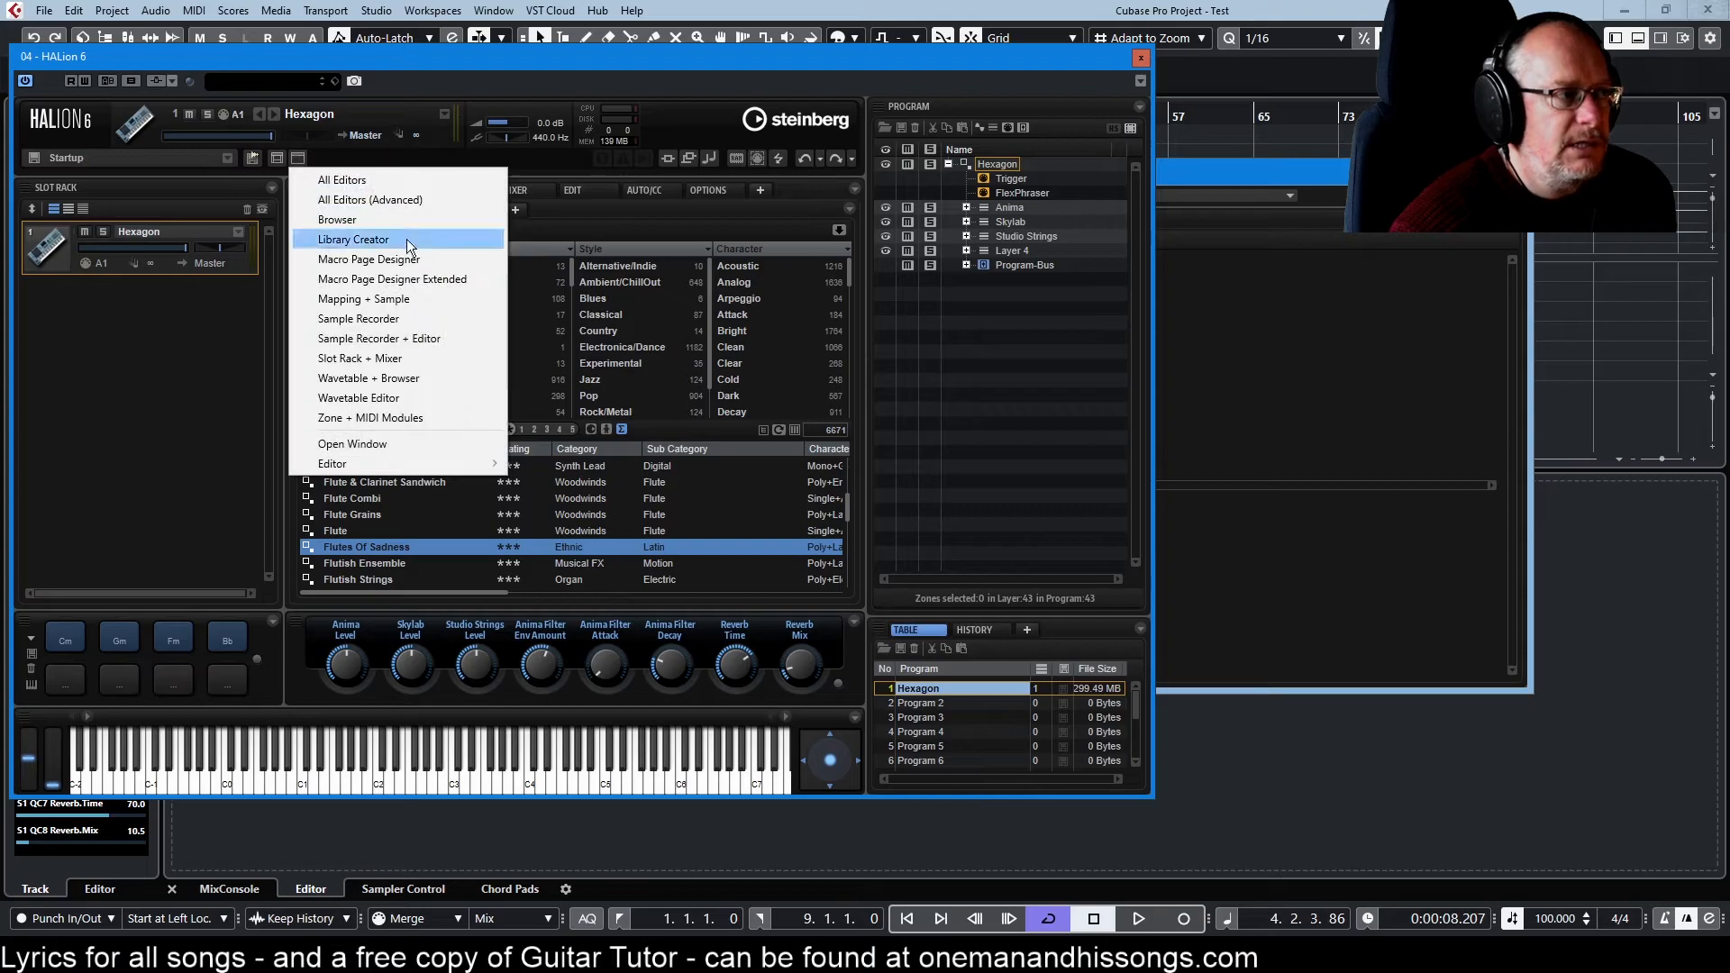
left_click(363, 299)
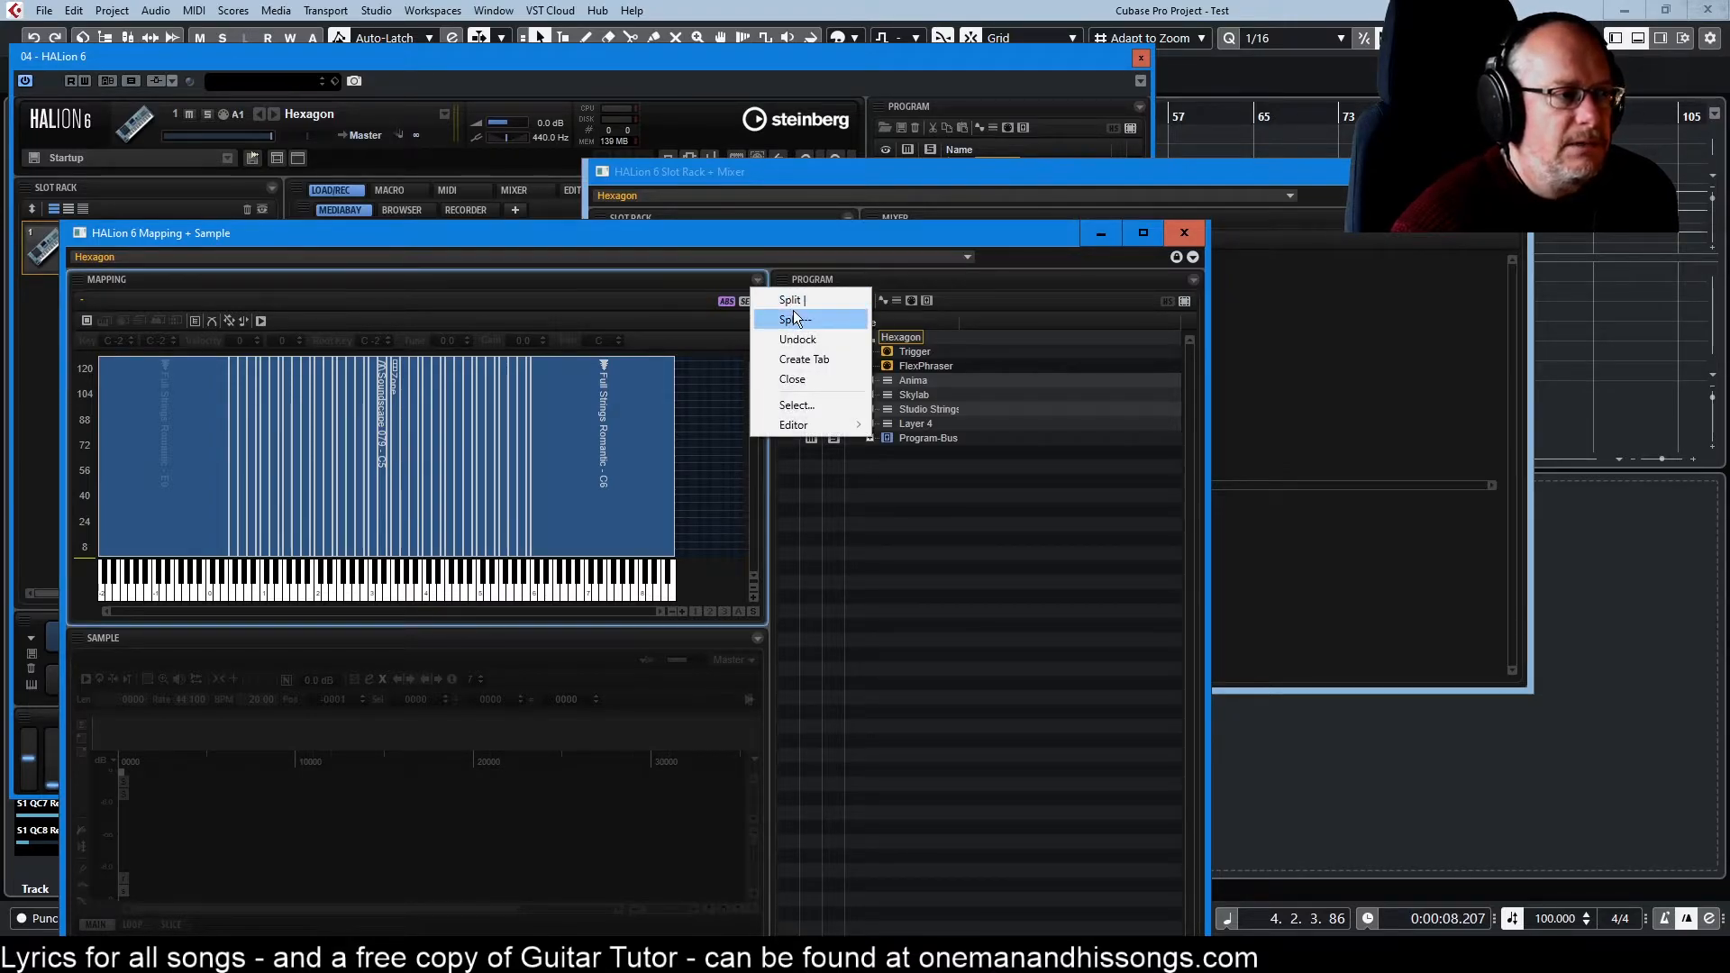
left_click(799, 338)
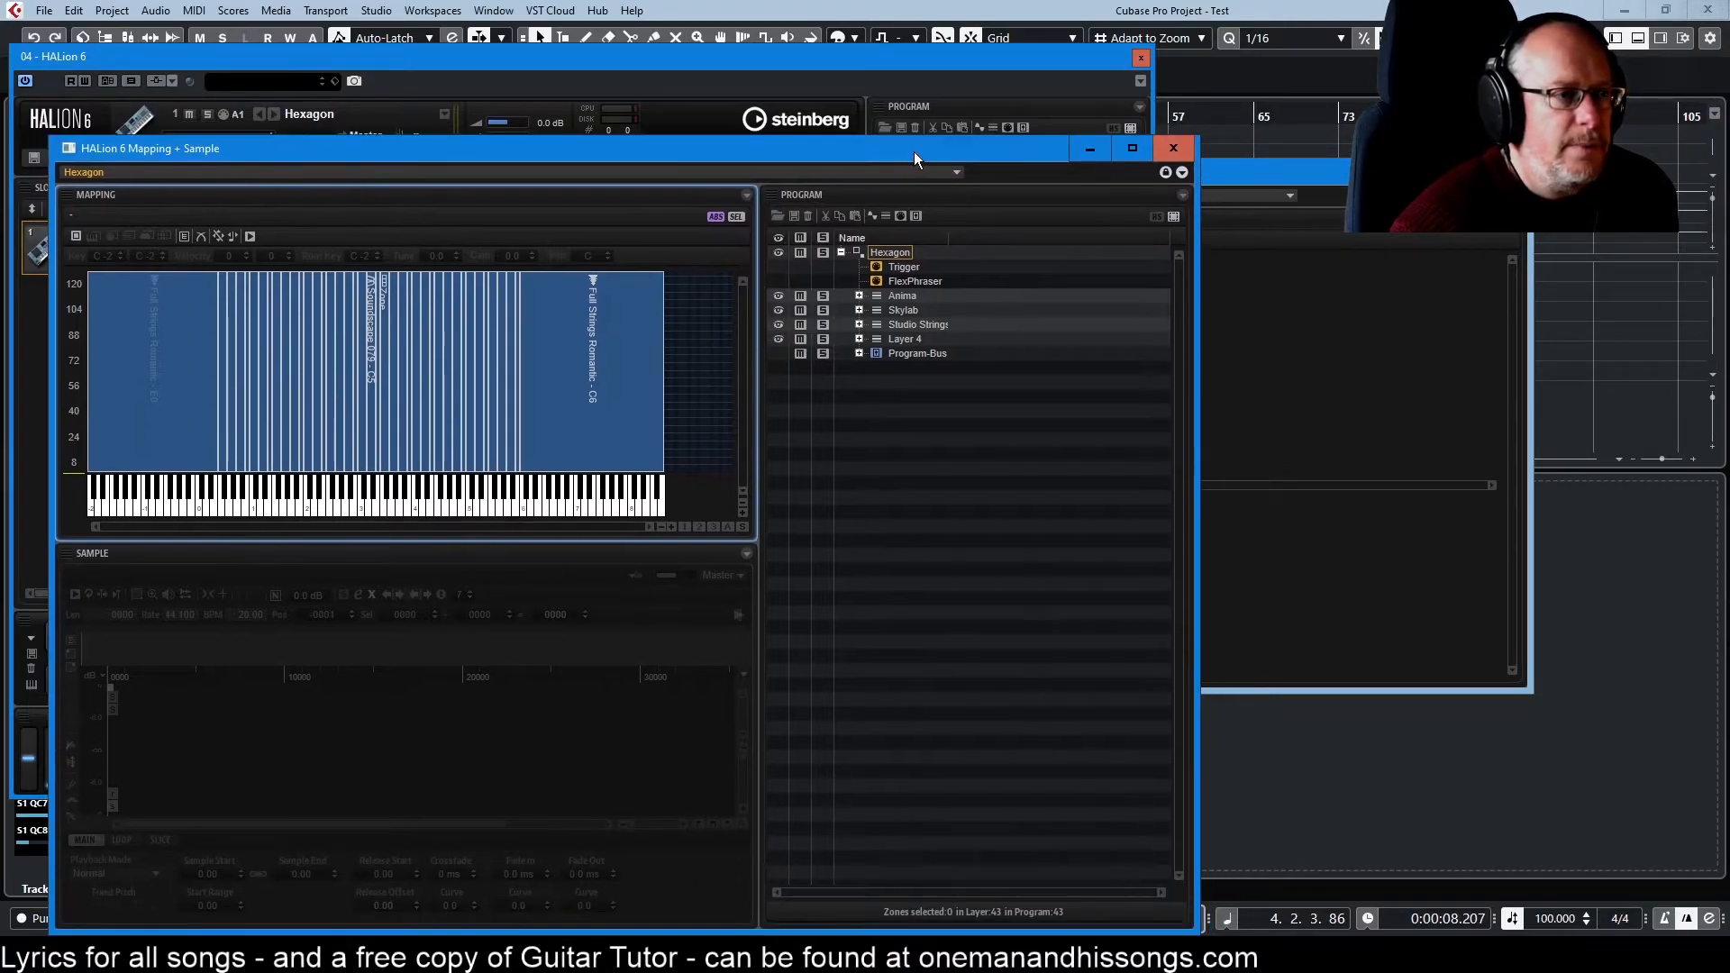
left_click(1171, 148)
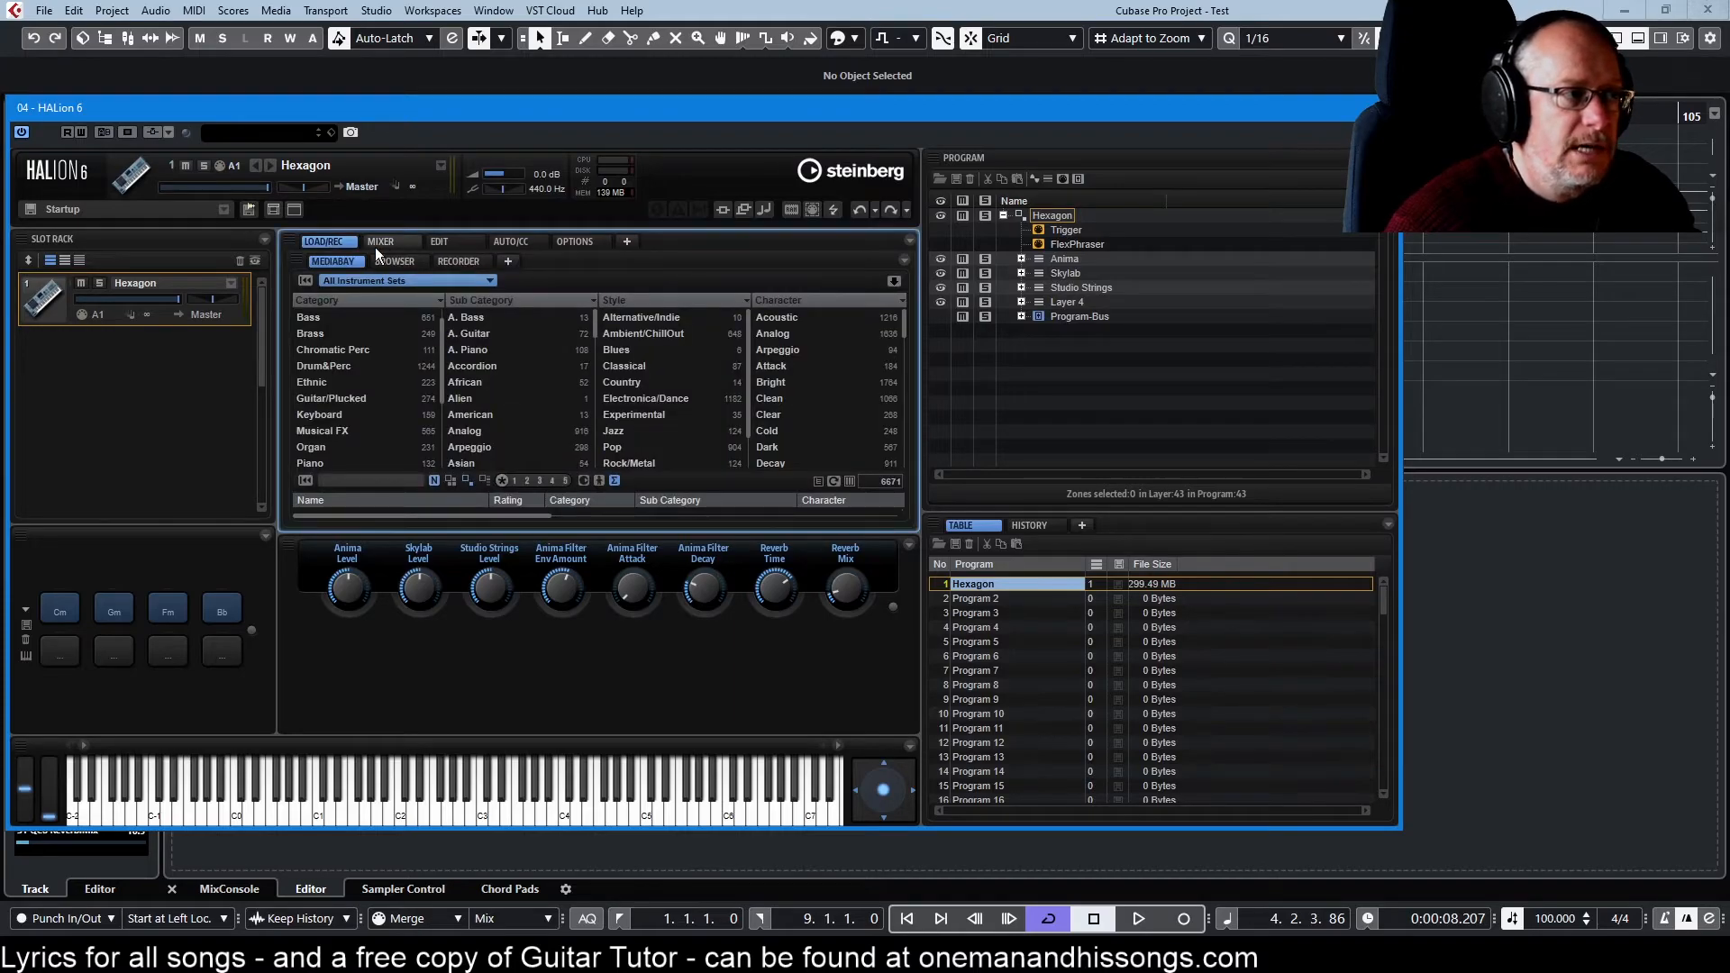
Add an Options editor page to the centre panel, then restore the default screen set
left_click(438, 240)
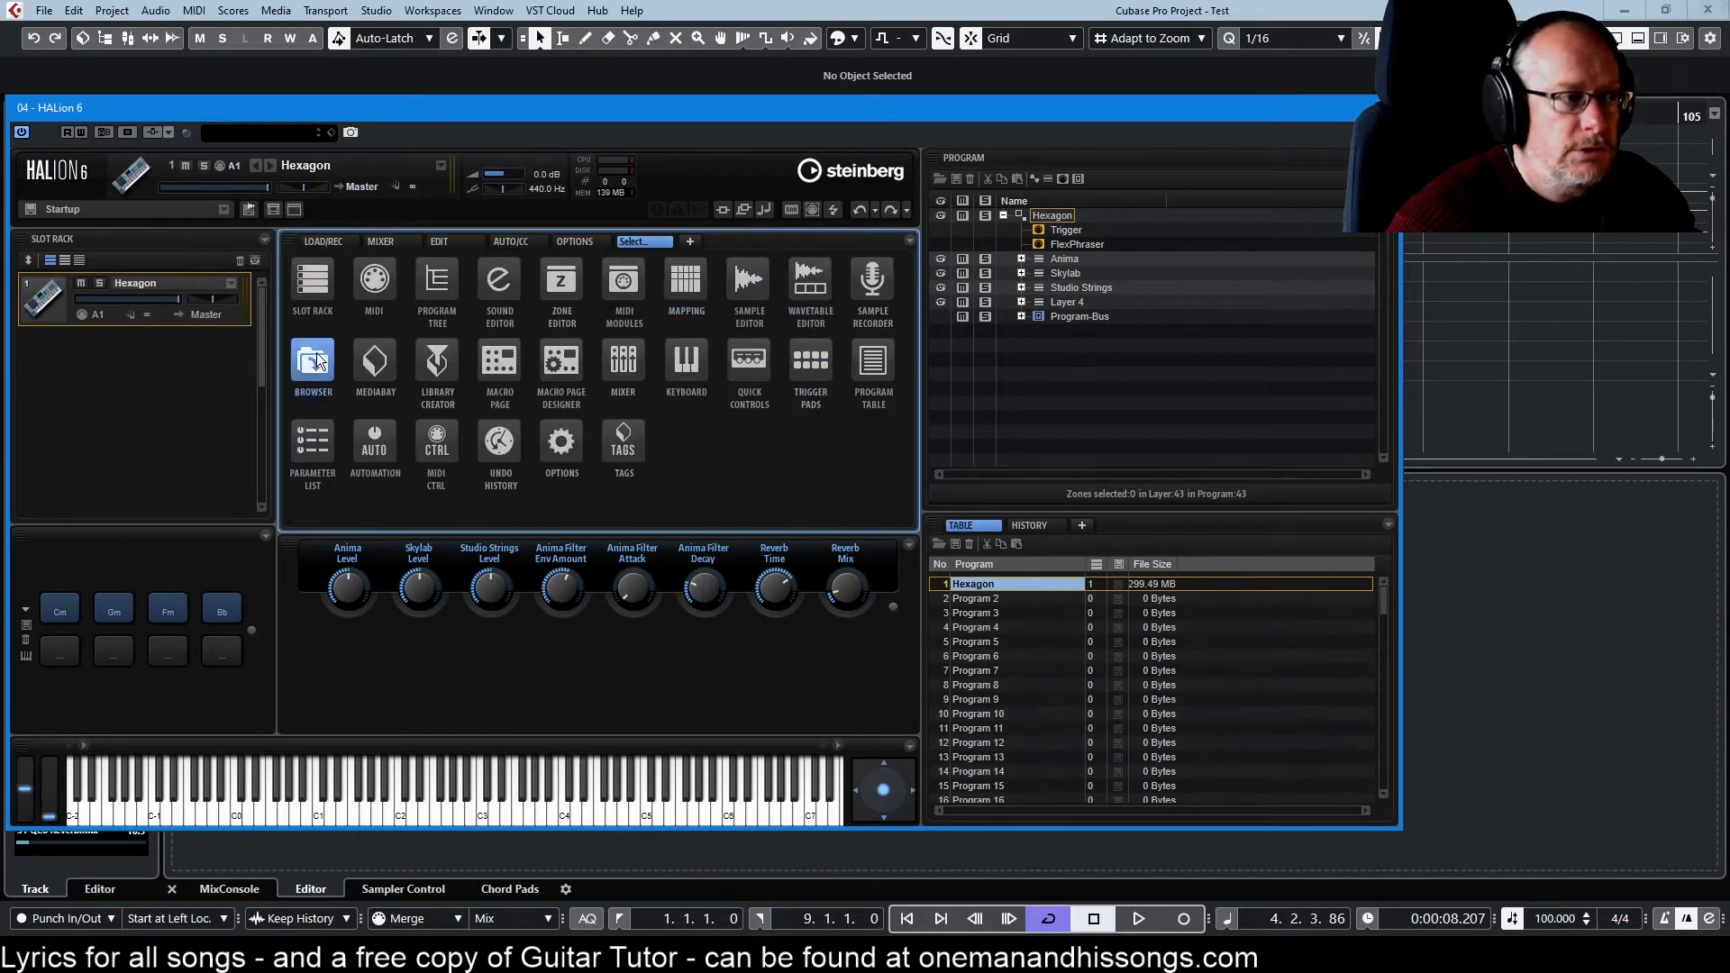
mouse_move(622, 362)
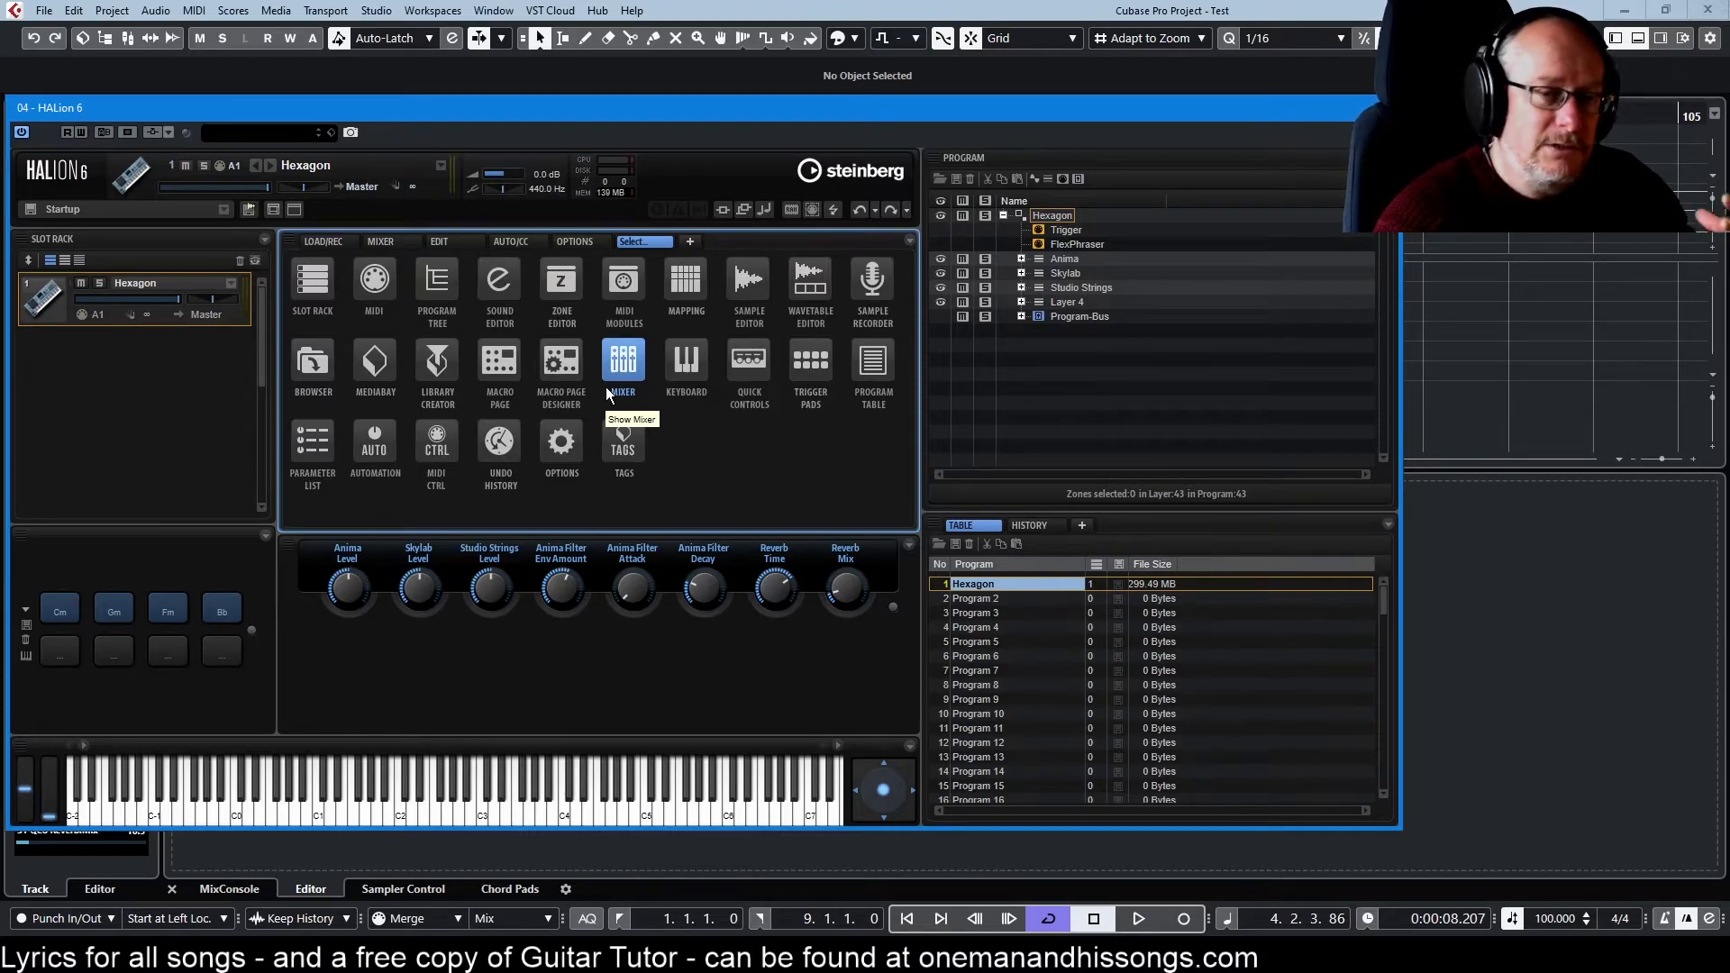
mouse_move(804, 483)
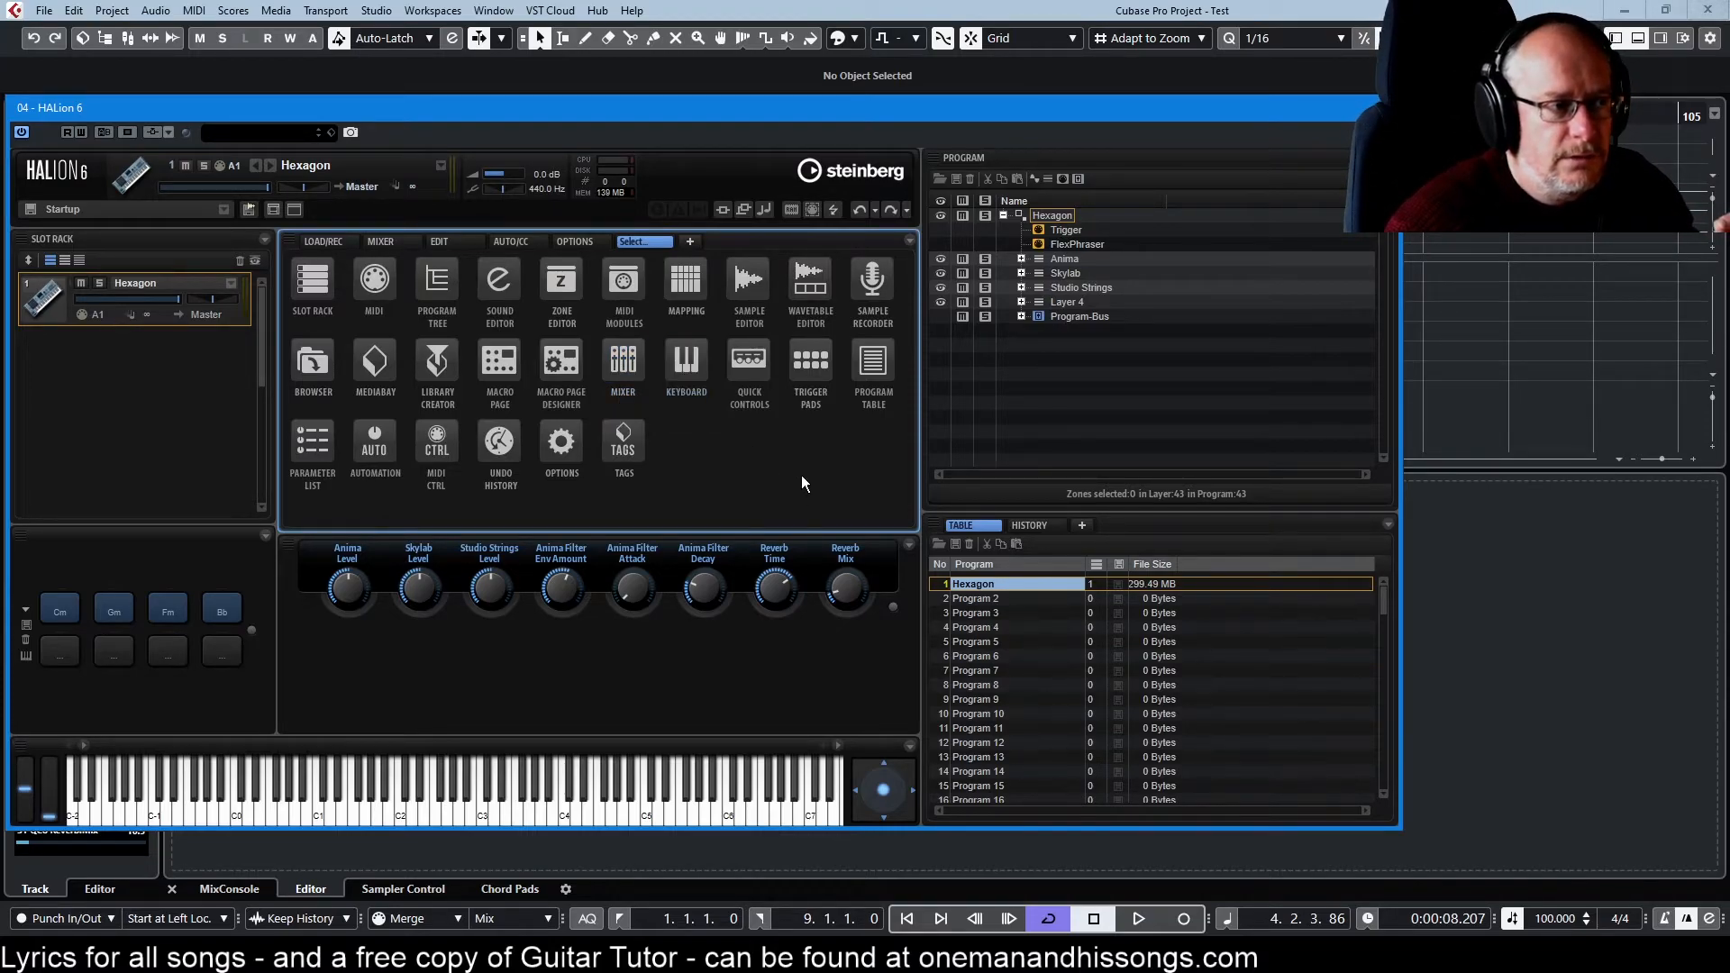
left_click(573, 241)
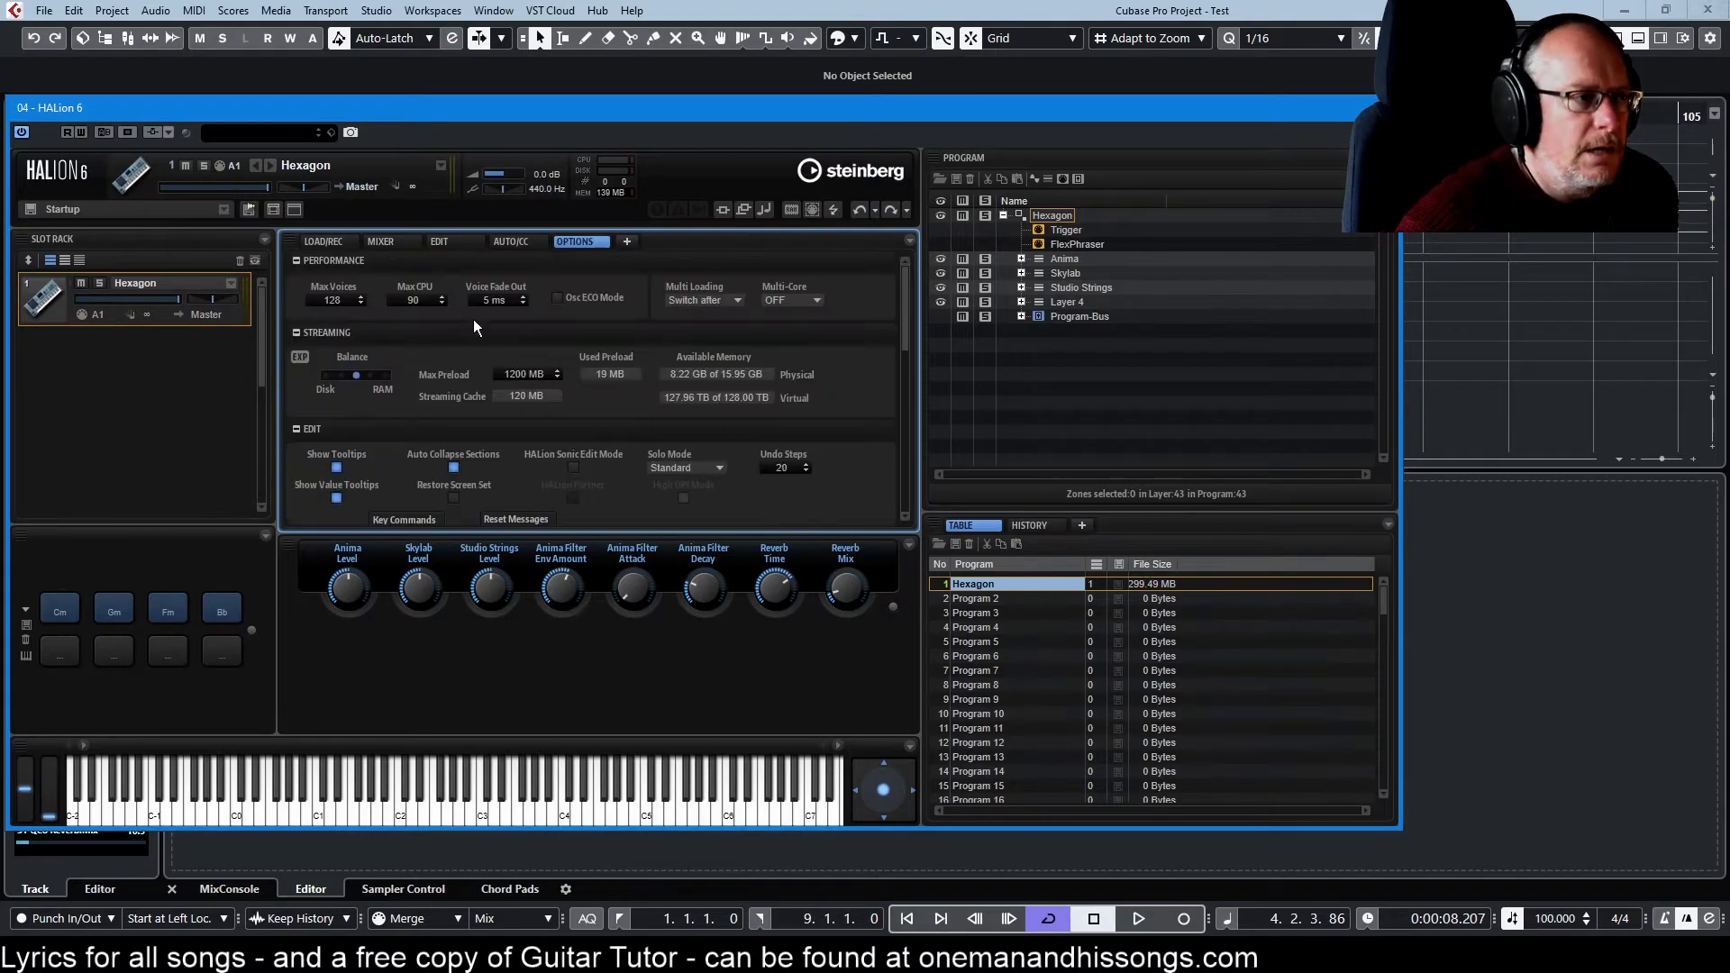
mouse_move(591, 299)
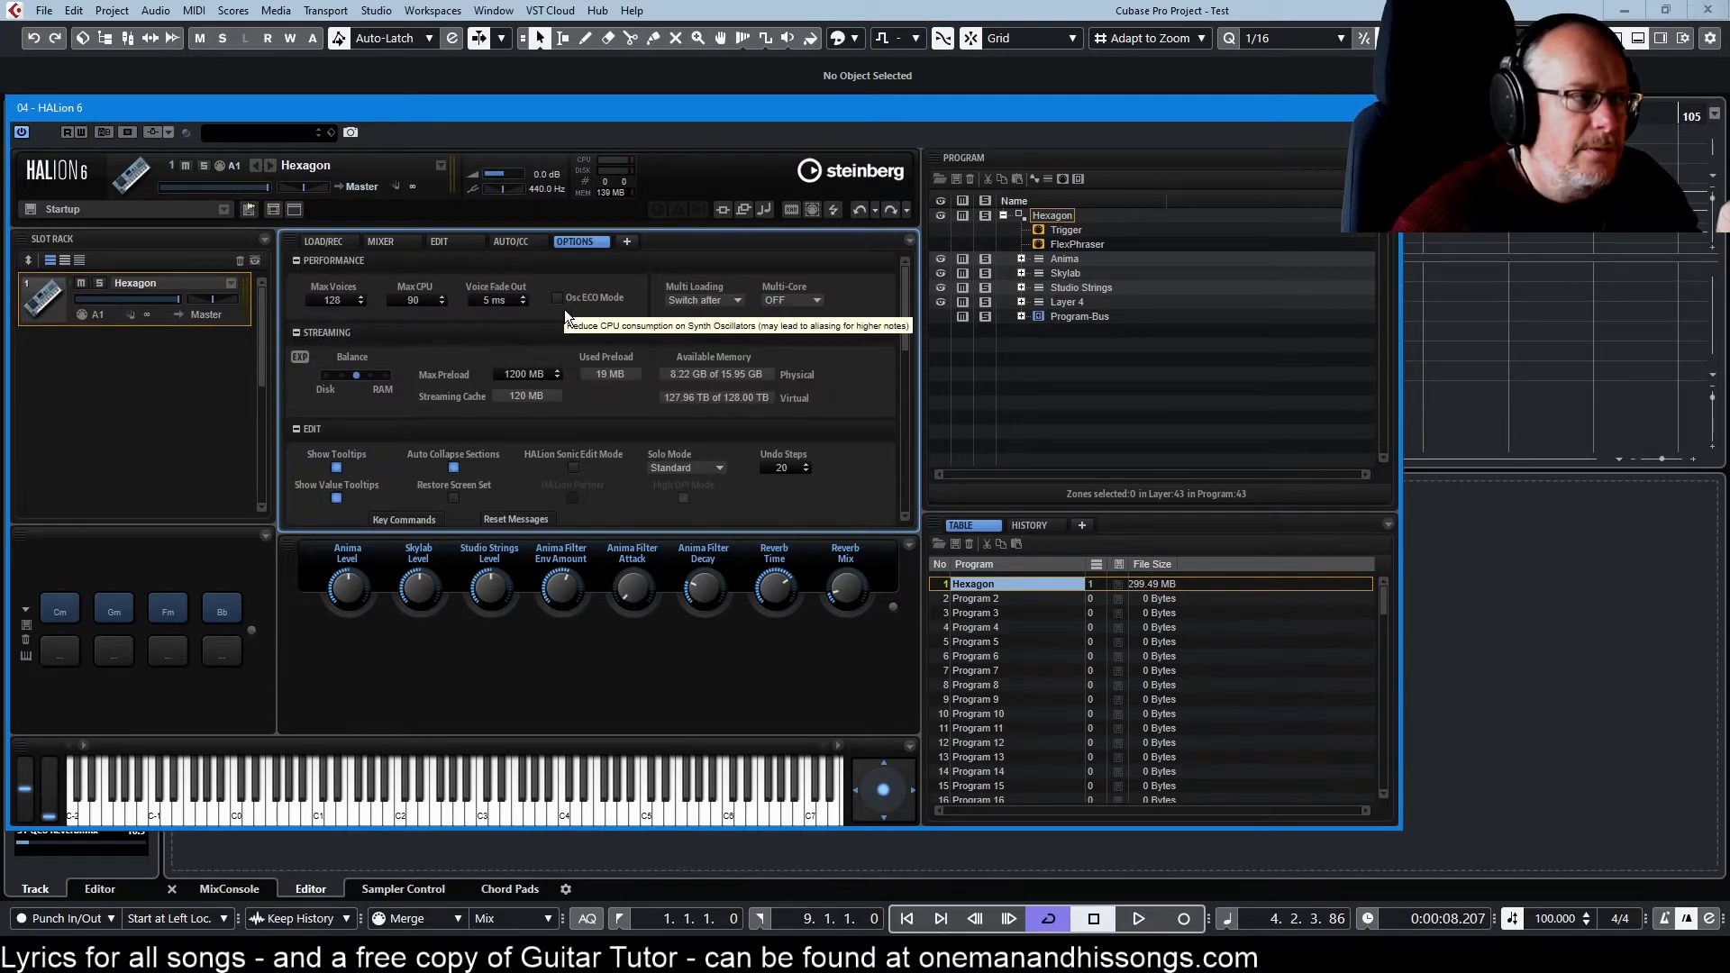
mouse_move(636, 422)
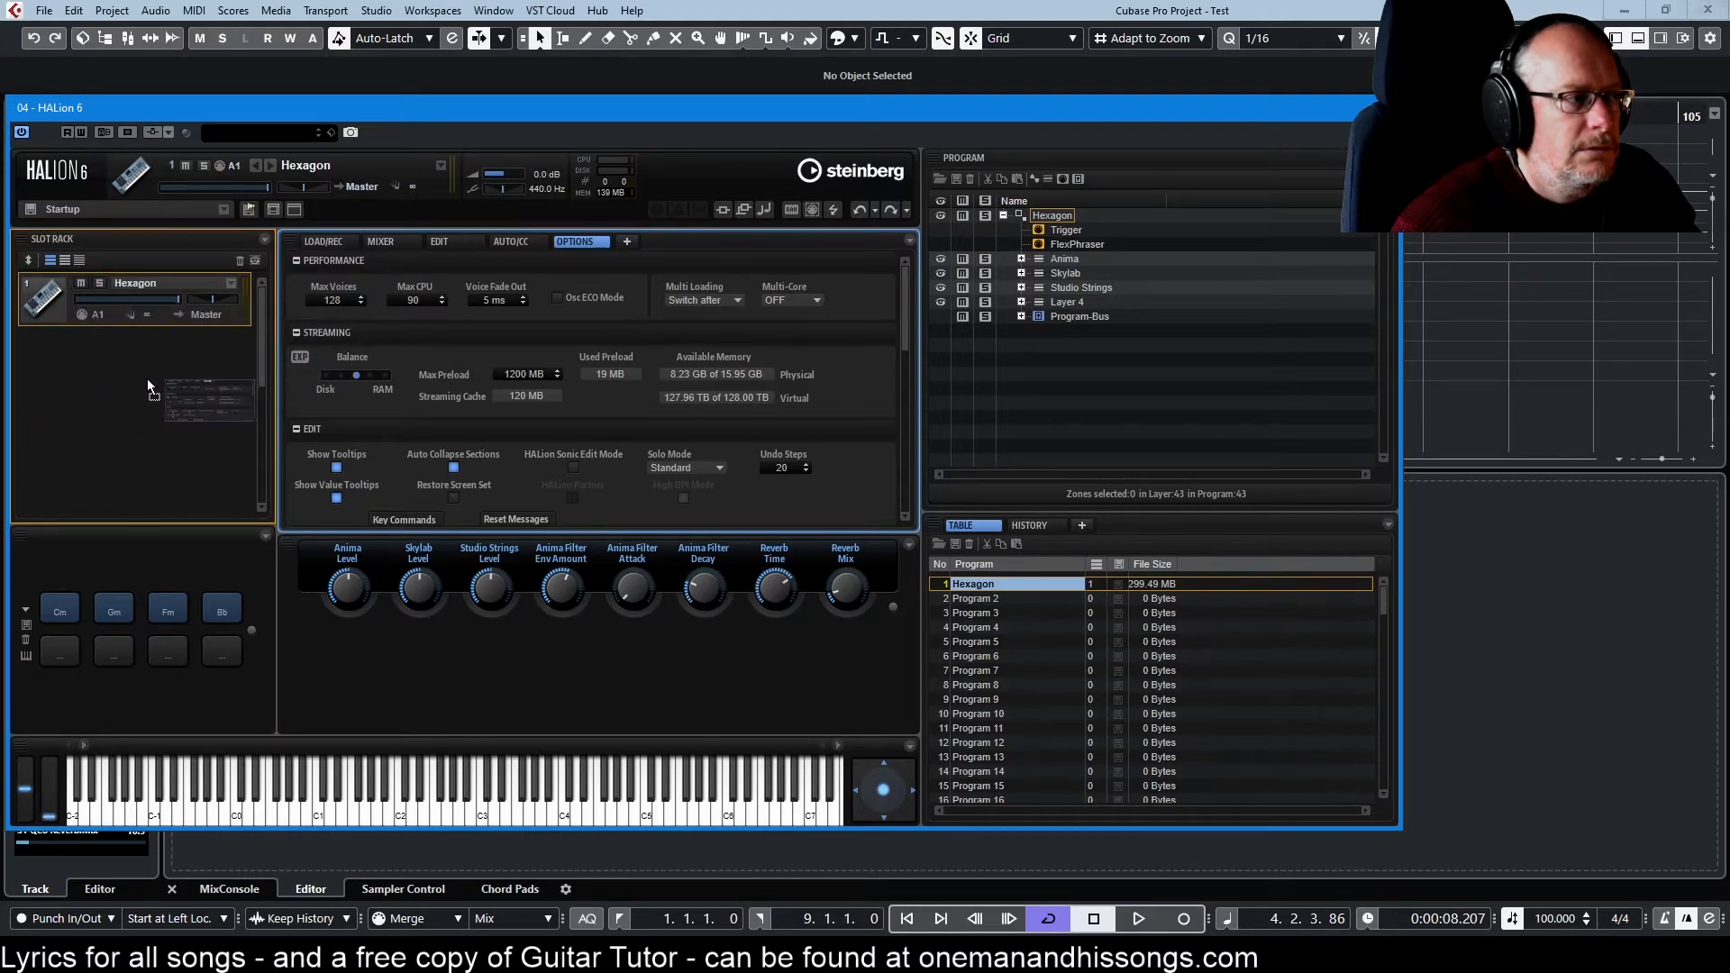
left_click(510, 240)
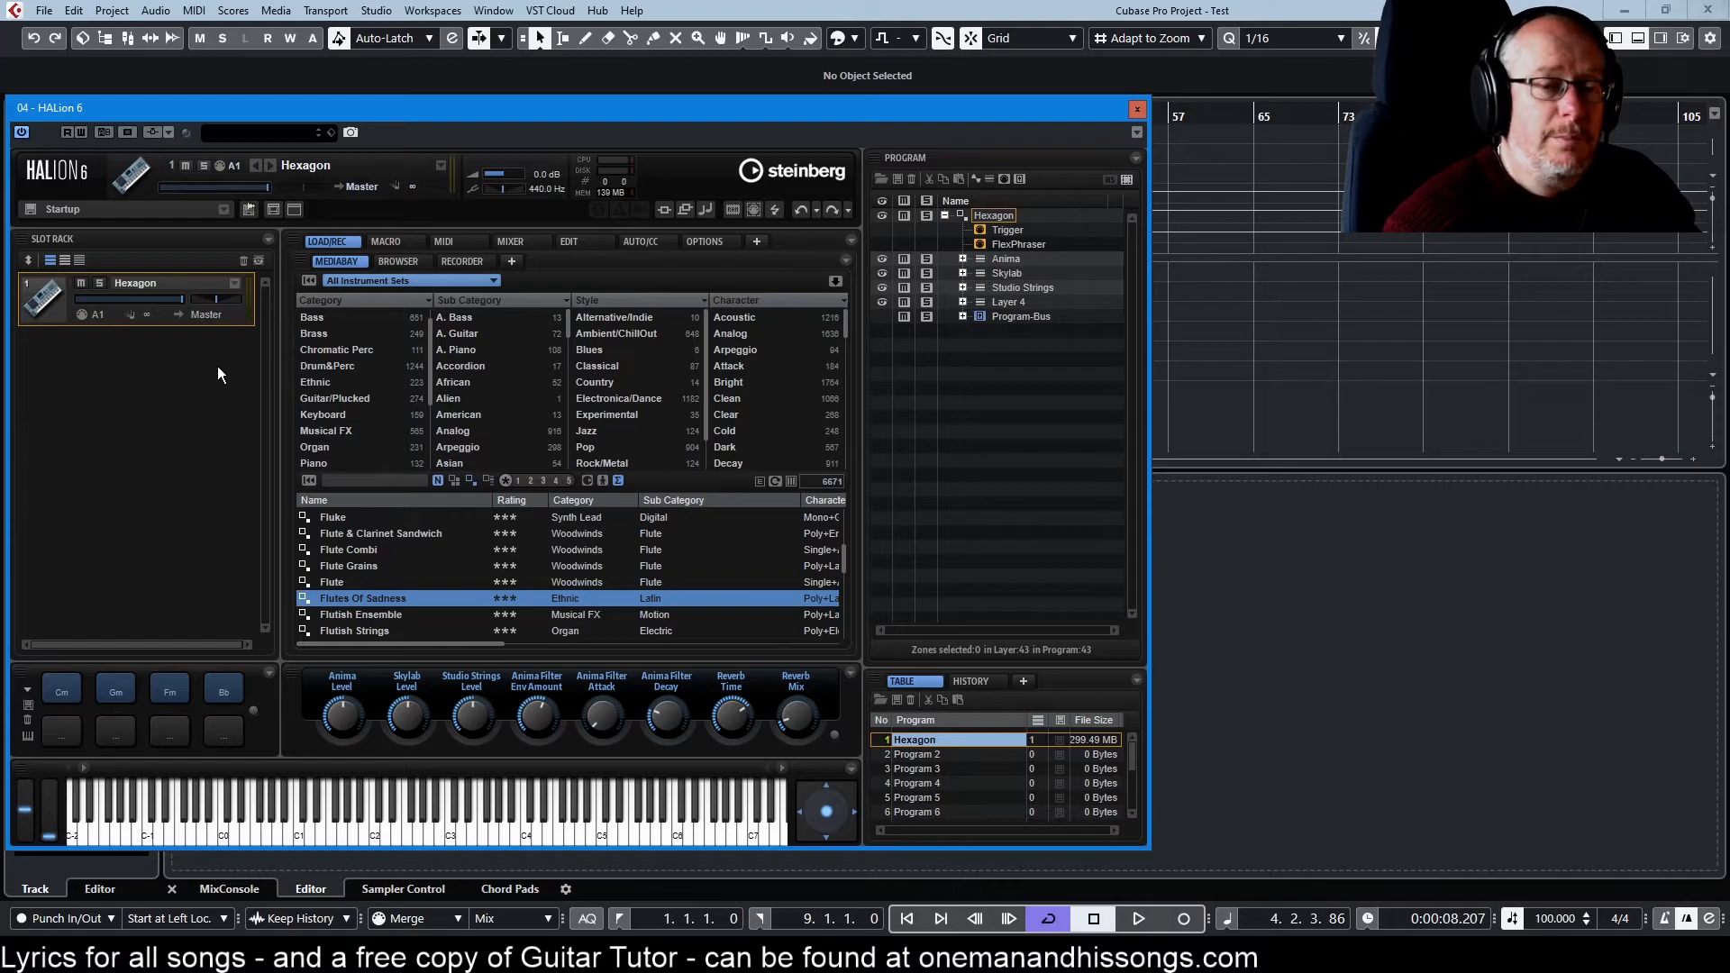
mouse_move(266, 229)
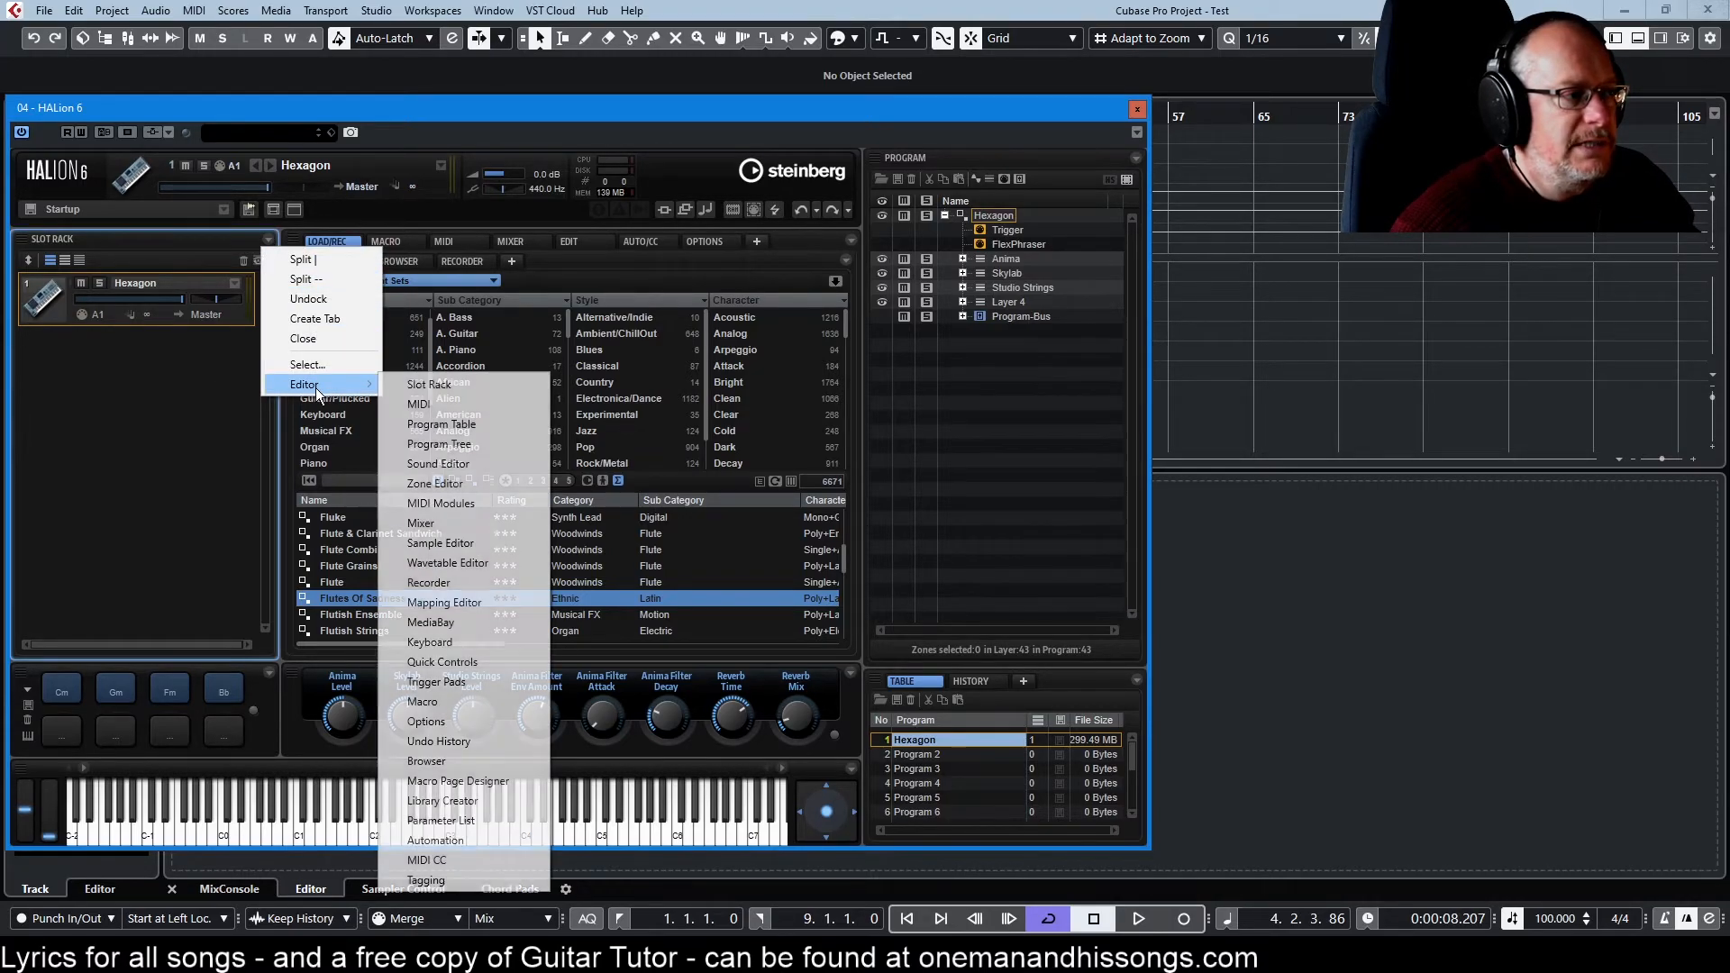
mouse_move(429, 583)
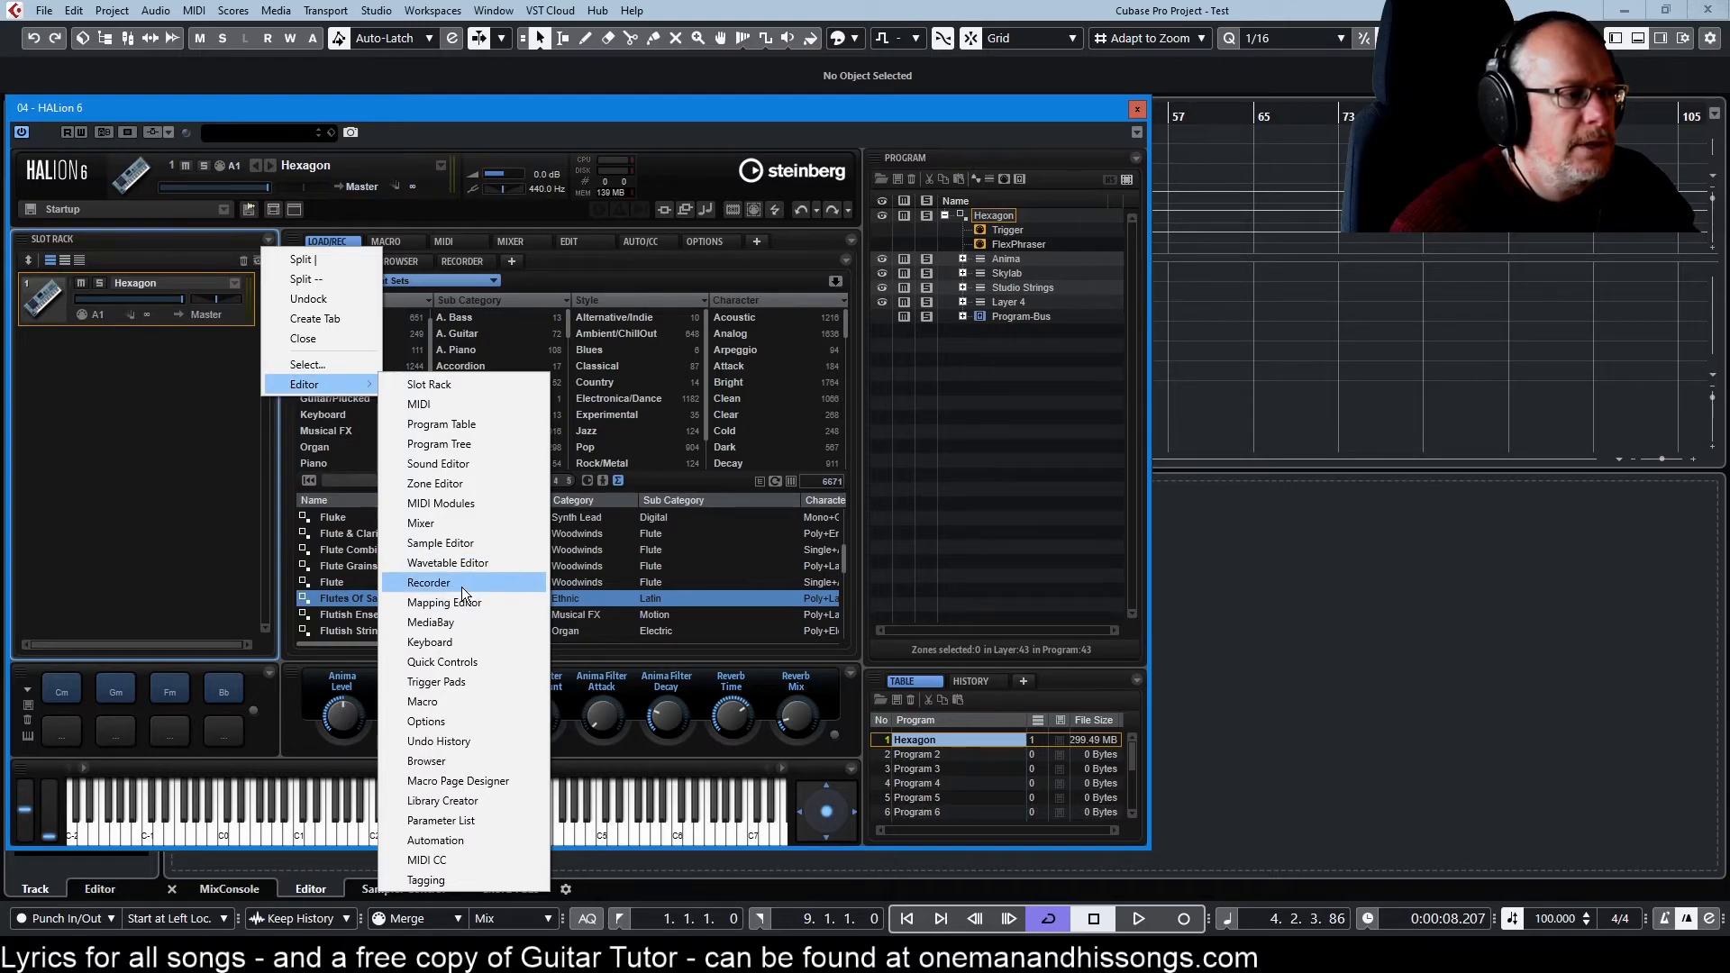
Add the Recorder editor as a tab beside the Slot Rack
left_click(429, 582)
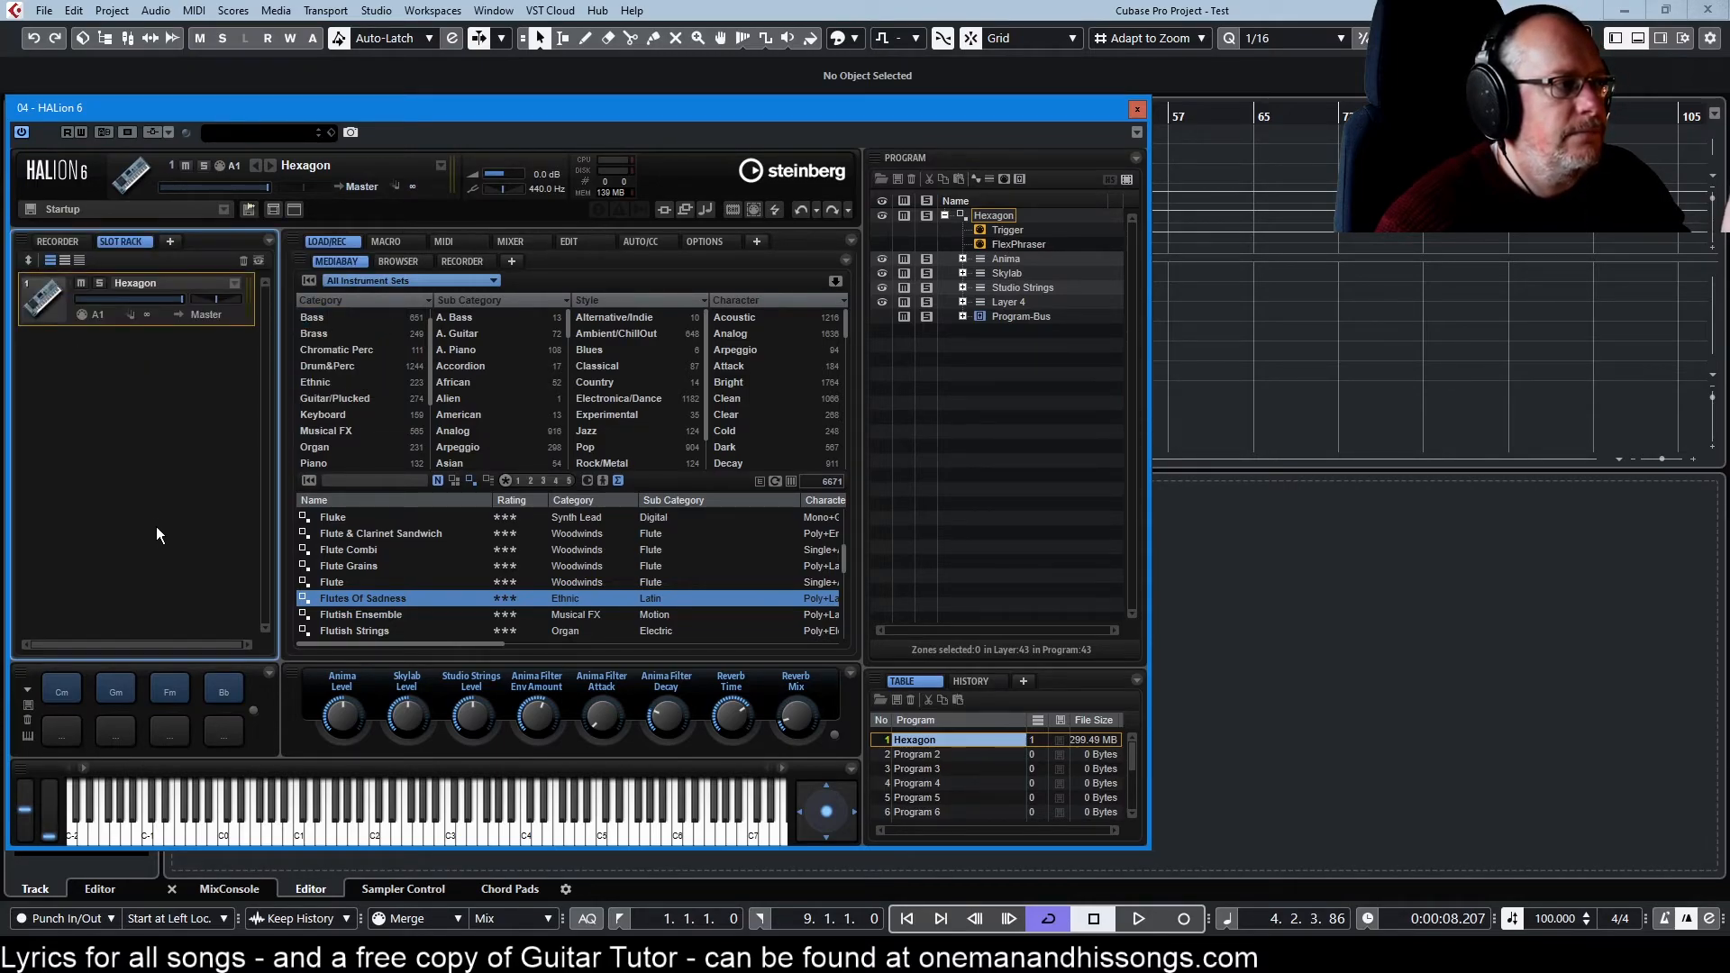
mouse_move(107, 431)
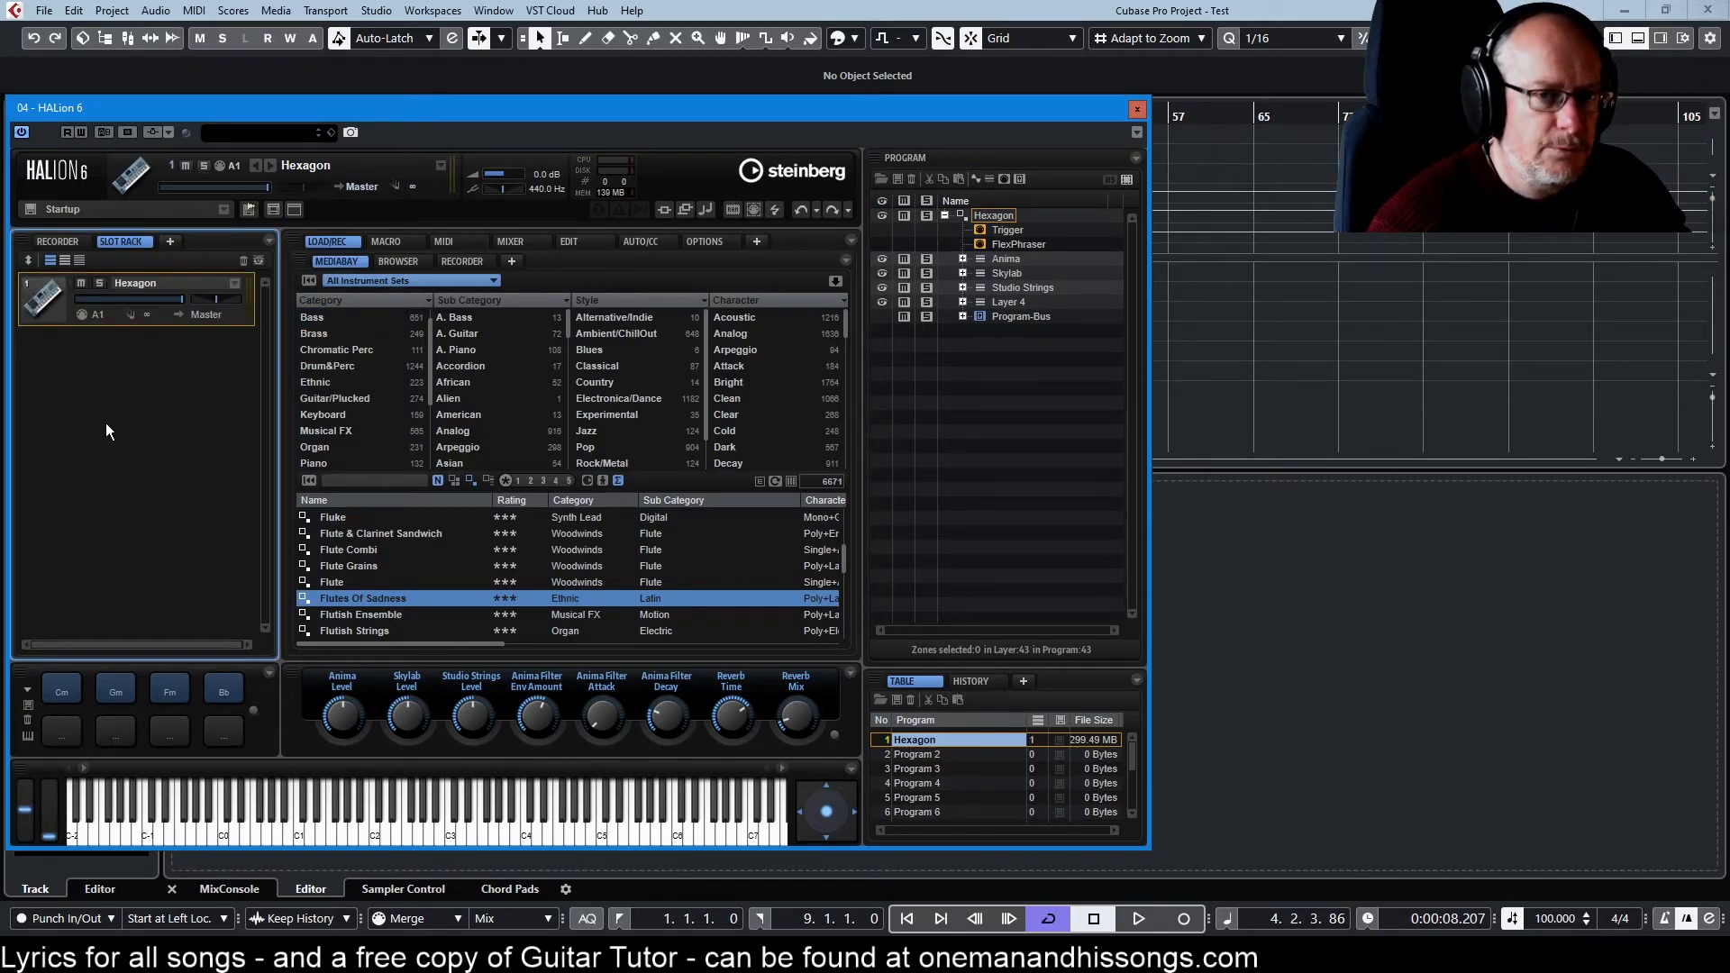